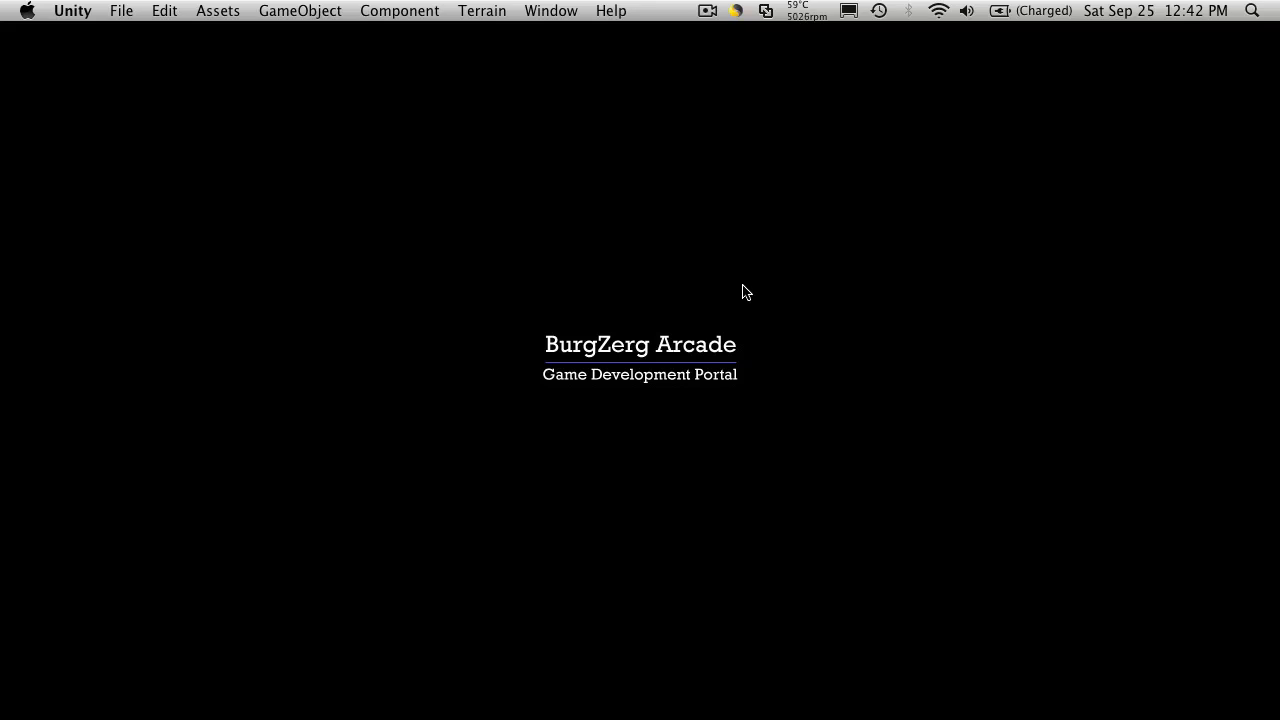
mouse_move(766, 299)
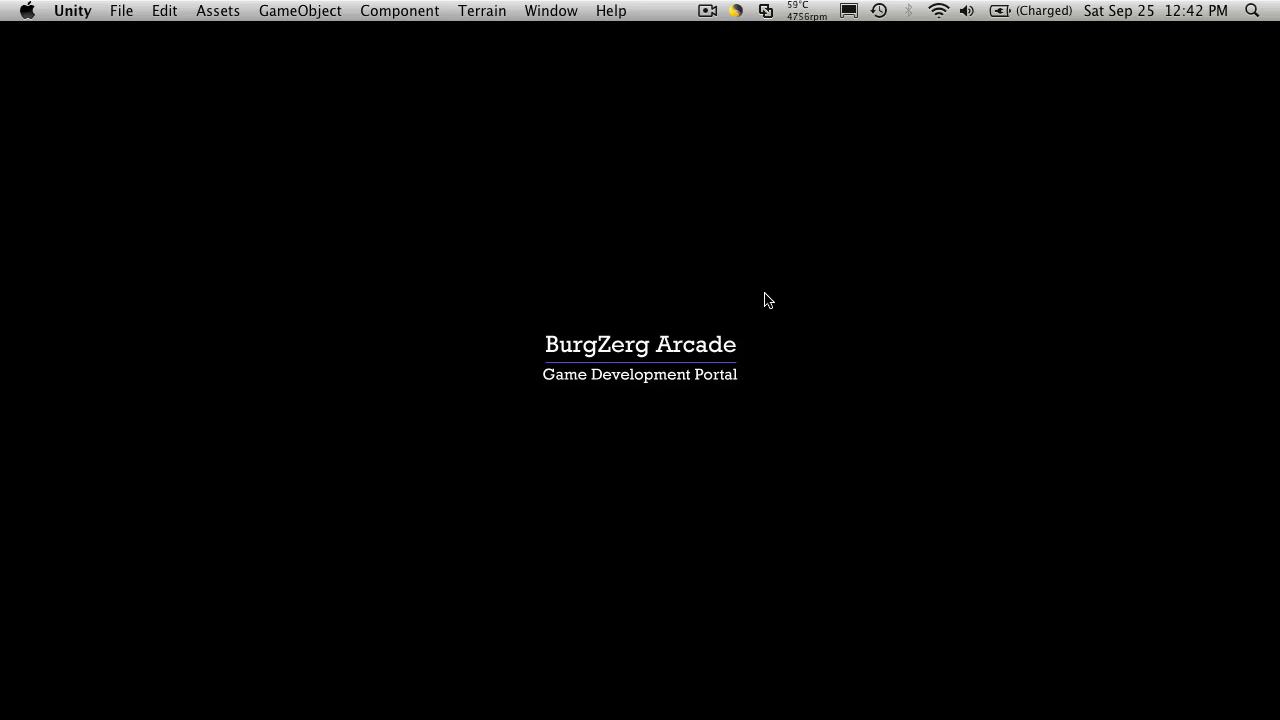
mouse_move(812, 415)
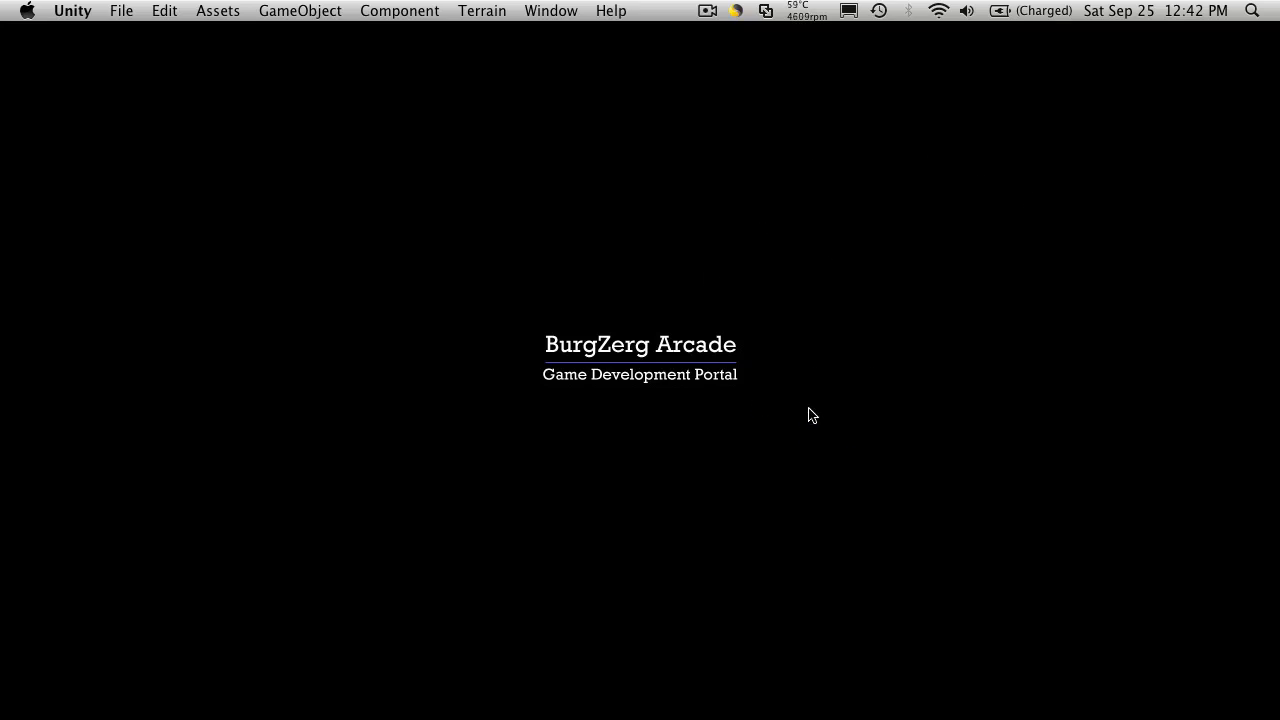
mouse_move(533, 397)
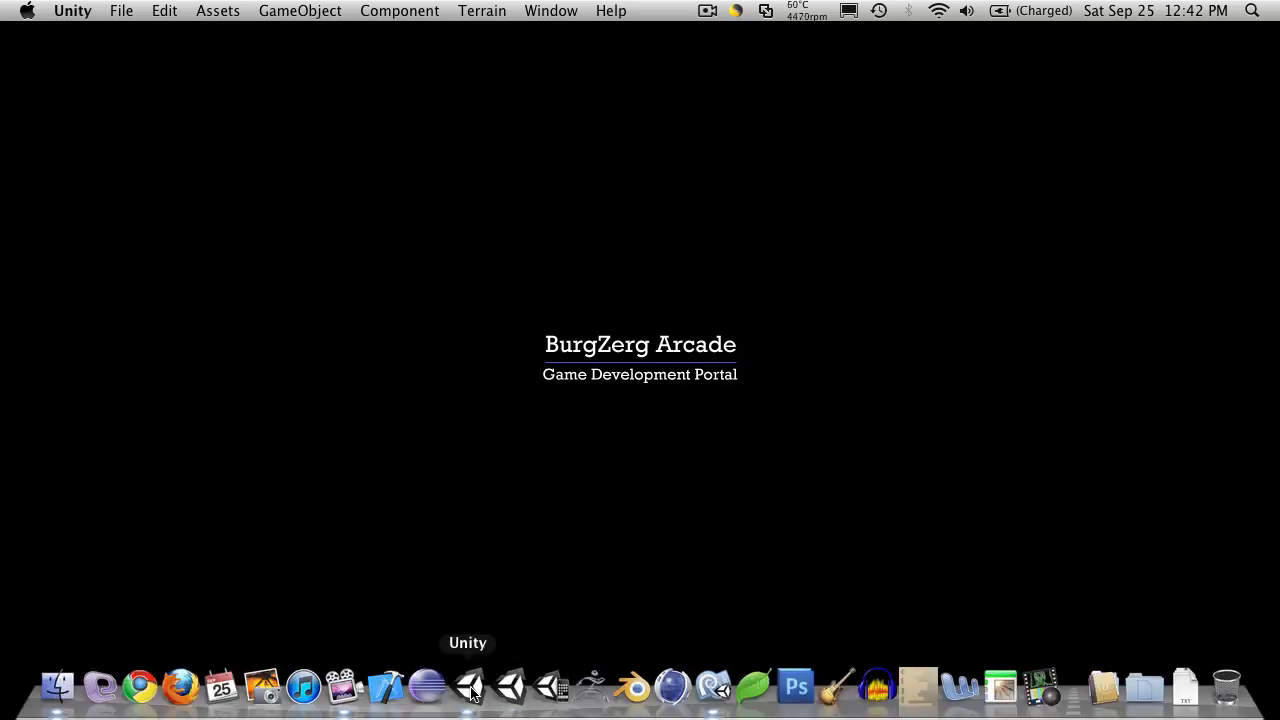
Check the current tags on the mob_Slug 1 and Mob_Slug 3 instances in the level.
left_click(468, 686)
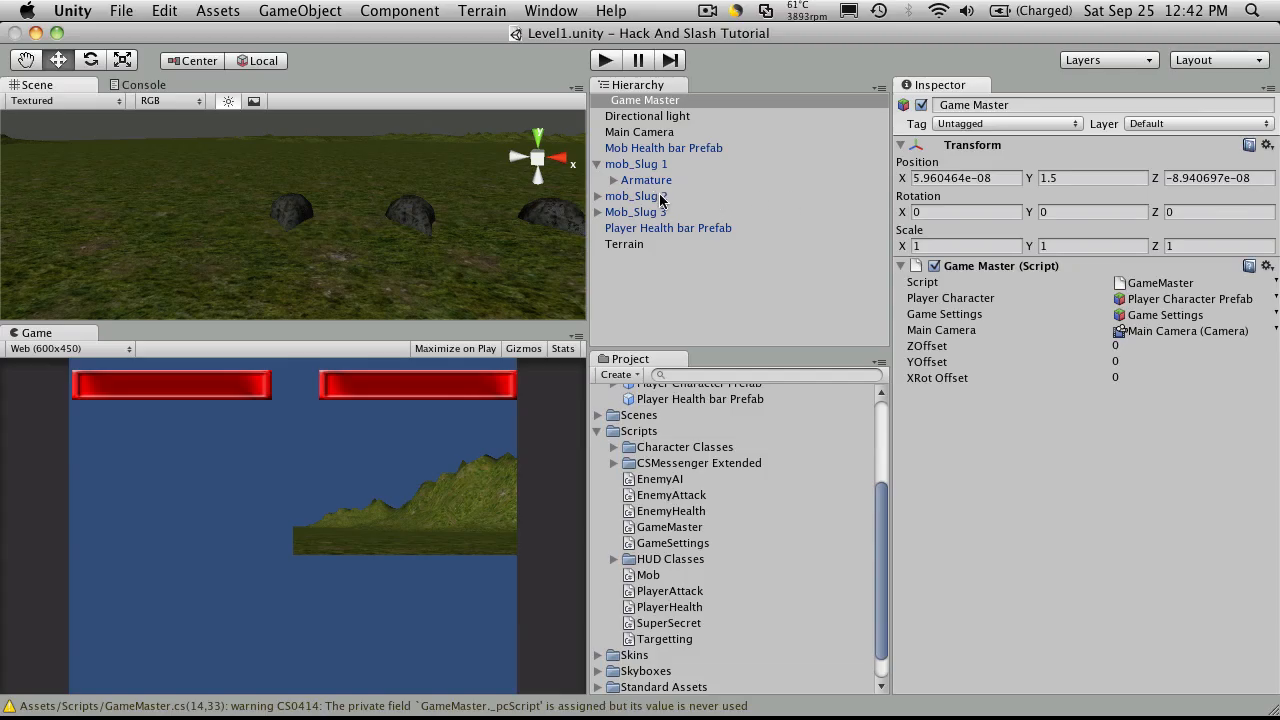
left_click(636, 163)
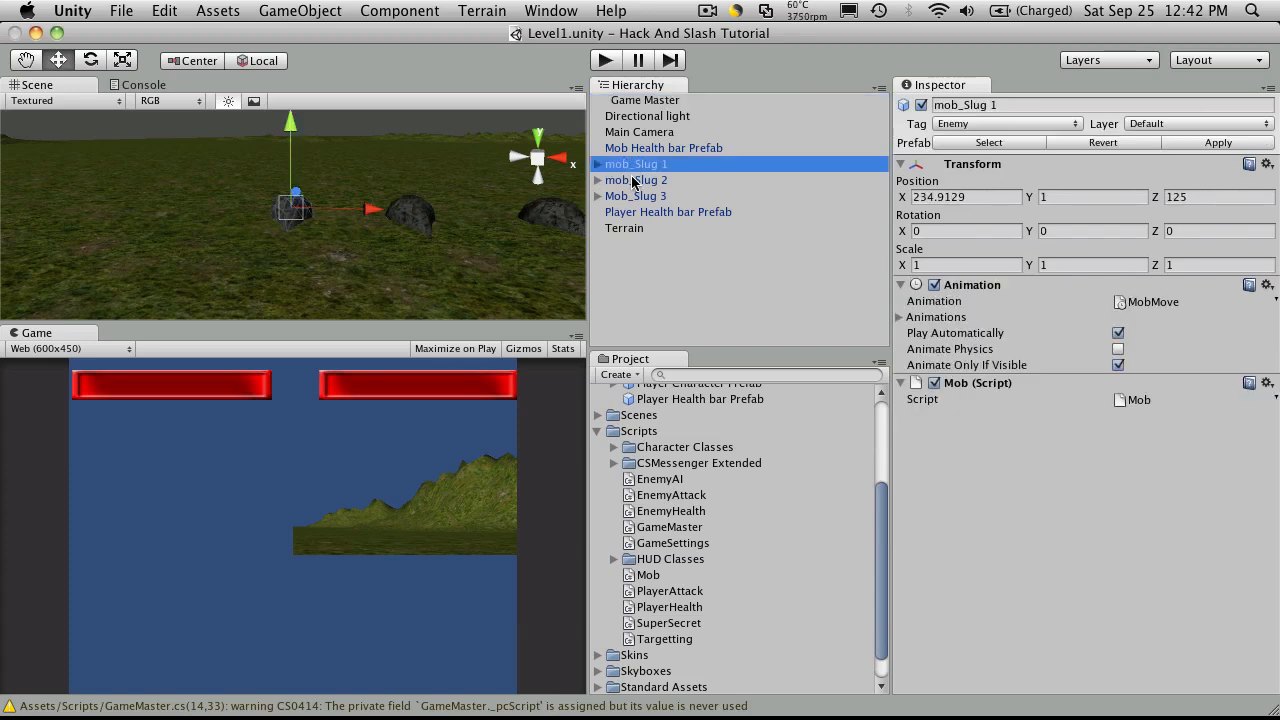
left_click(637, 195)
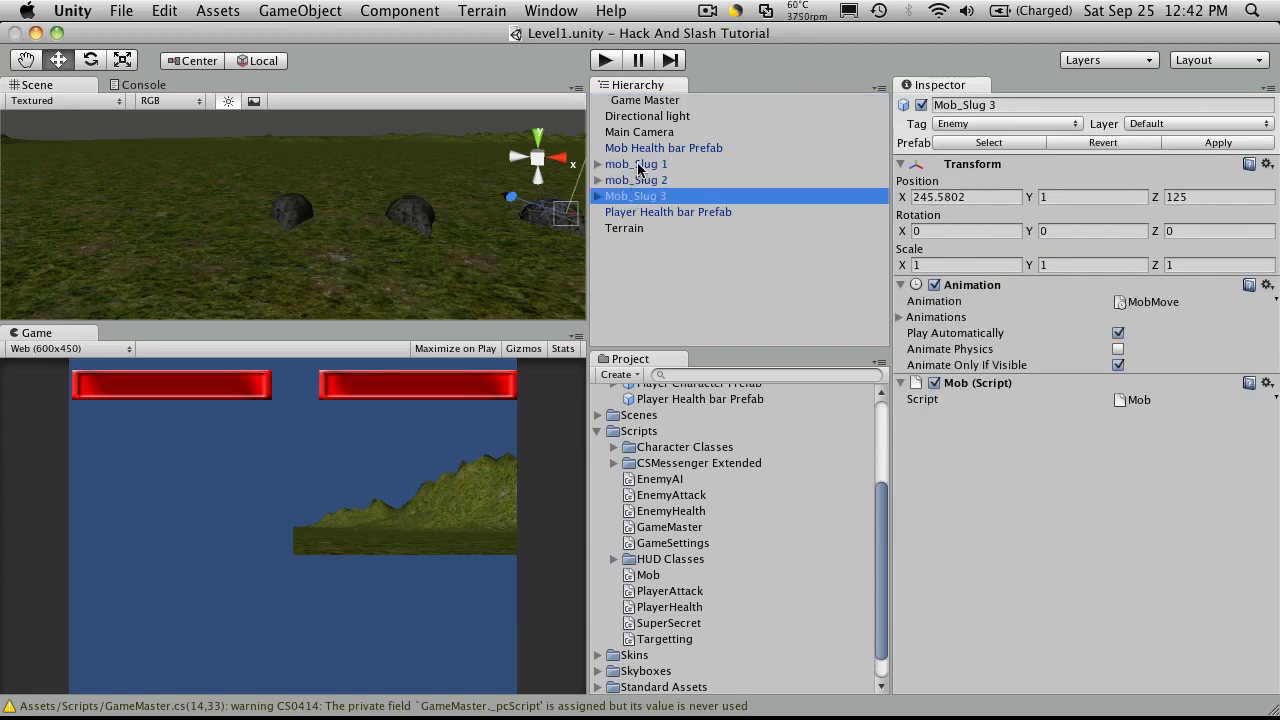
left_click(1005, 123)
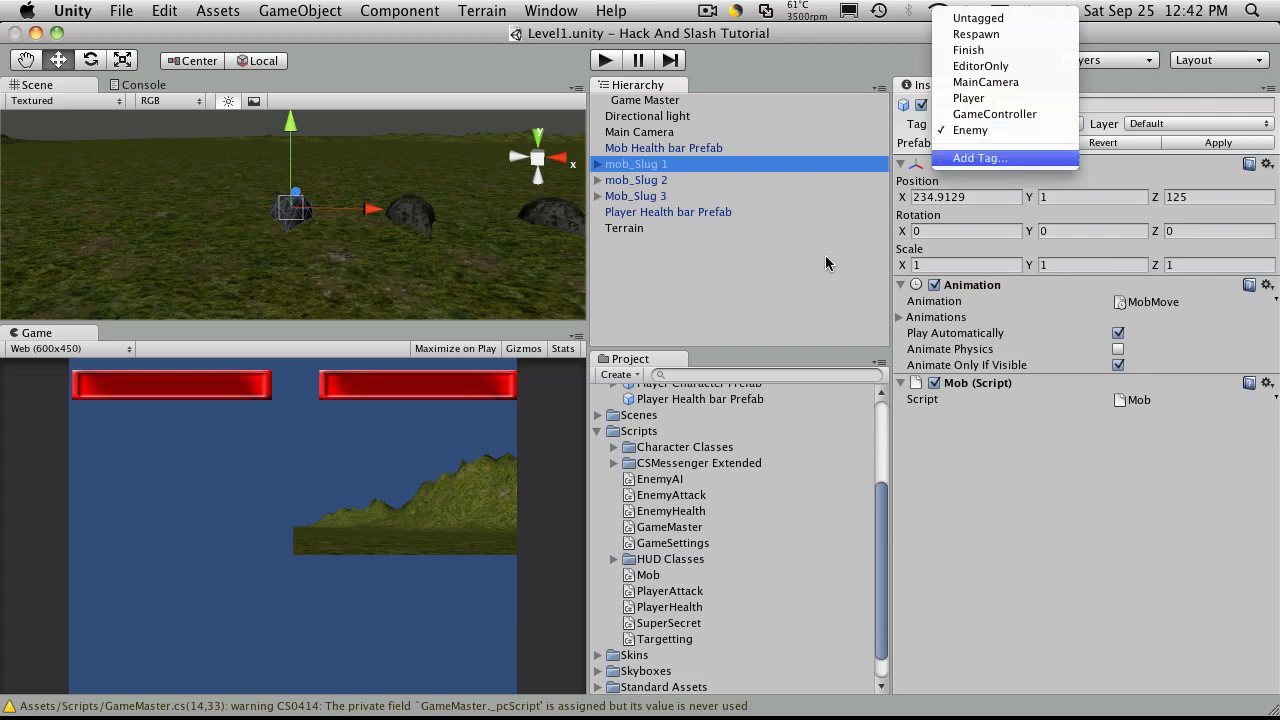
left_click(969, 130)
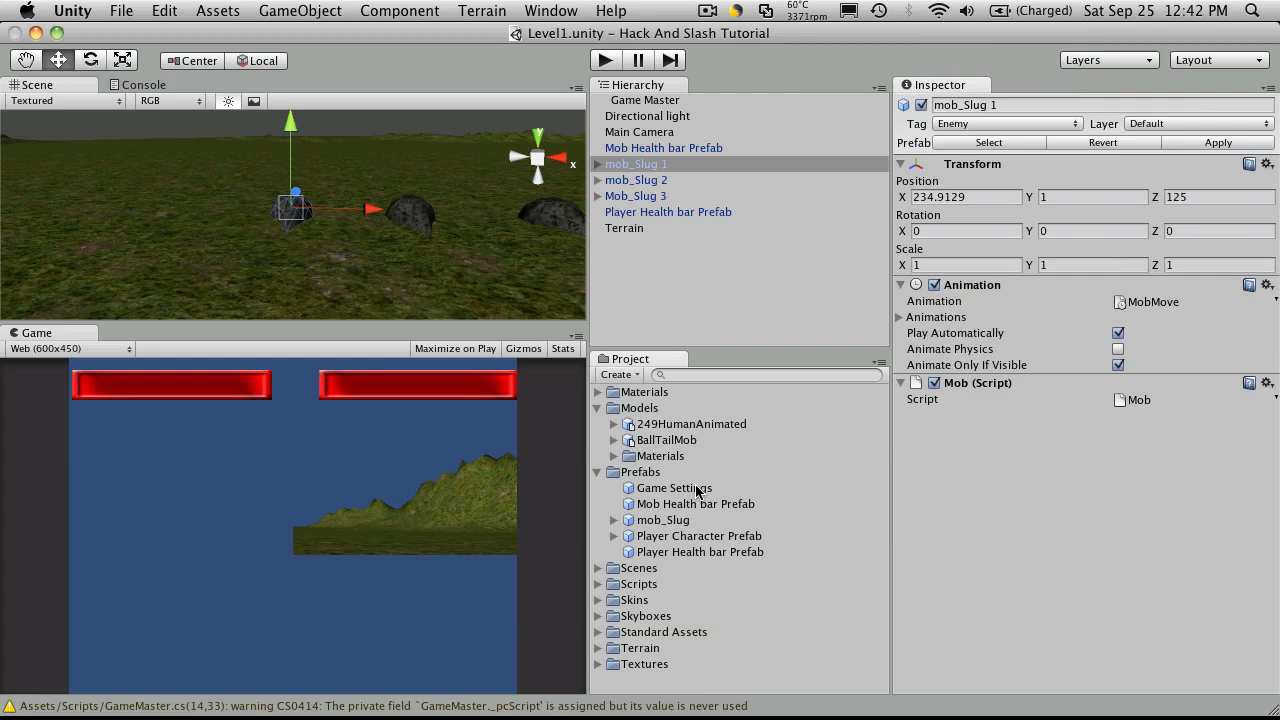
Tag the mob_Slug prefab as Enemy and view the Tag Manager.
left_click(662, 519)
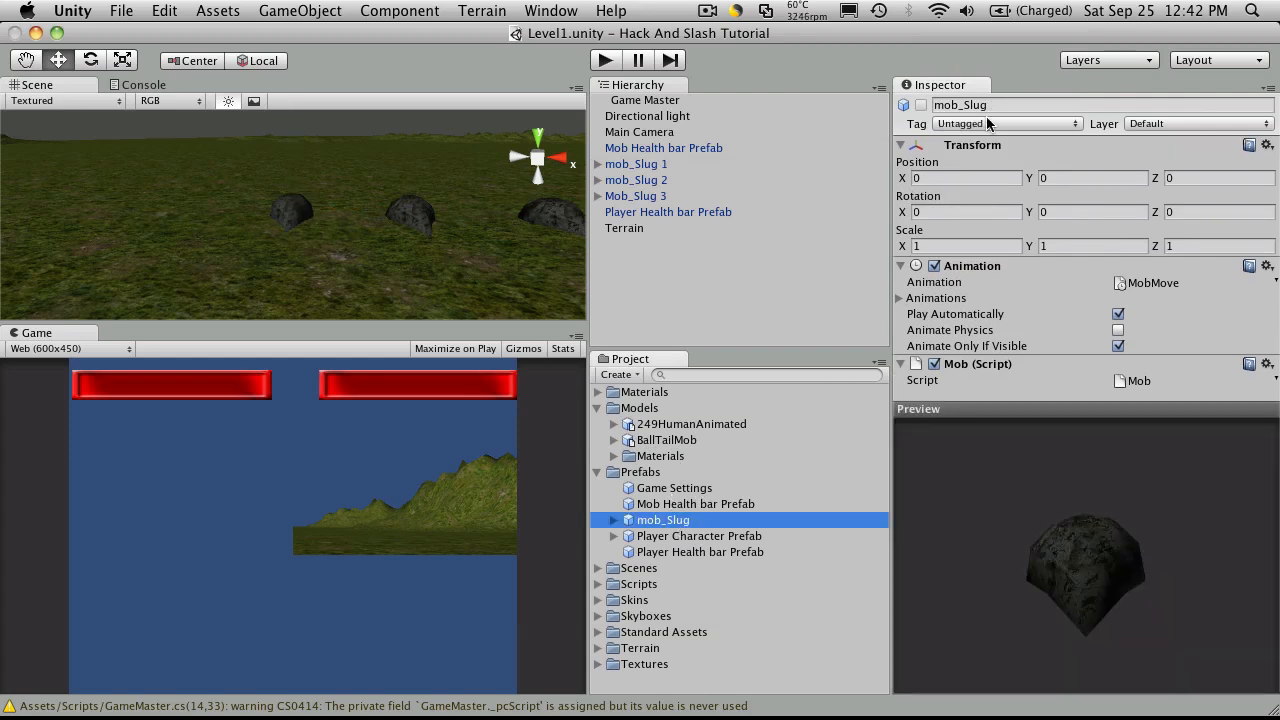
left_click(1005, 123)
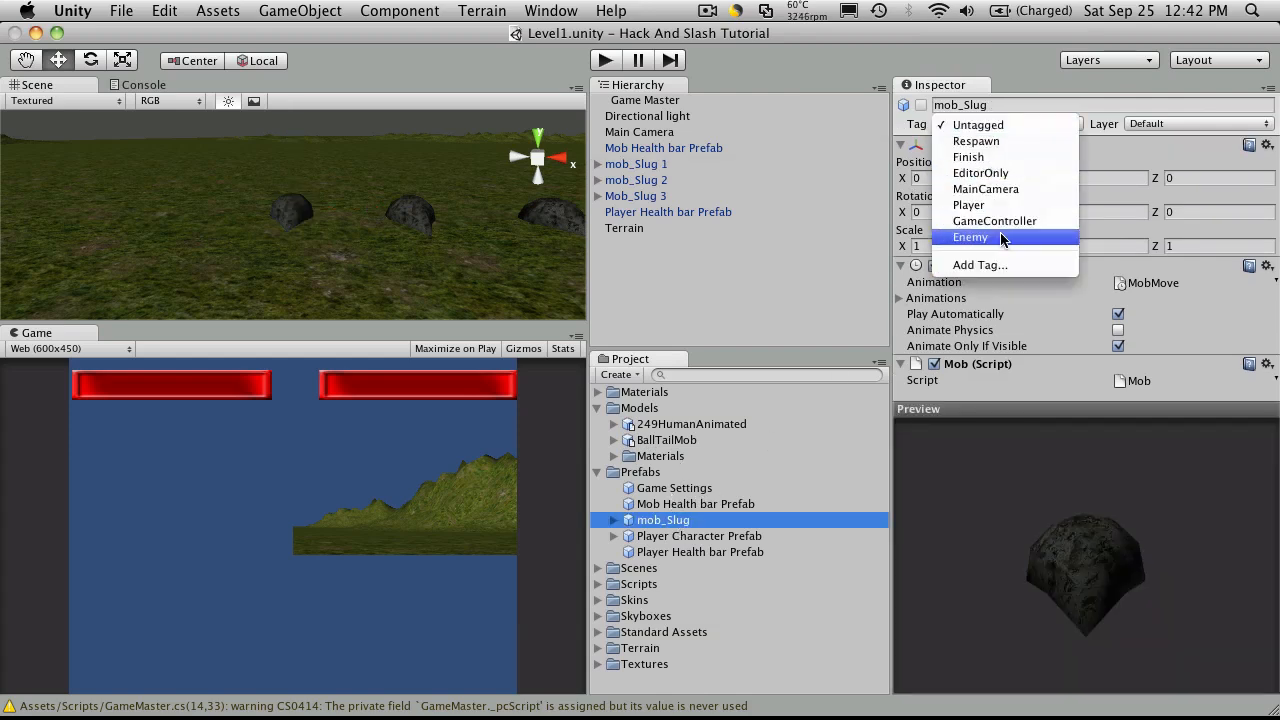
left_click(970, 237)
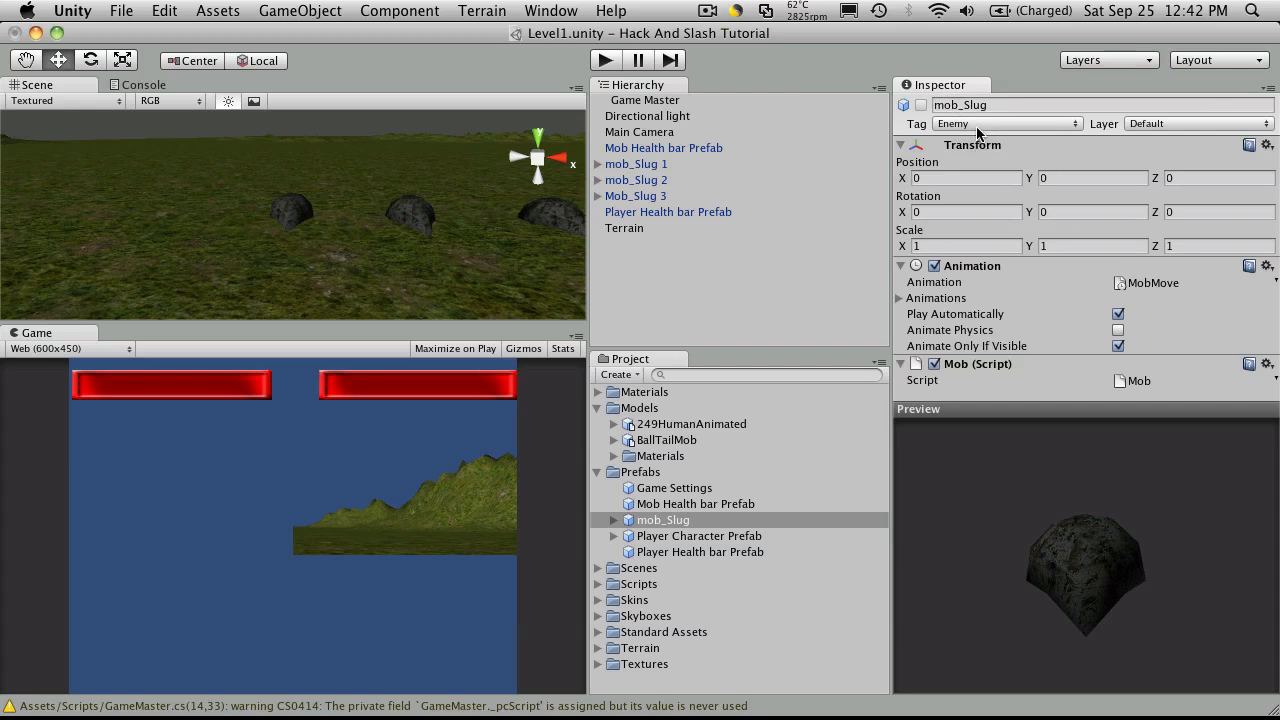
left_click(1005, 123)
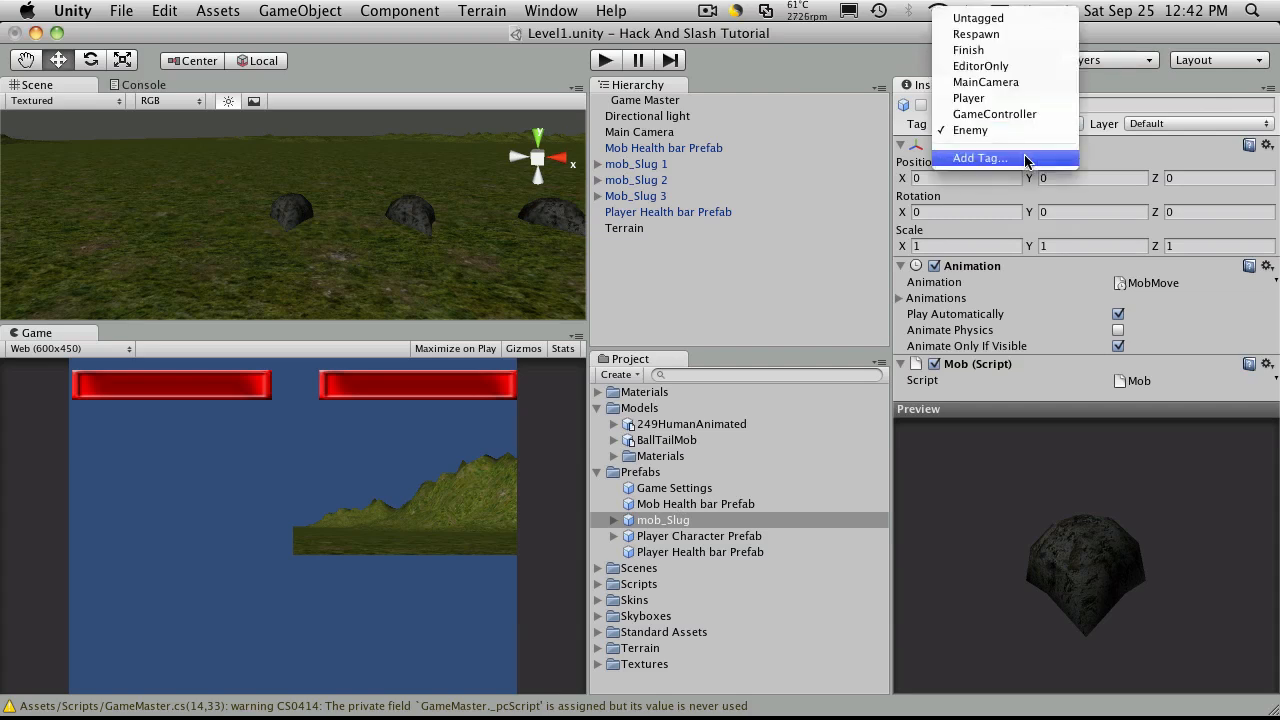
left_click(979, 158)
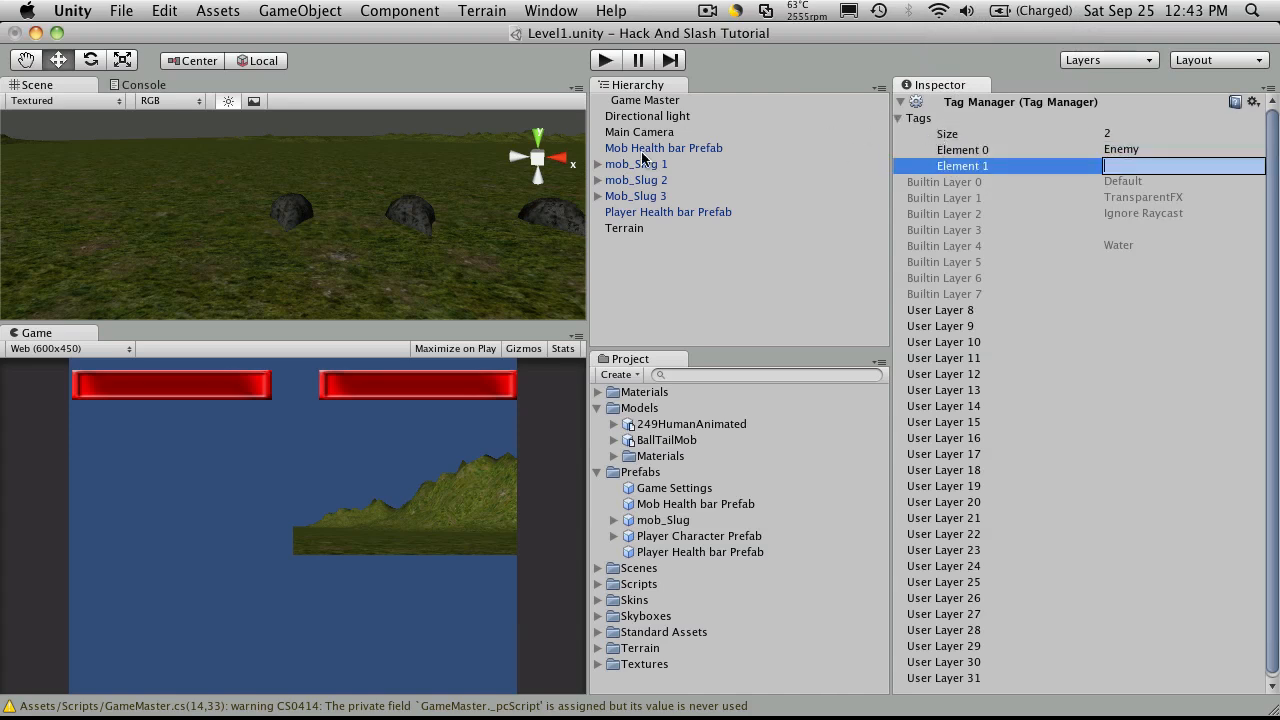
left_click(635, 163)
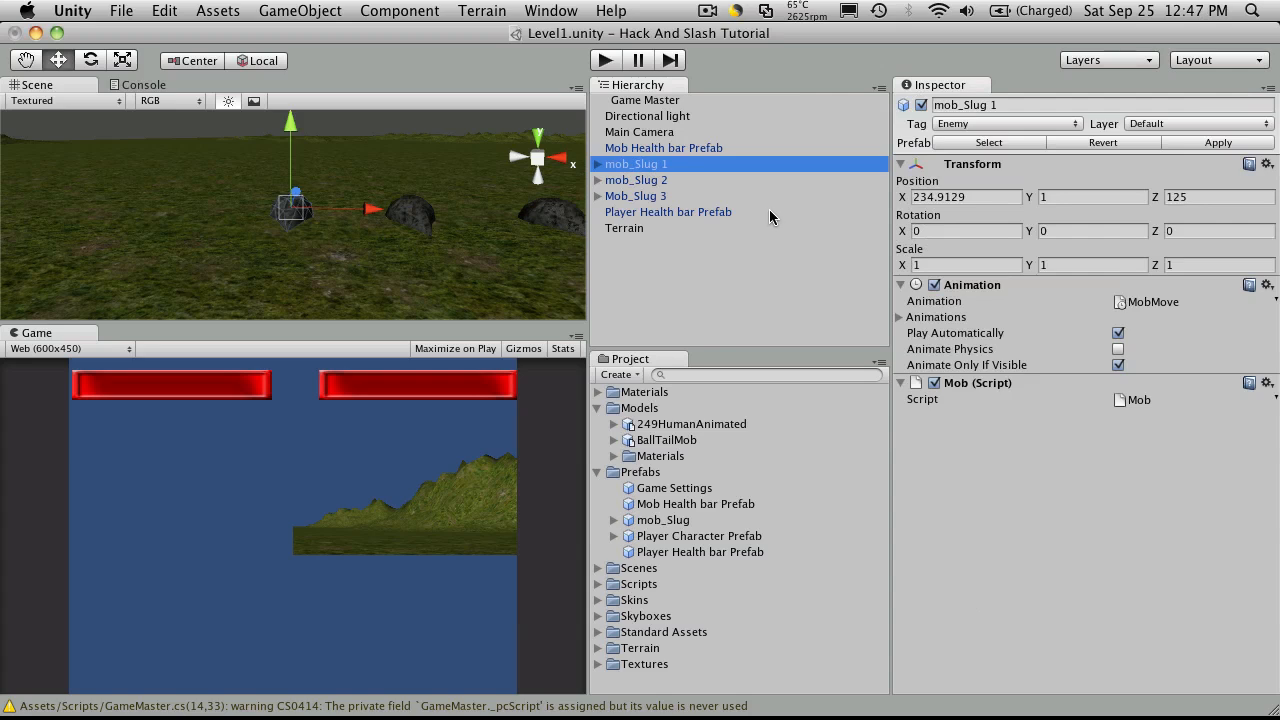
mouse_move(600, 270)
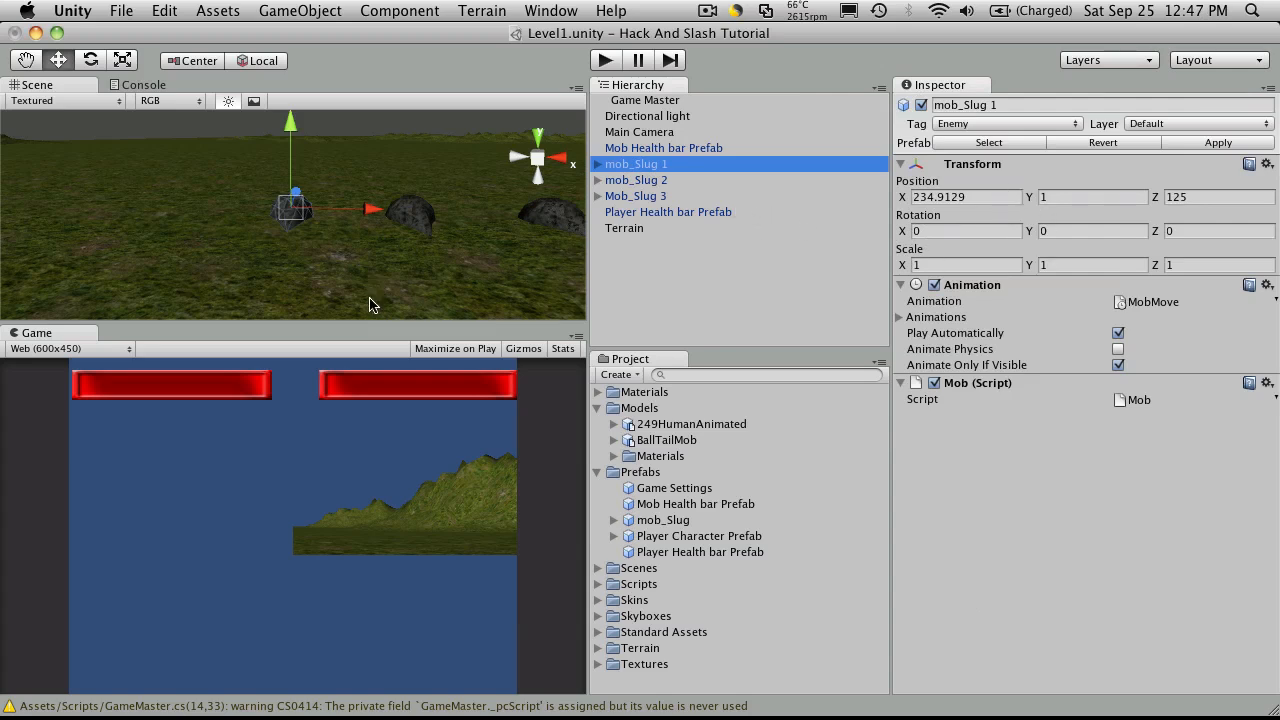
mouse_move(658, 262)
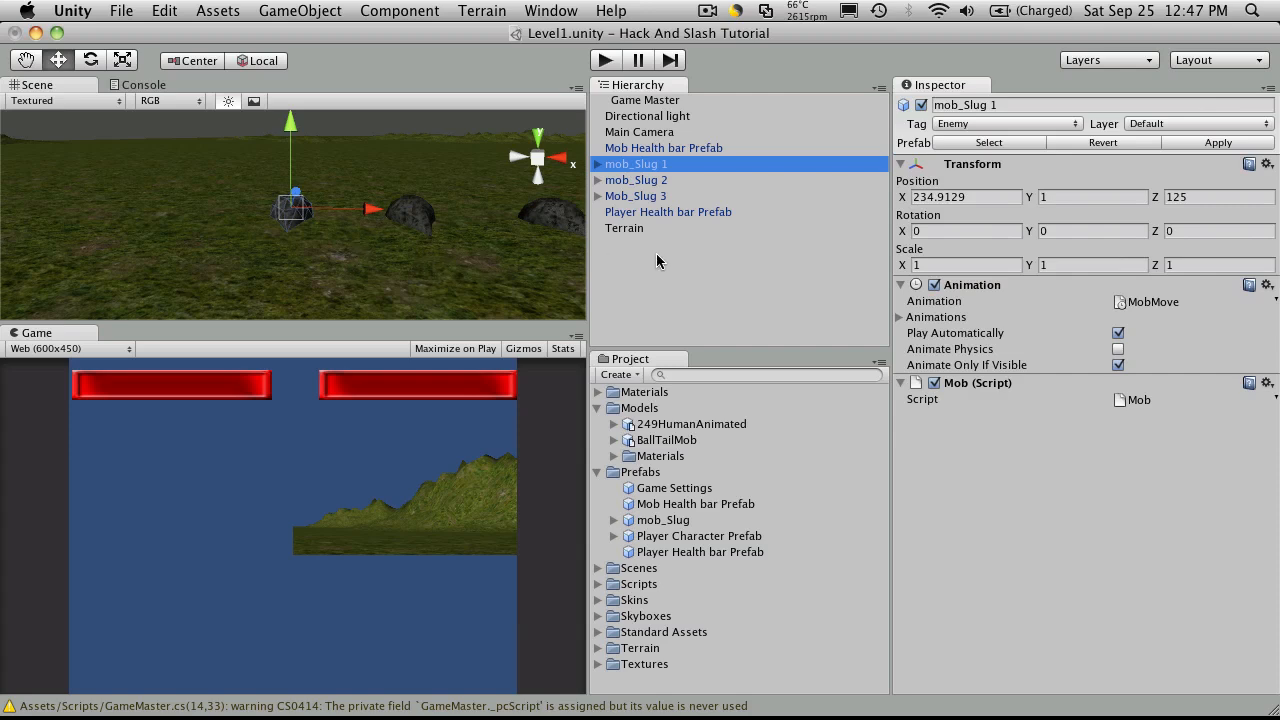
mouse_move(500, 248)
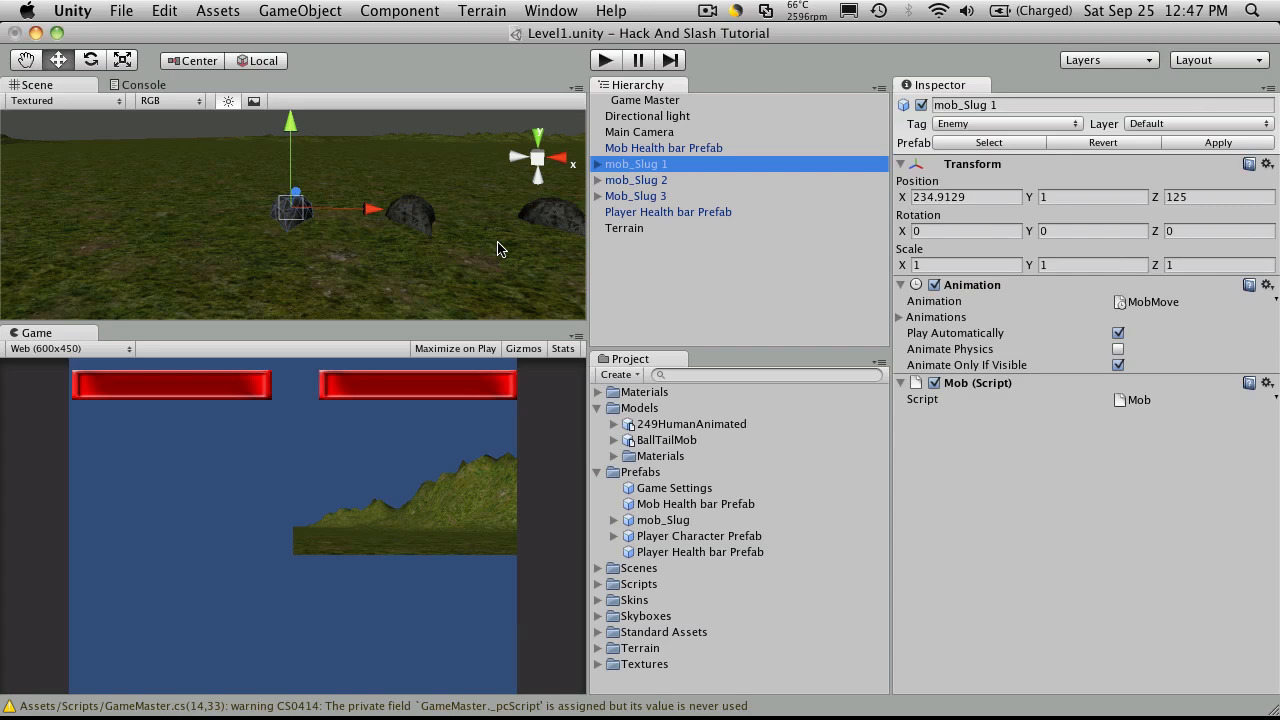
mouse_move(635, 197)
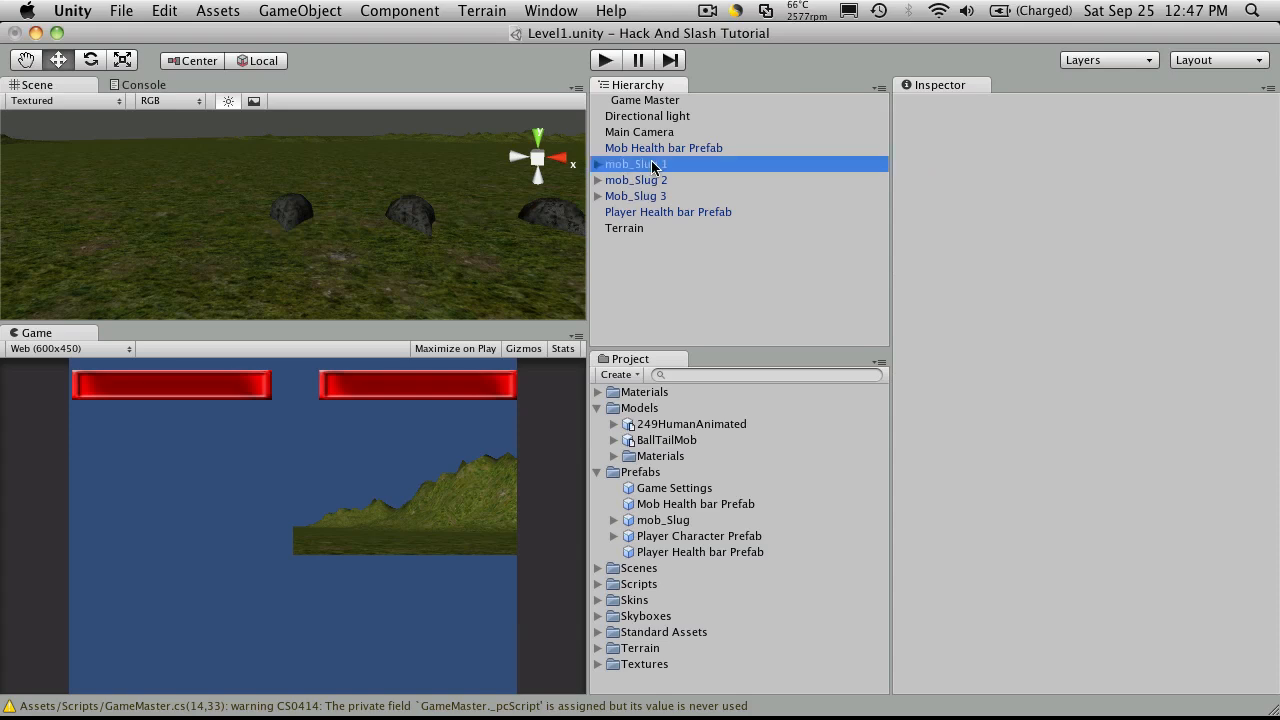
left_click(636, 163)
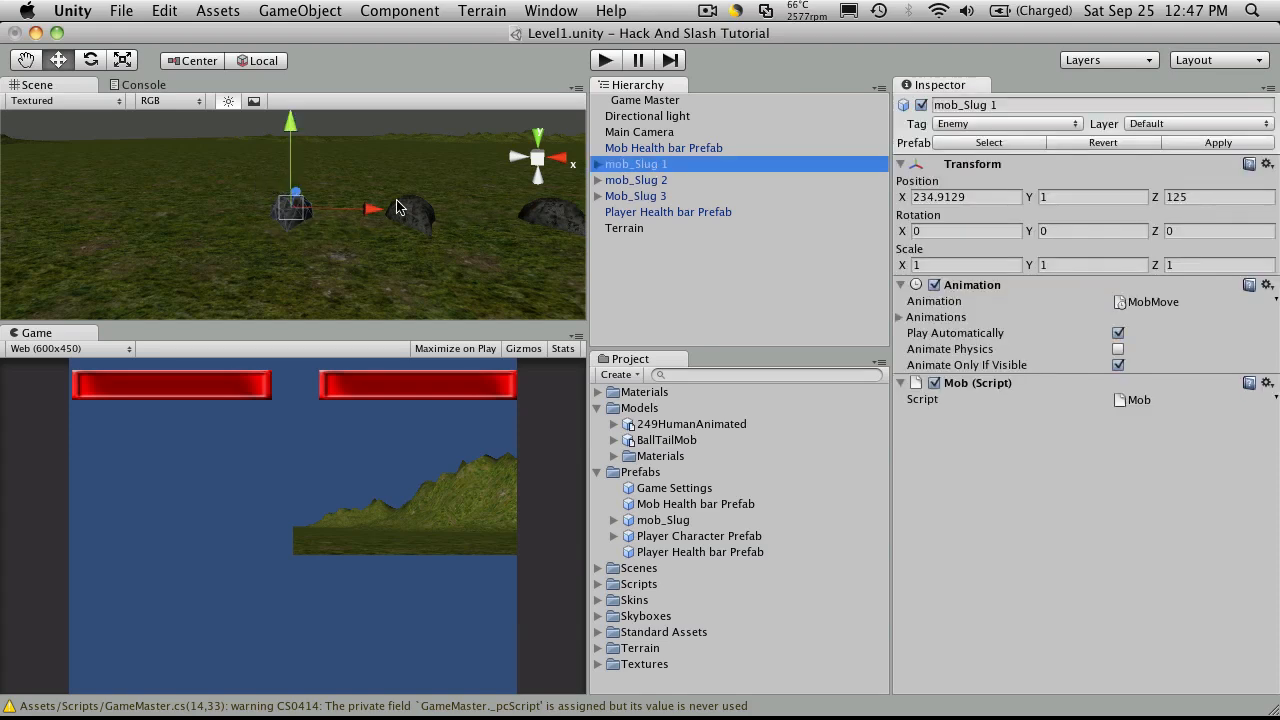
mouse_move(675, 294)
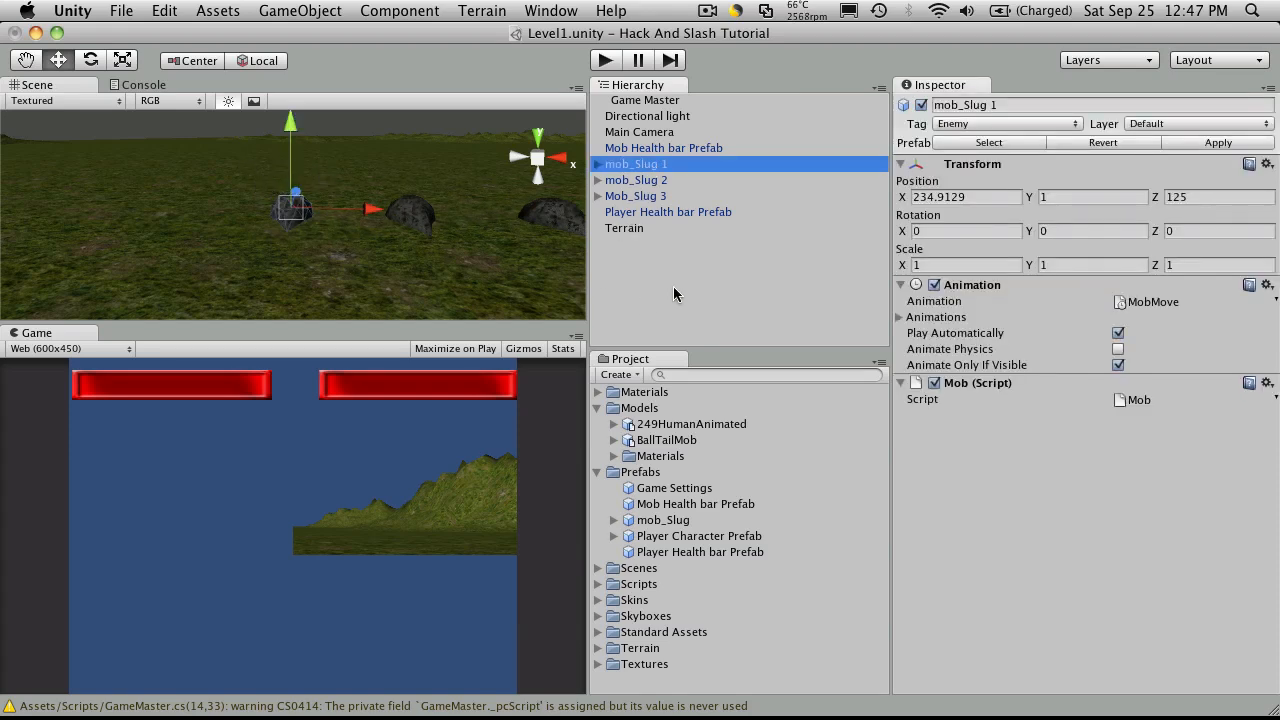
Create a 3D Text object, reset its Transform to the origin, and anchor it lower center.
left_click(300, 11)
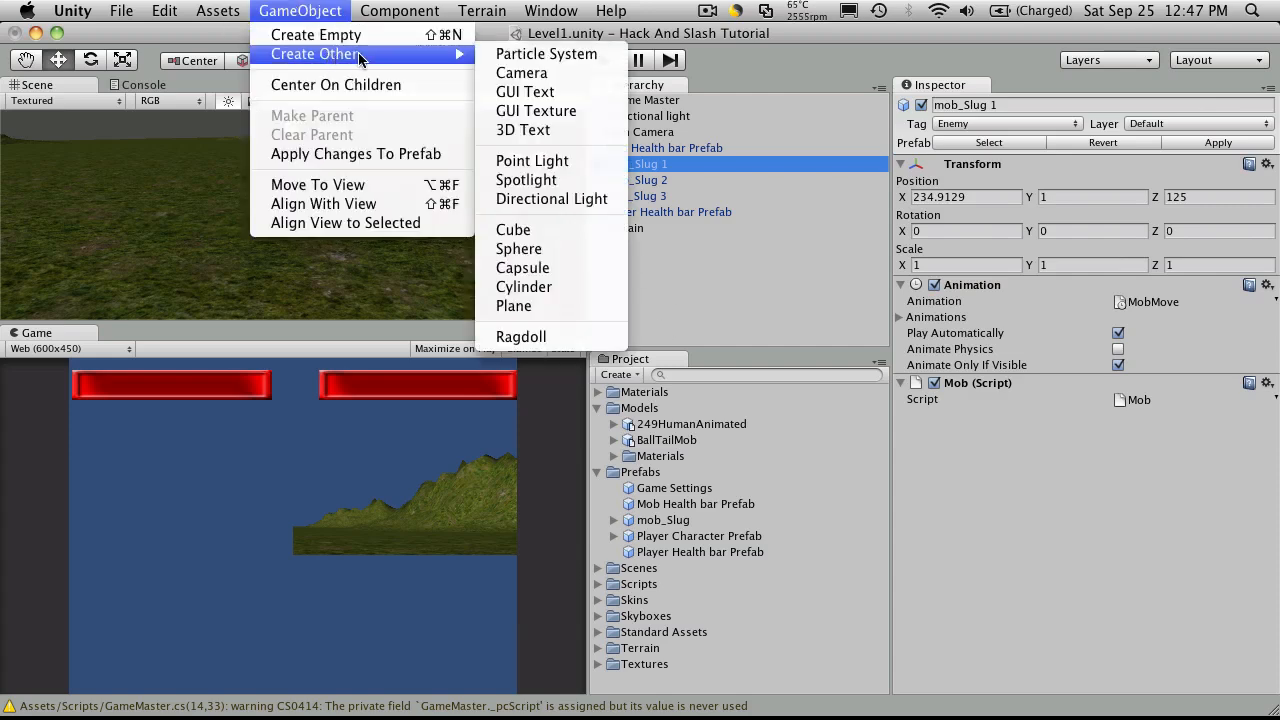
mouse_move(523, 130)
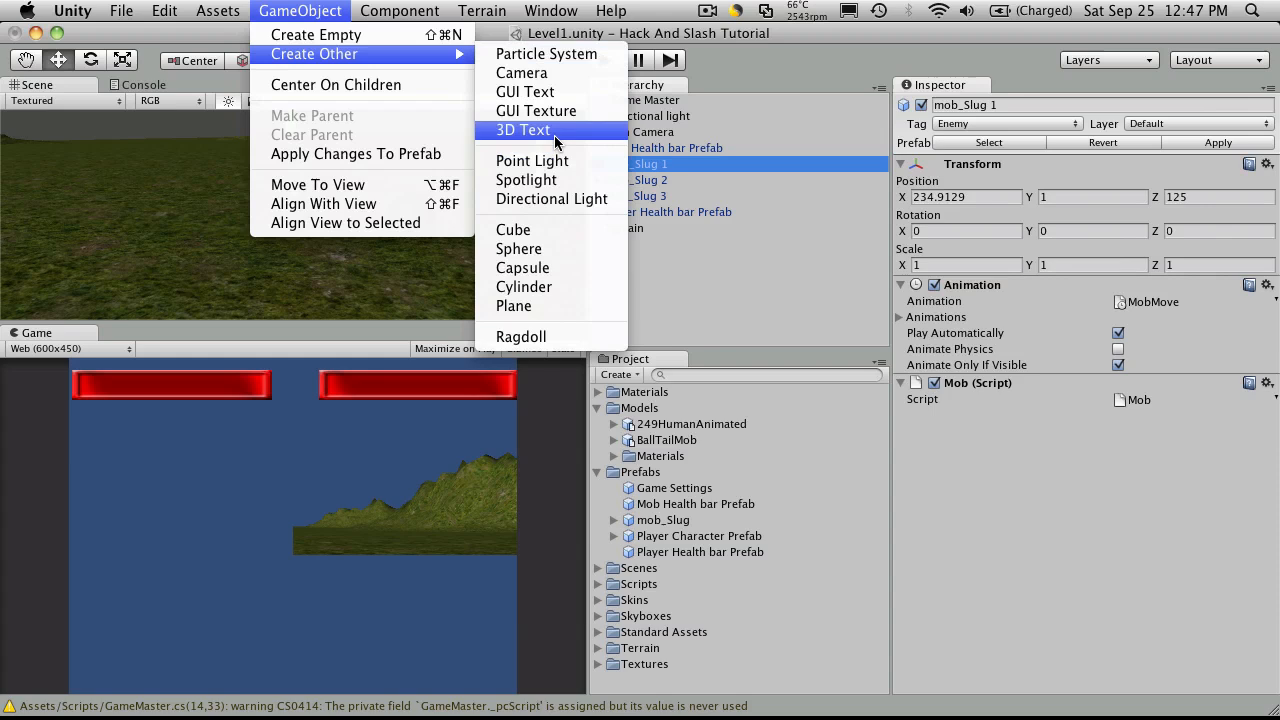
left_click(523, 130)
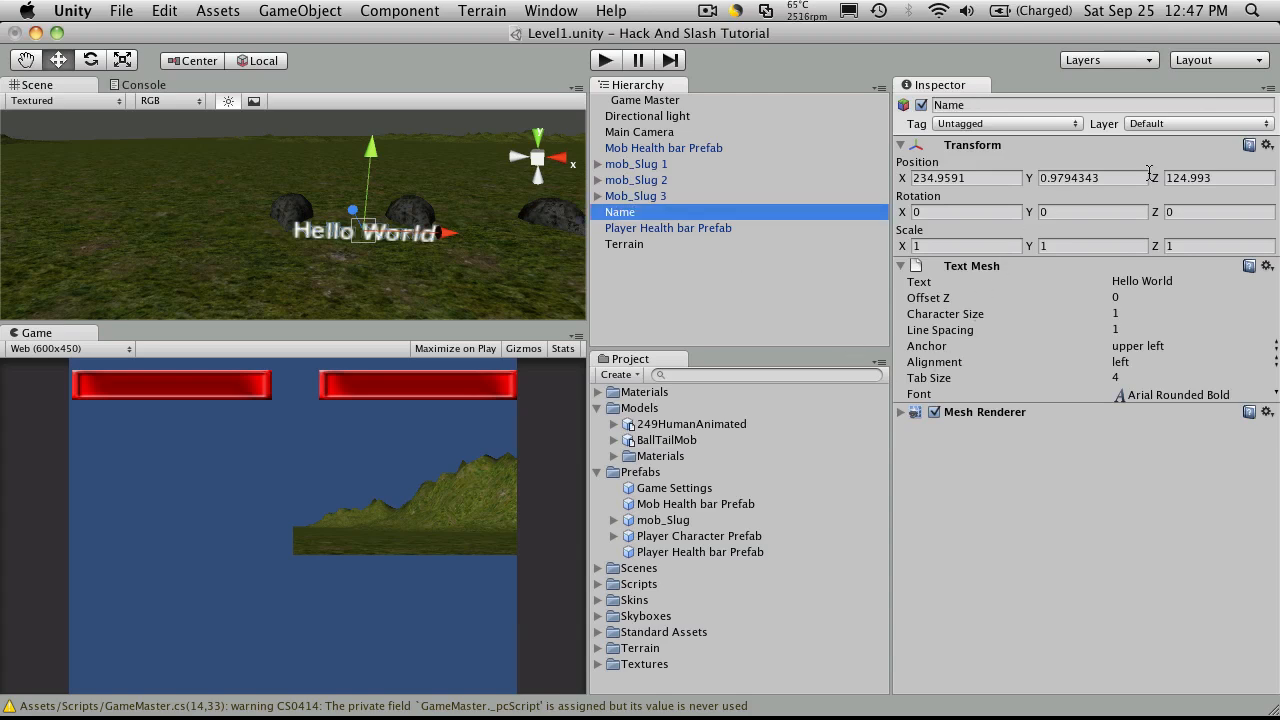
left_click(1264, 145)
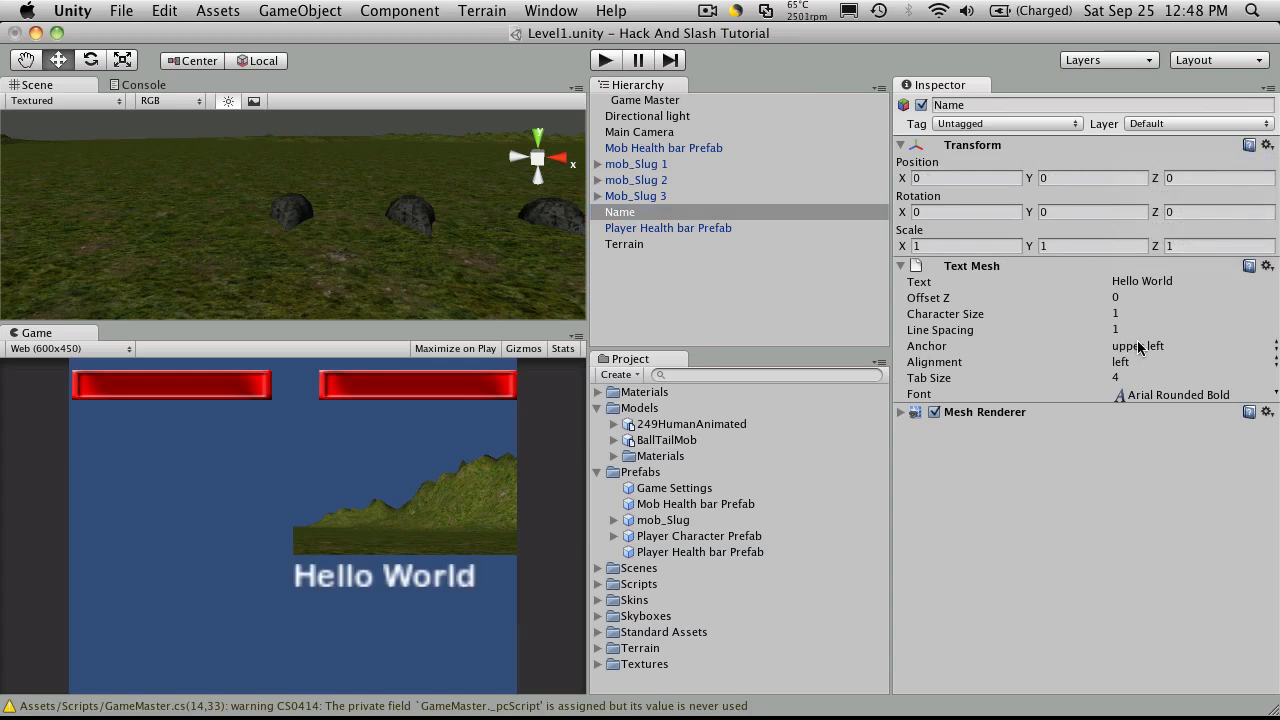
left_click(1138, 346)
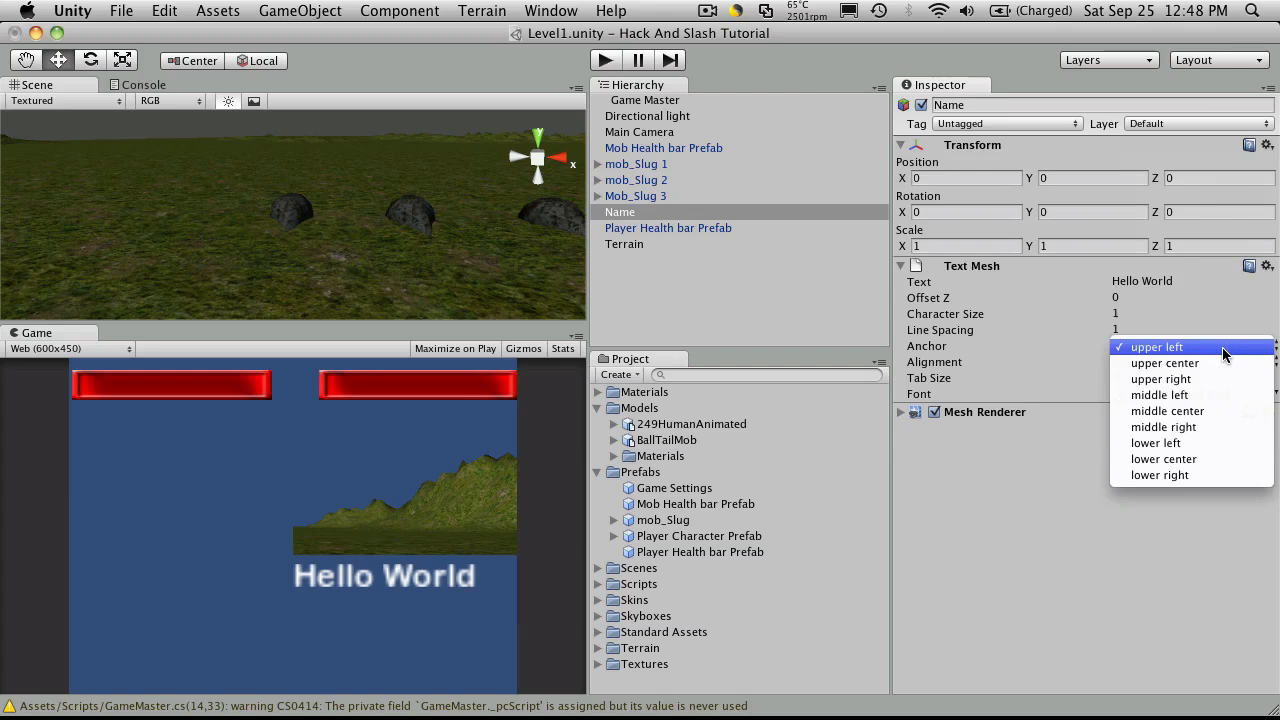
mouse_move(1164, 459)
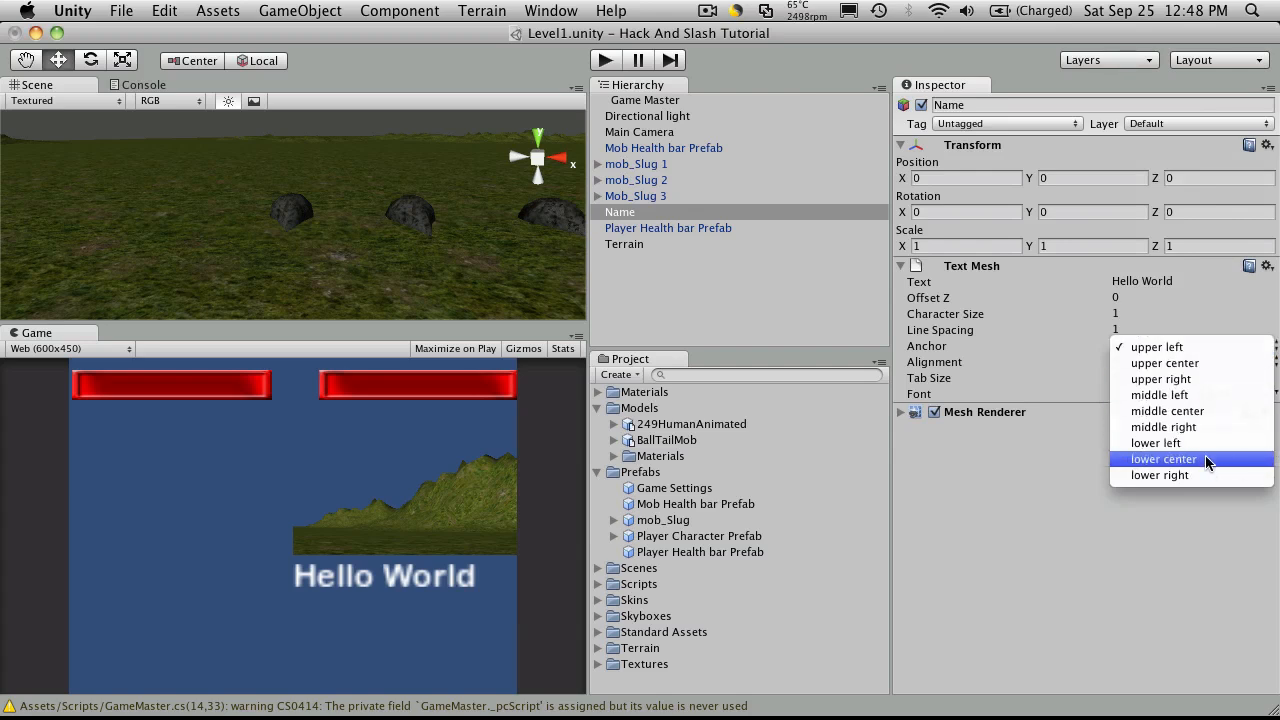
left_click(1163, 459)
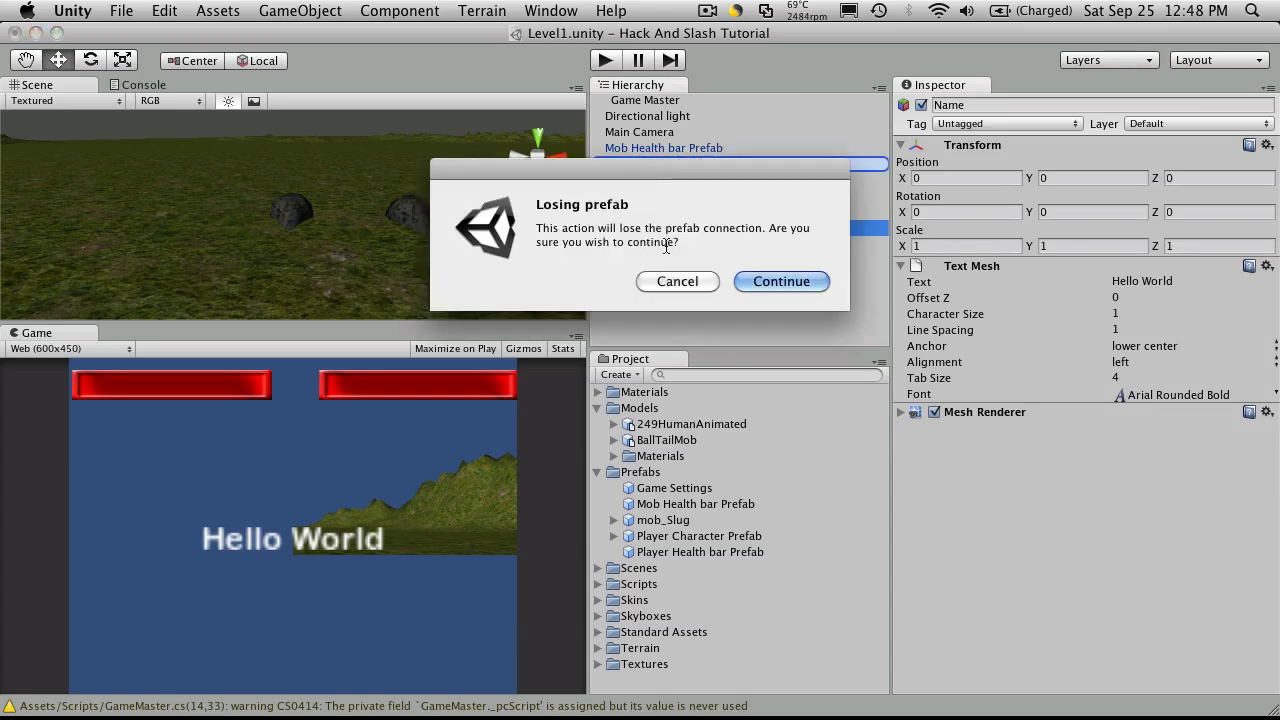
Accept losing the prefab link, reset the nested Name label, and lift it above mob_Slug 1.
left_click(781, 281)
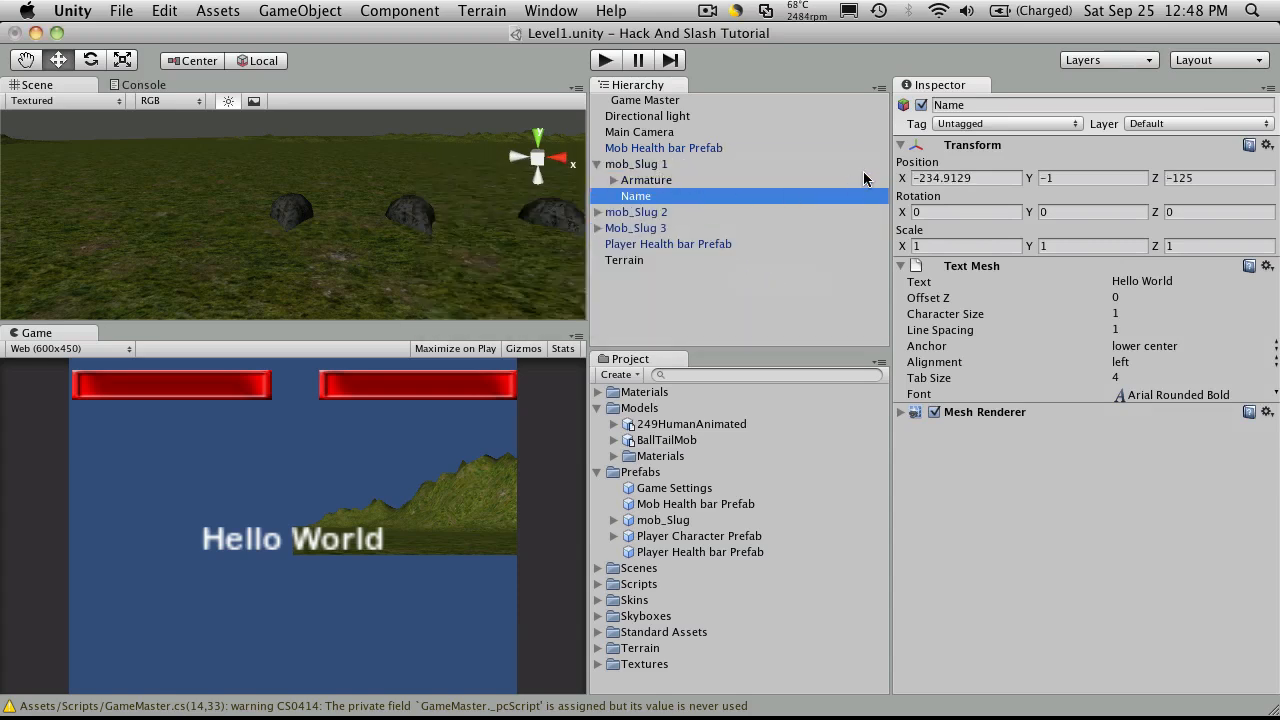
left_click(1264, 145)
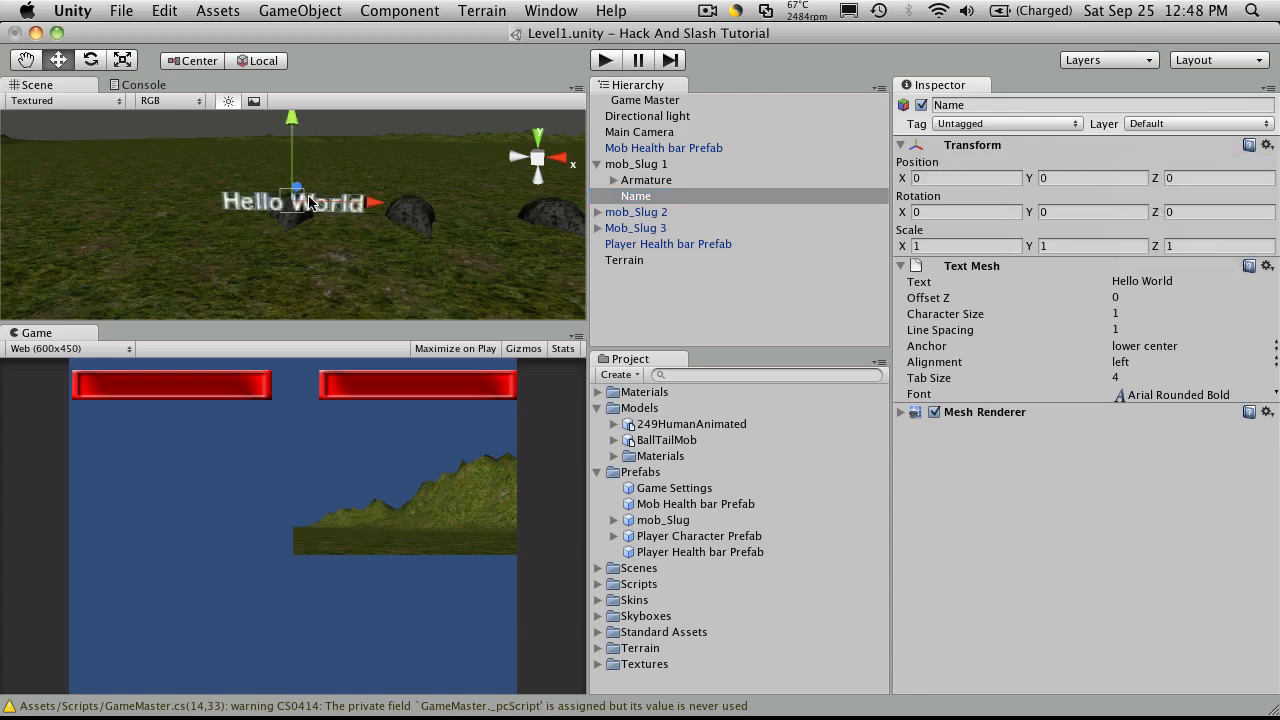
mouse_move(452, 24)
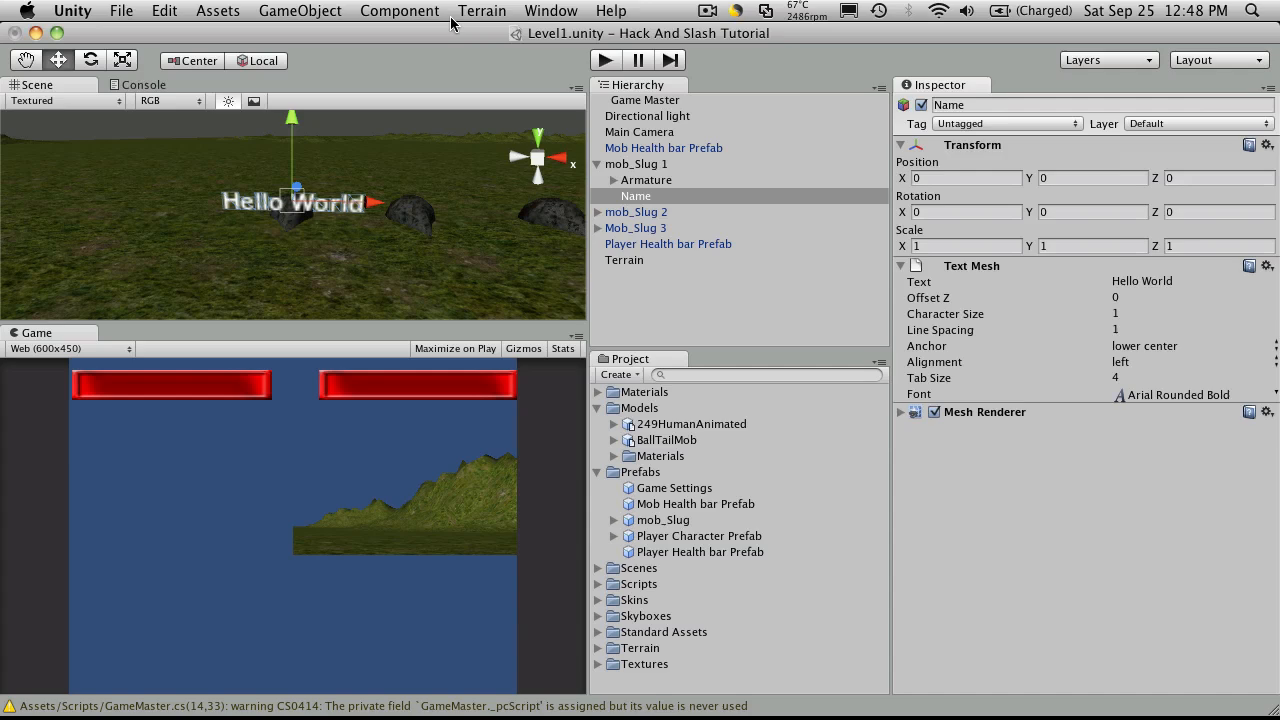
left_click(604, 60)
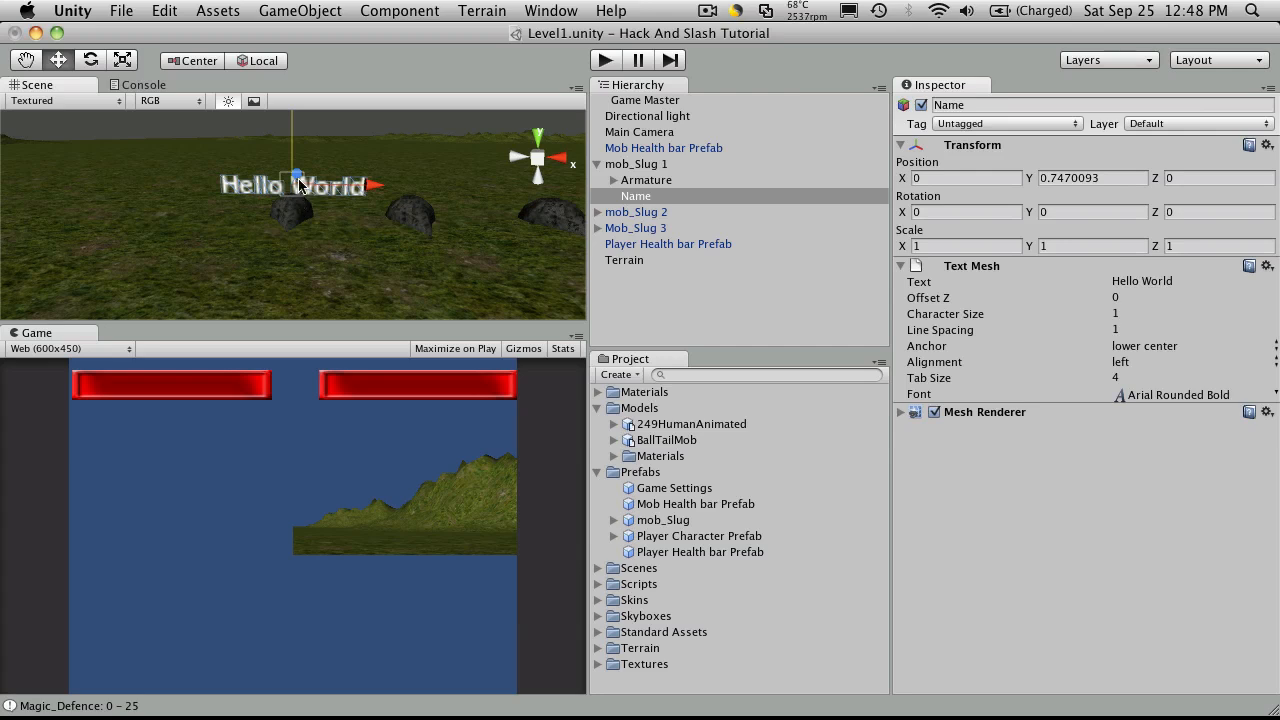
mouse_move(303, 203)
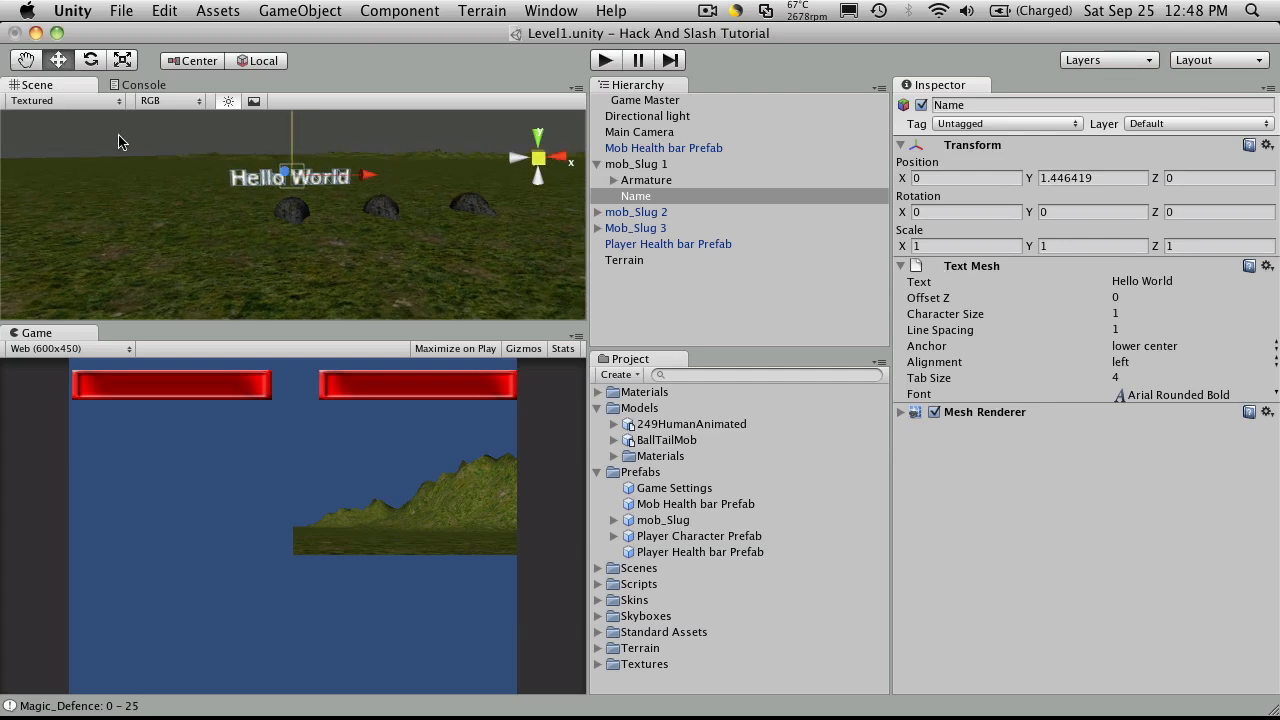
mouse_move(978, 320)
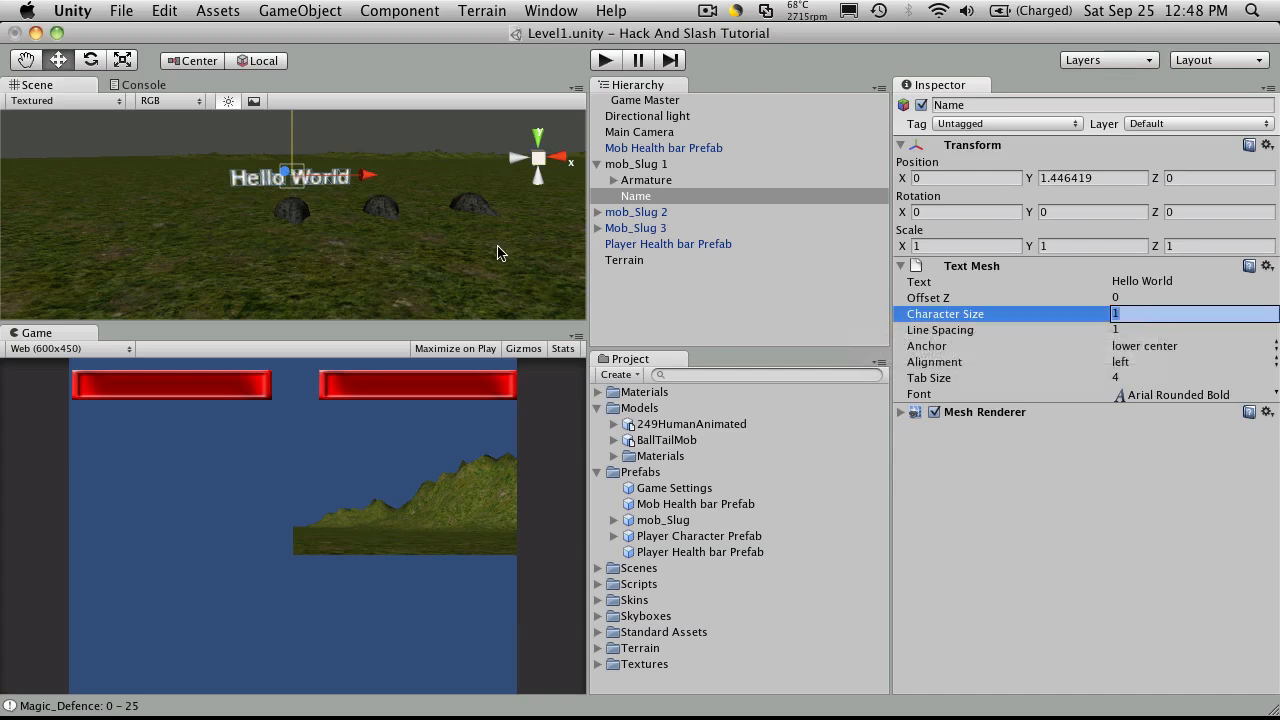
mouse_move(600, 252)
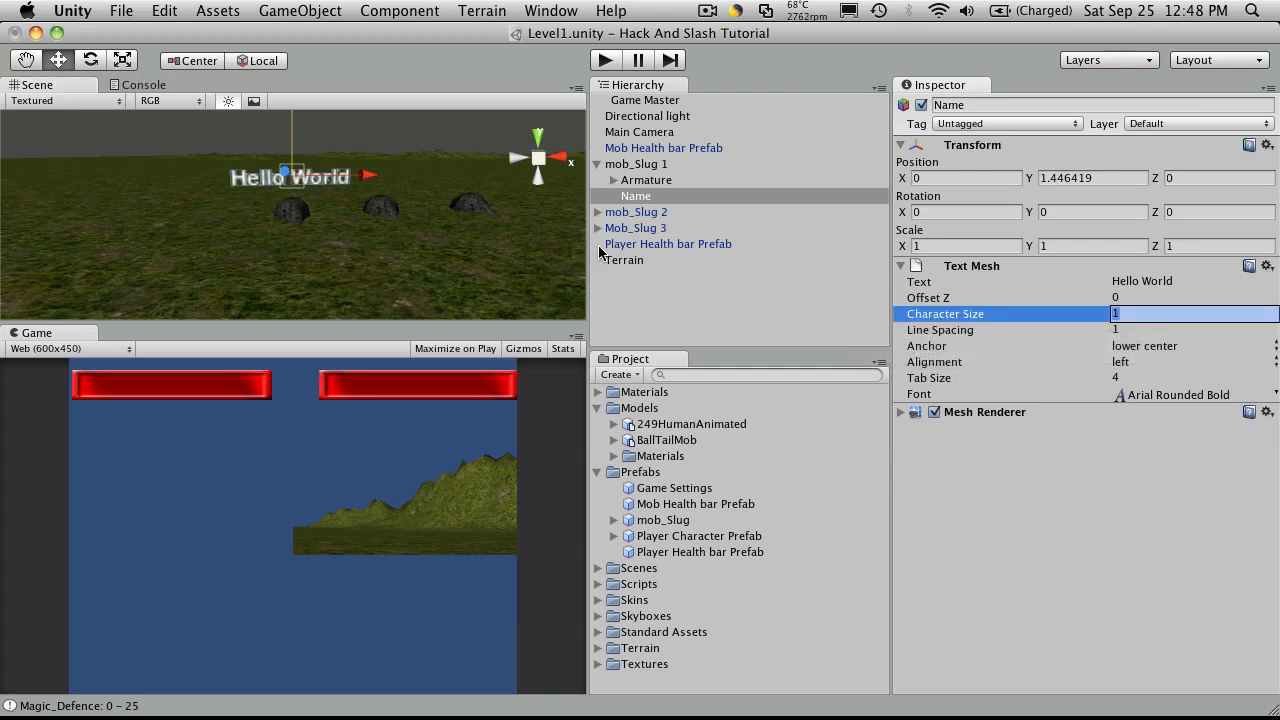
Set the label's Character Size to 0.5, preview in Play mode, then center-align the text.
type("0.5")
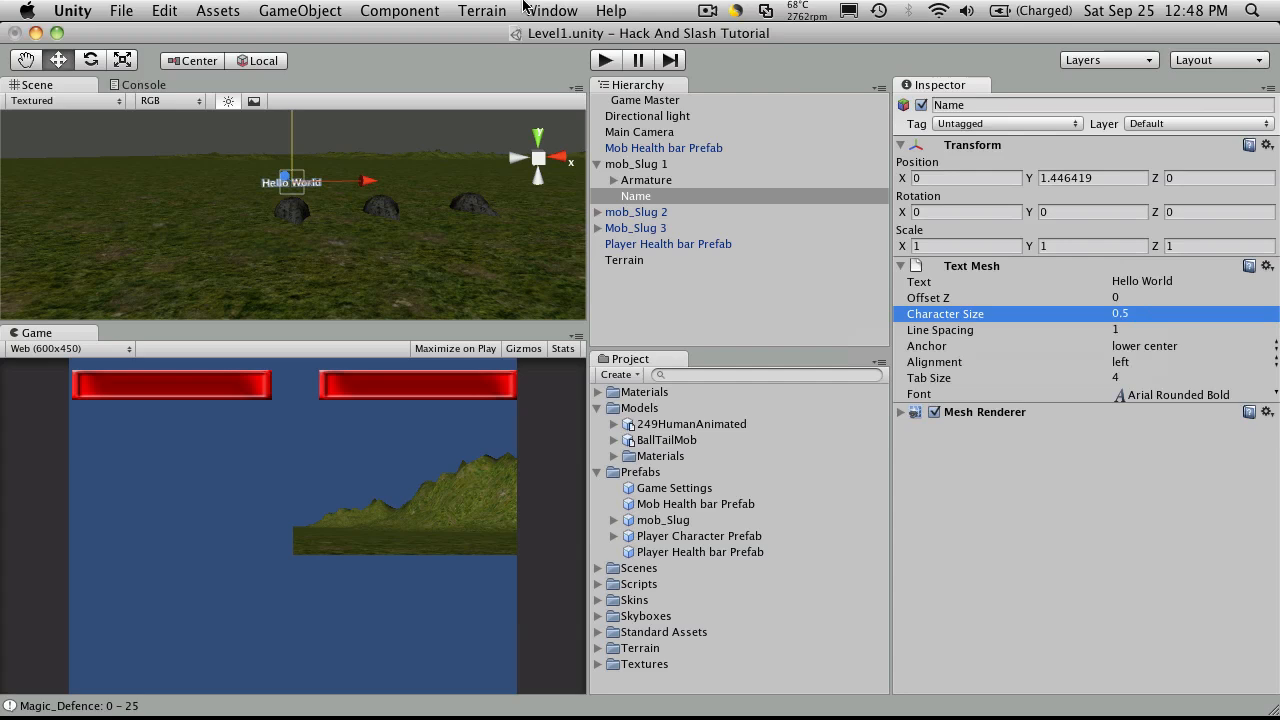
left_click(604, 60)
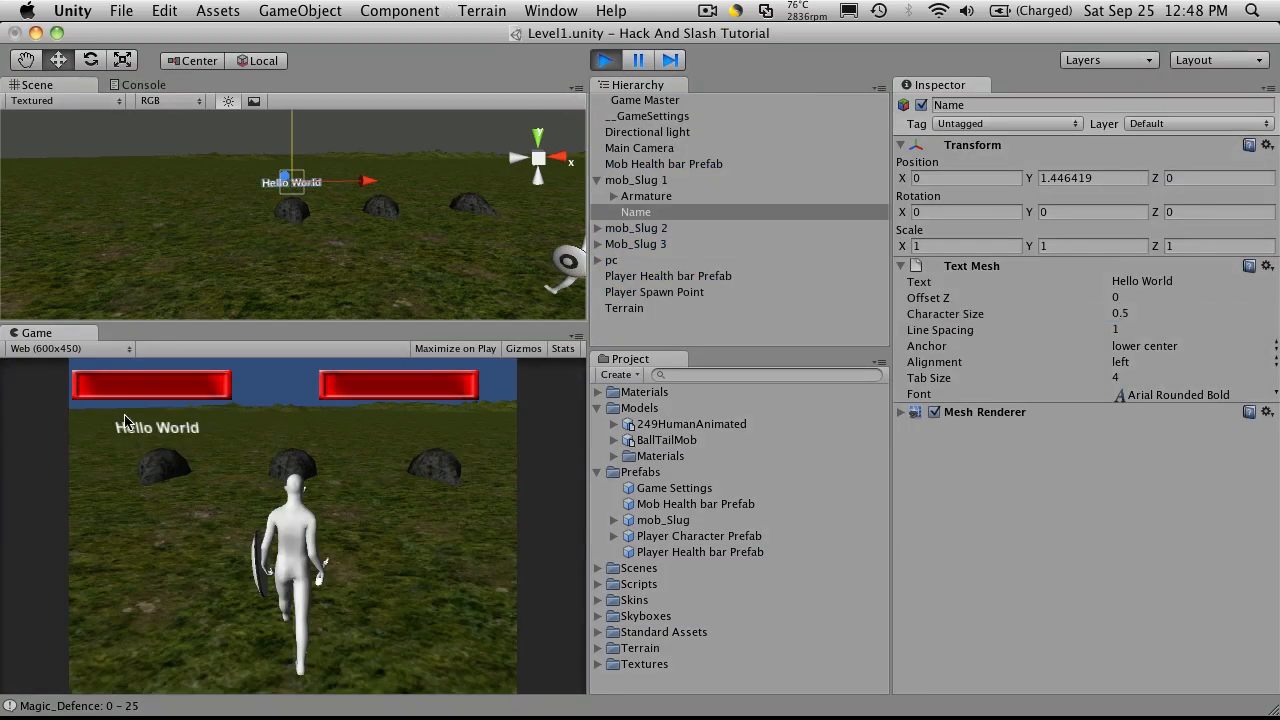
left_click(604, 60)
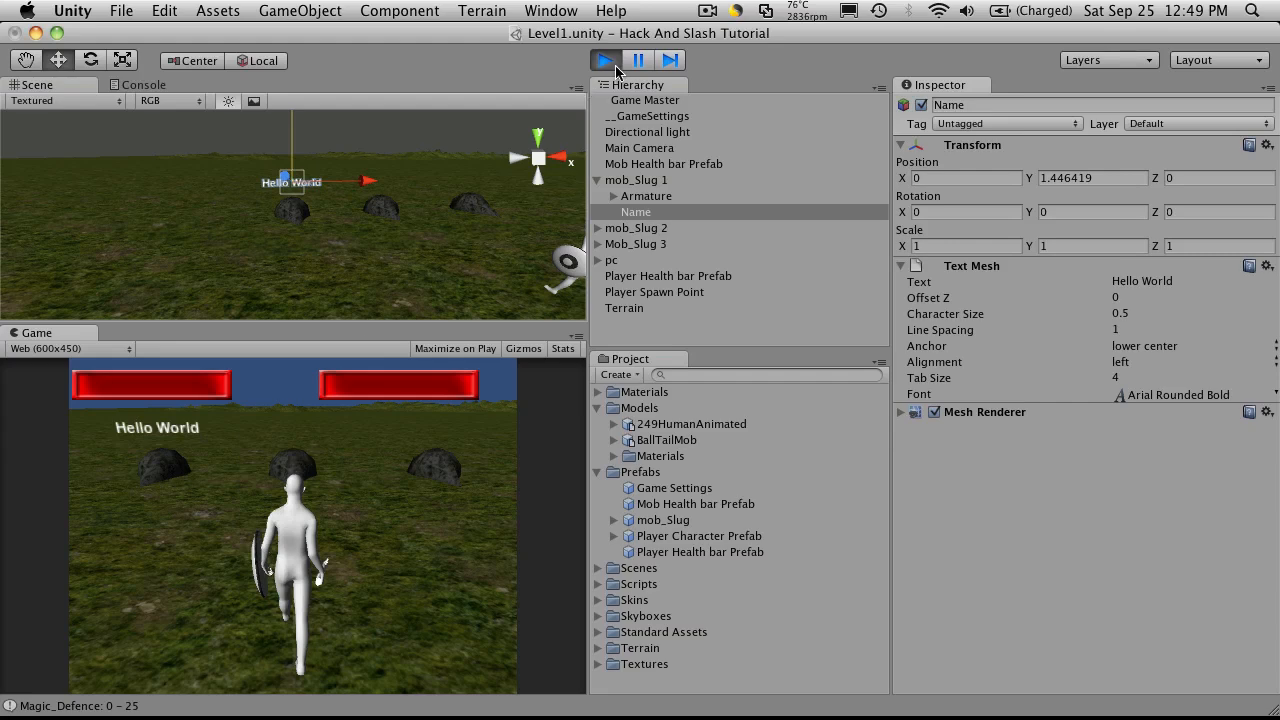
left_click(604, 60)
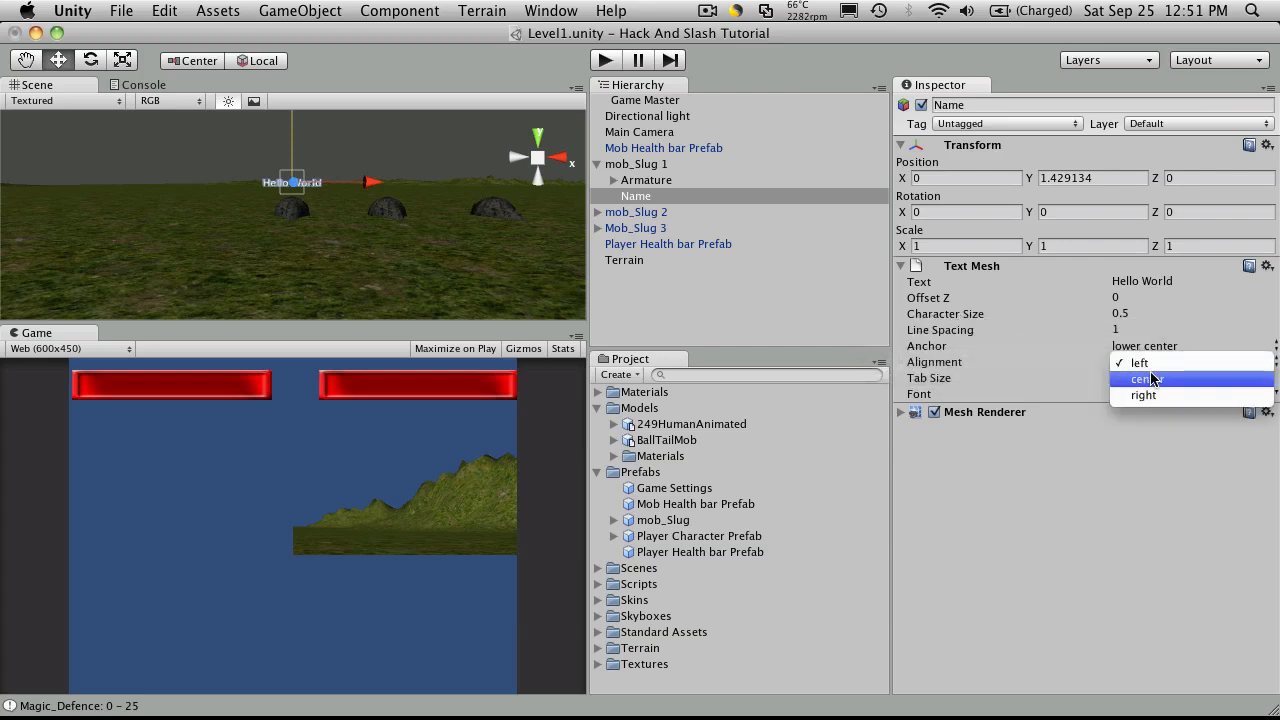
left_click(1145, 378)
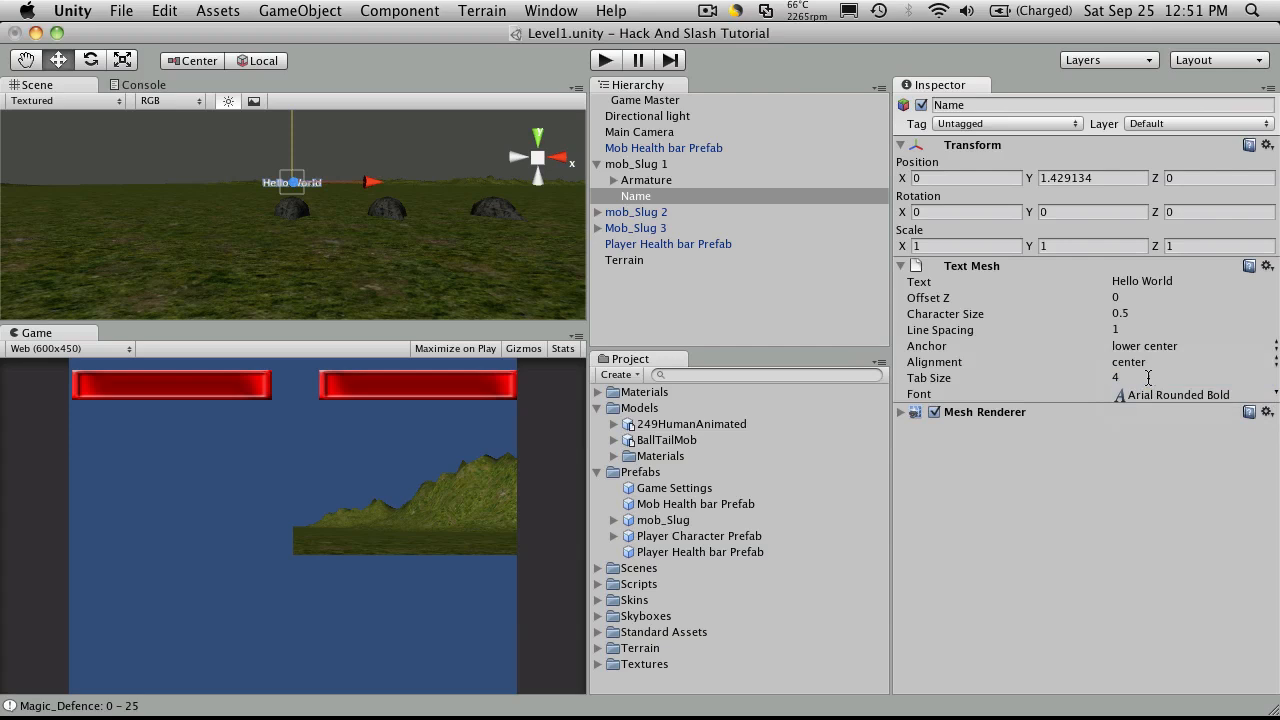
mouse_move(1135, 365)
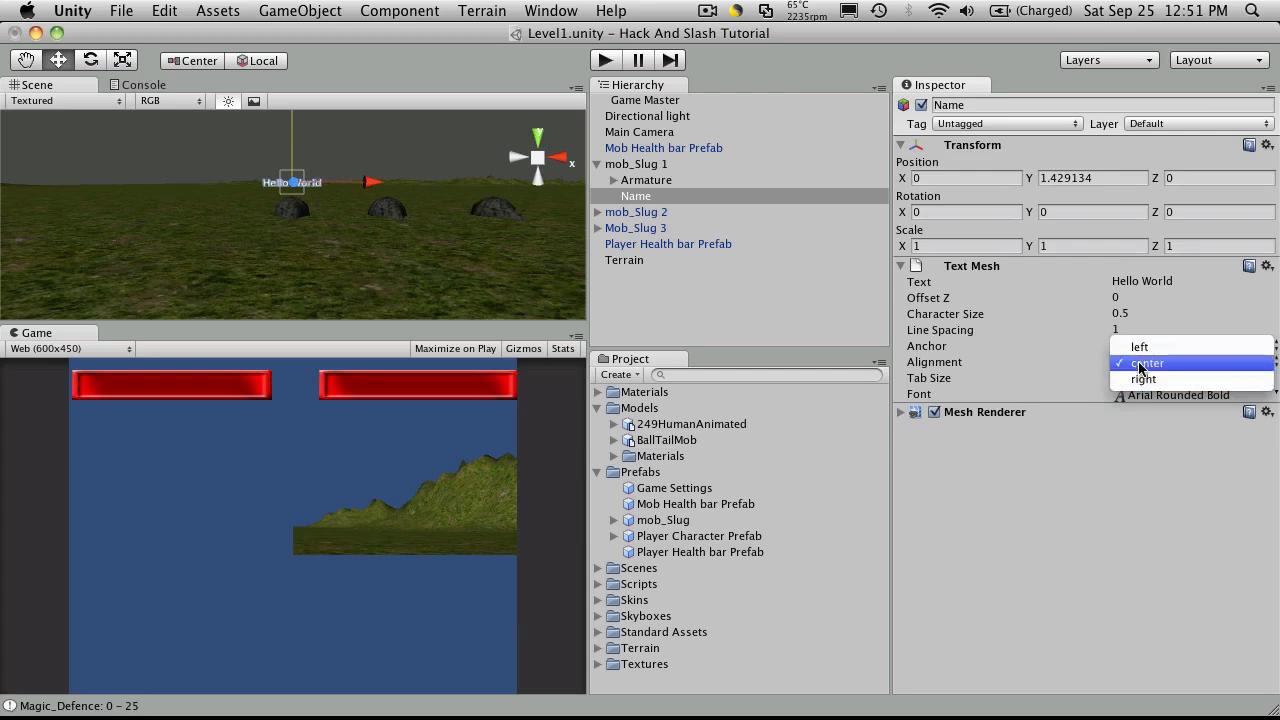
mouse_move(1108, 525)
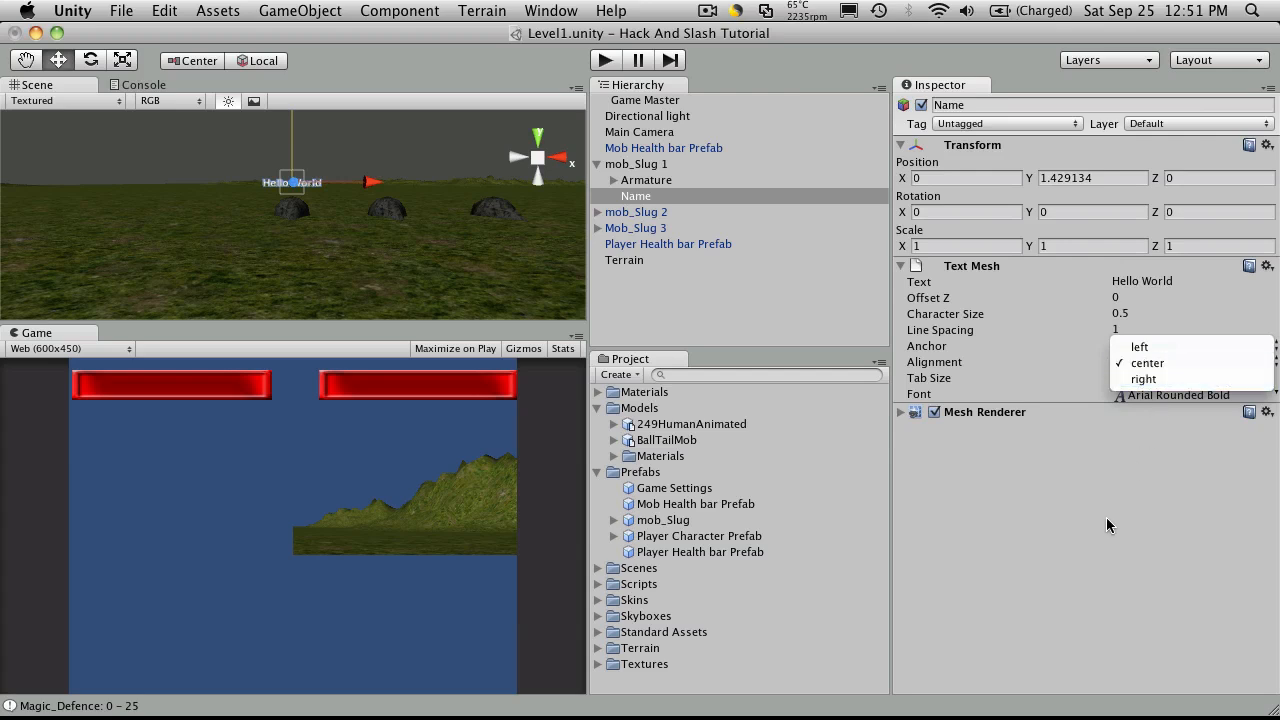
mouse_move(1146, 362)
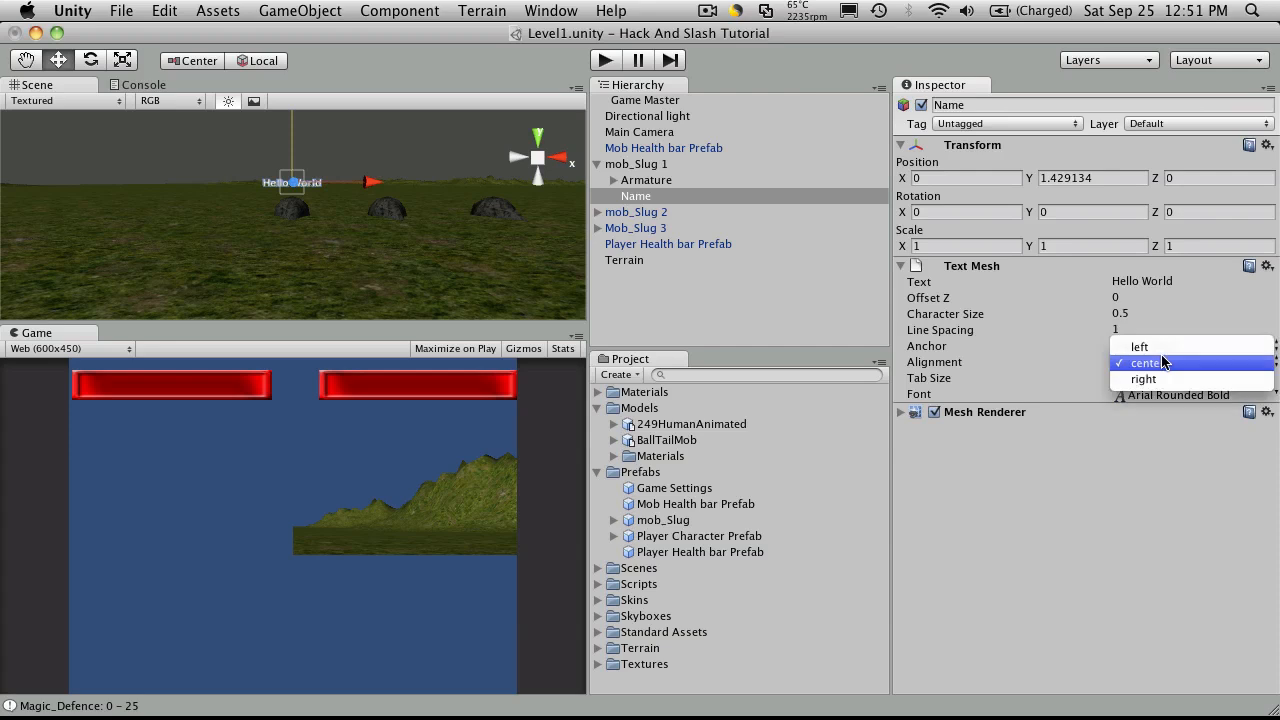
left_click(1145, 345)
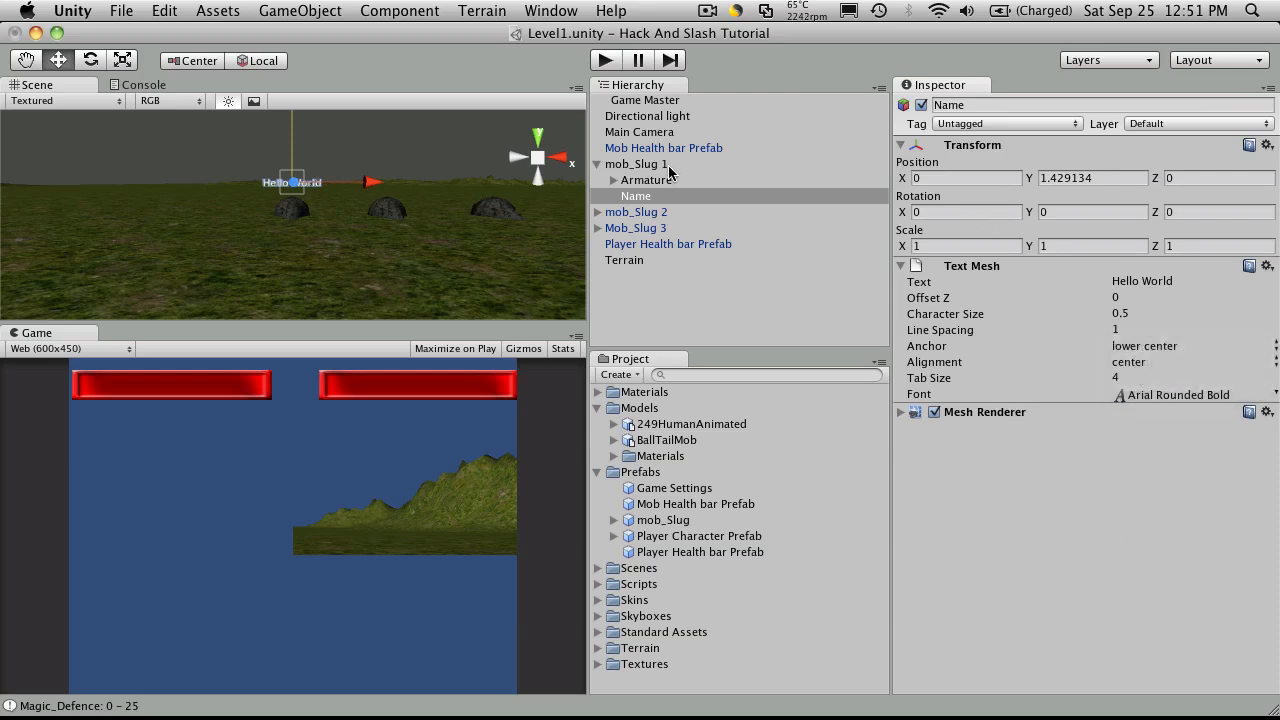
Apply mob_Slug 1's Hello World label changes to the mob_Slug prefab.
left_click(636, 164)
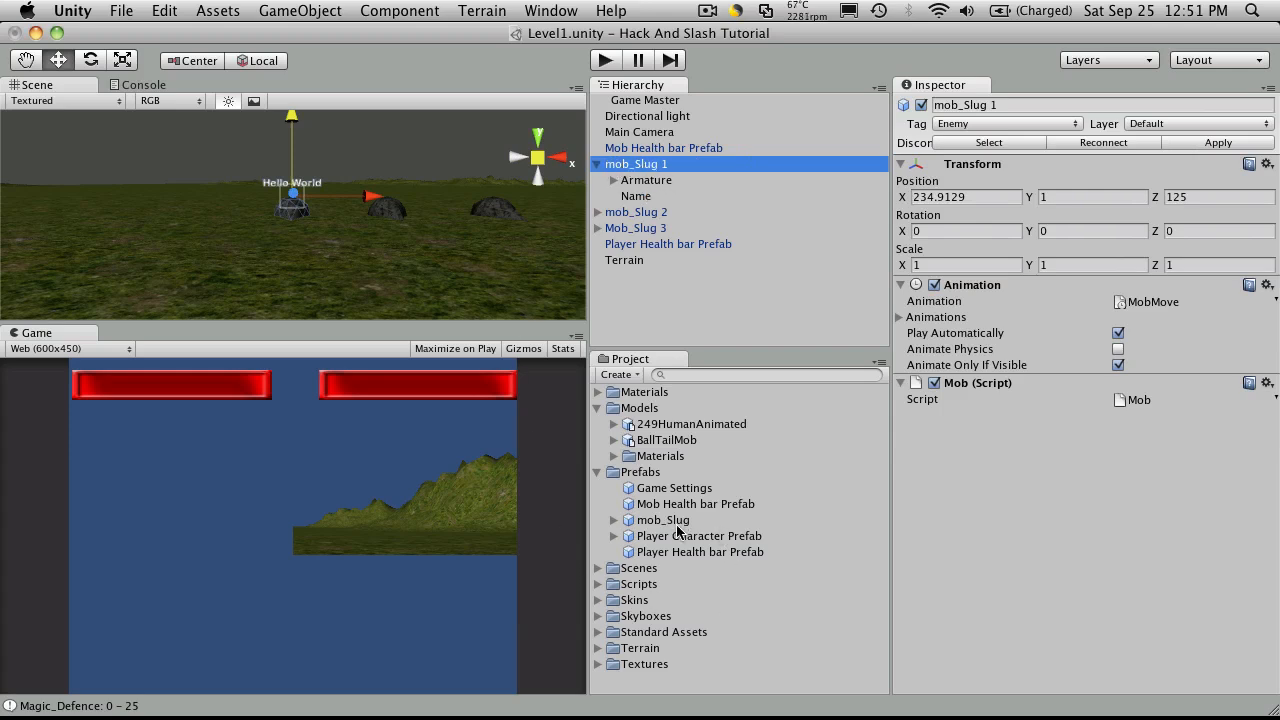
left_click(697, 504)
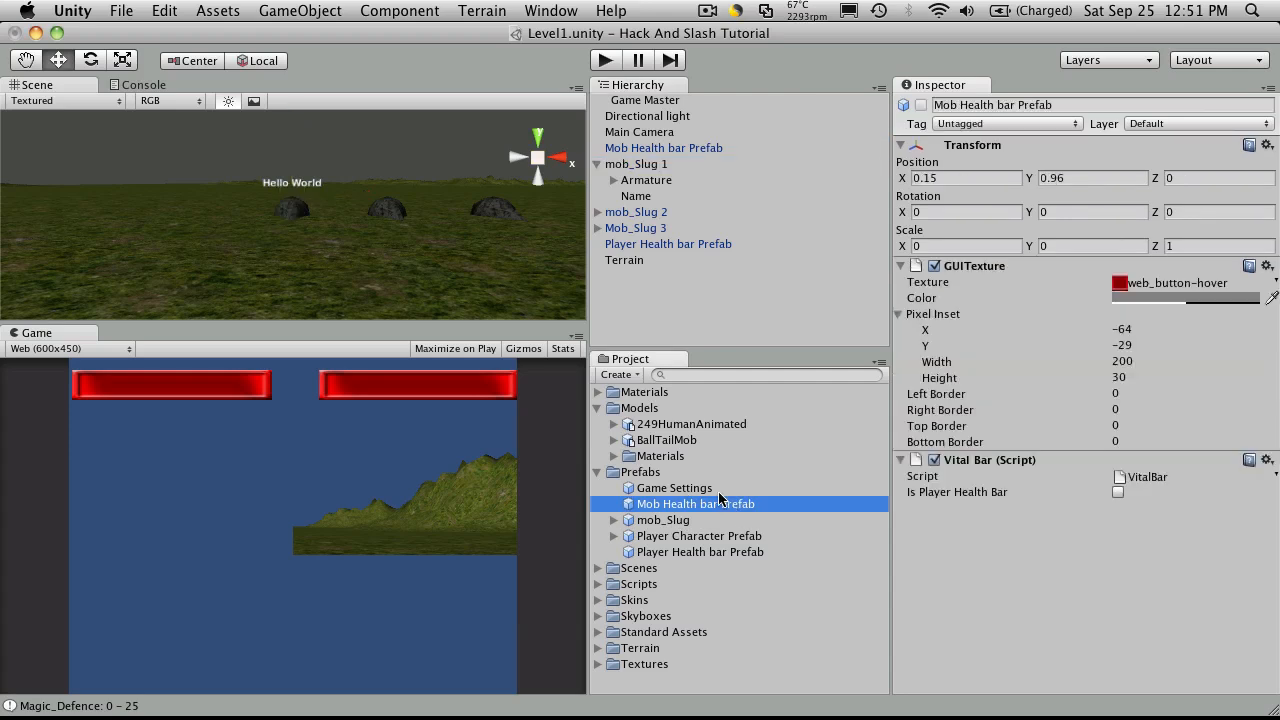
mouse_move(670, 315)
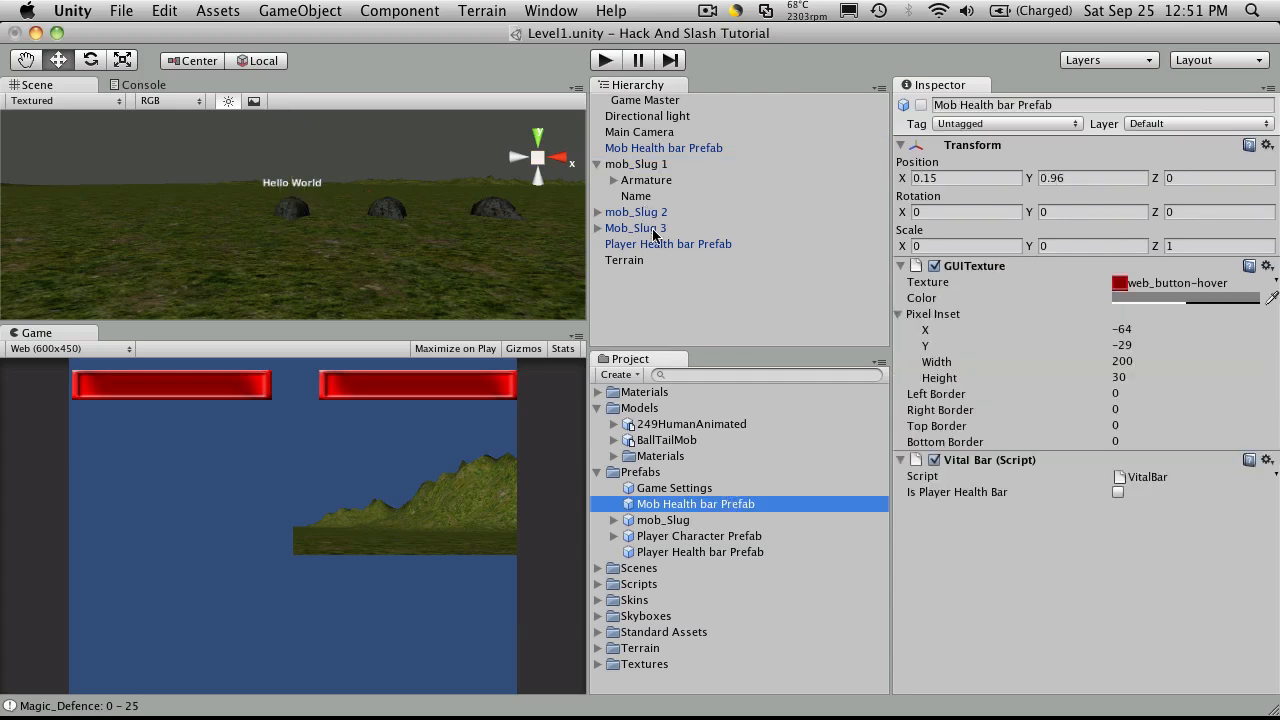
left_click(636, 164)
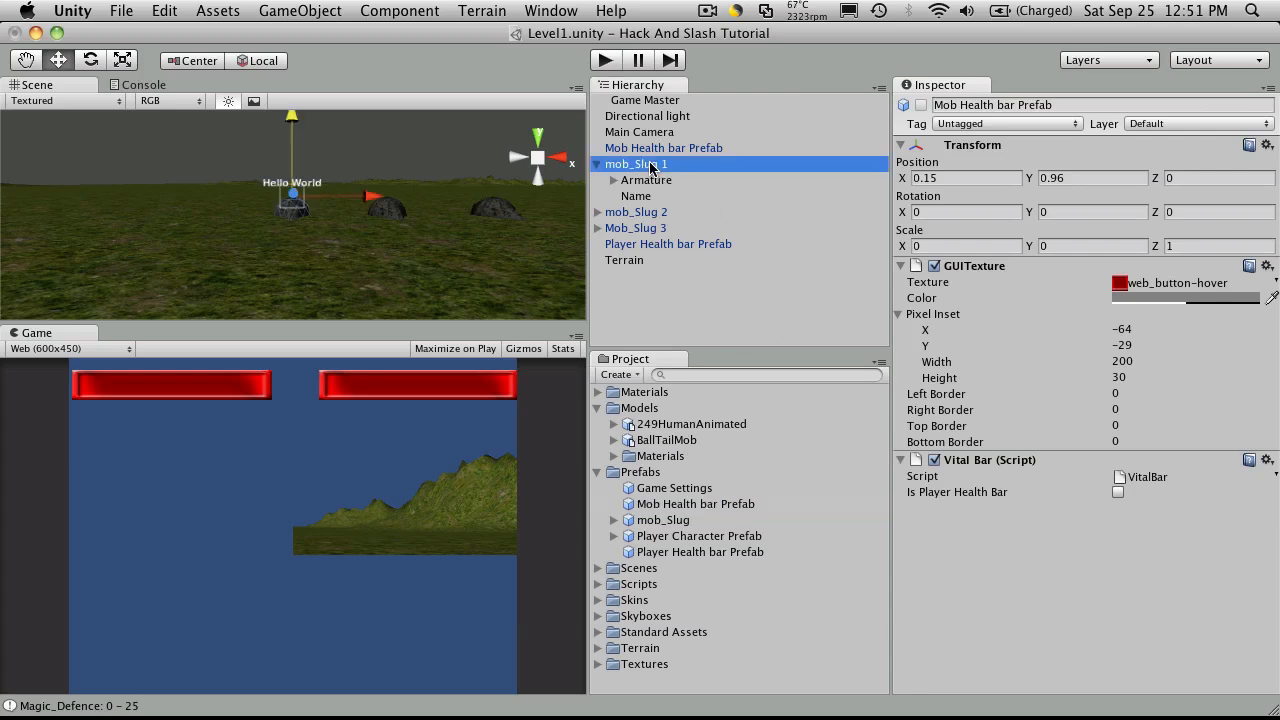
left_click(637, 164)
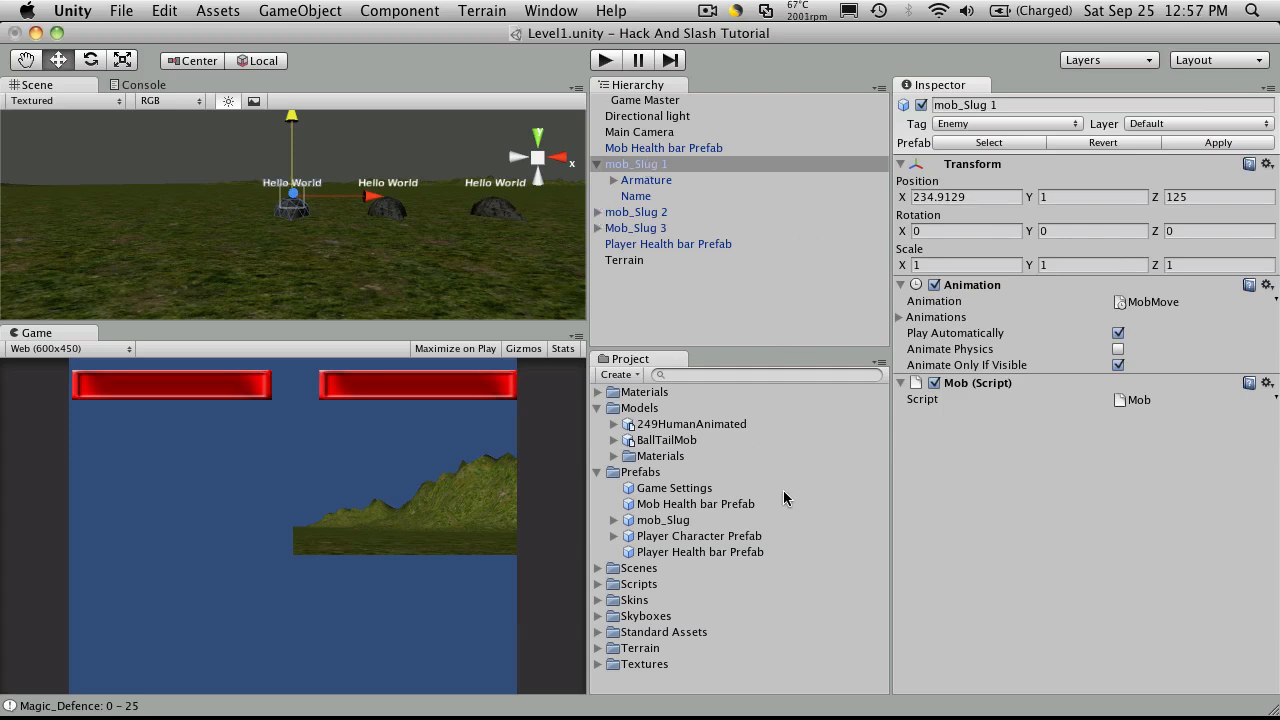
left_click(598, 584)
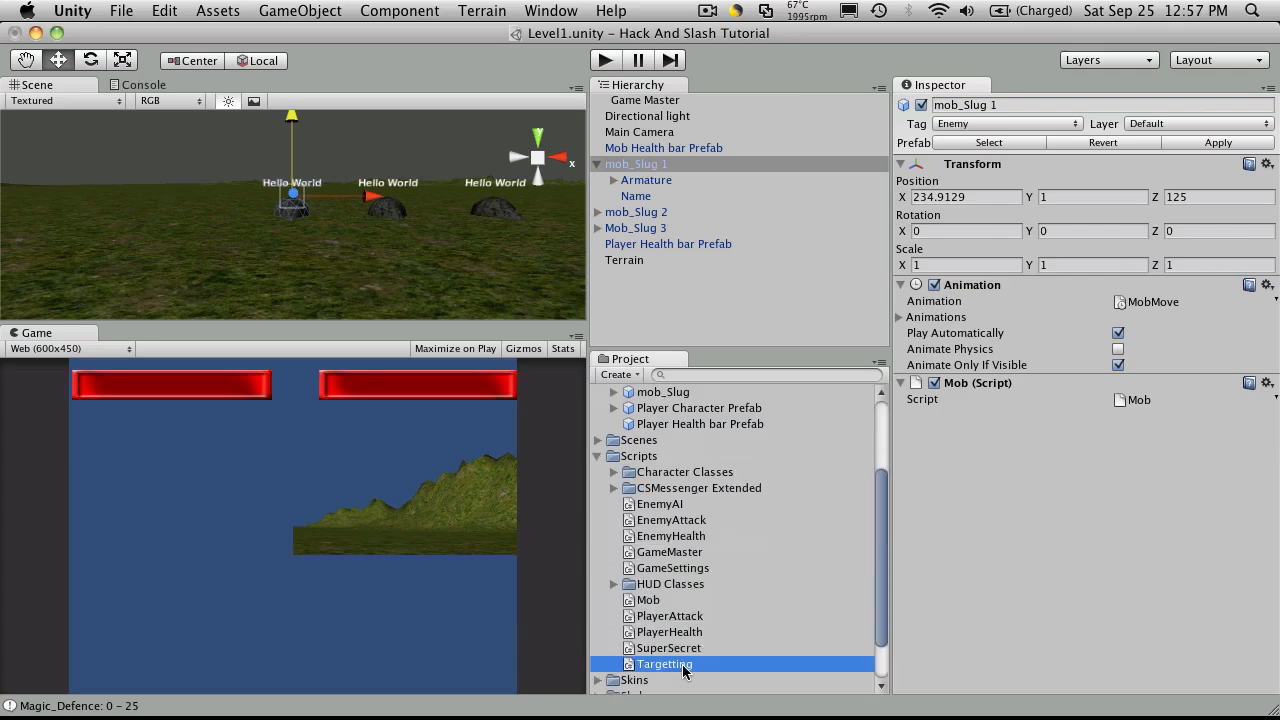
Read through Targetting.cs: TargetEnemy, red/white Select and Deselect colours, and Tab handling in Update.
double_click(664, 664)
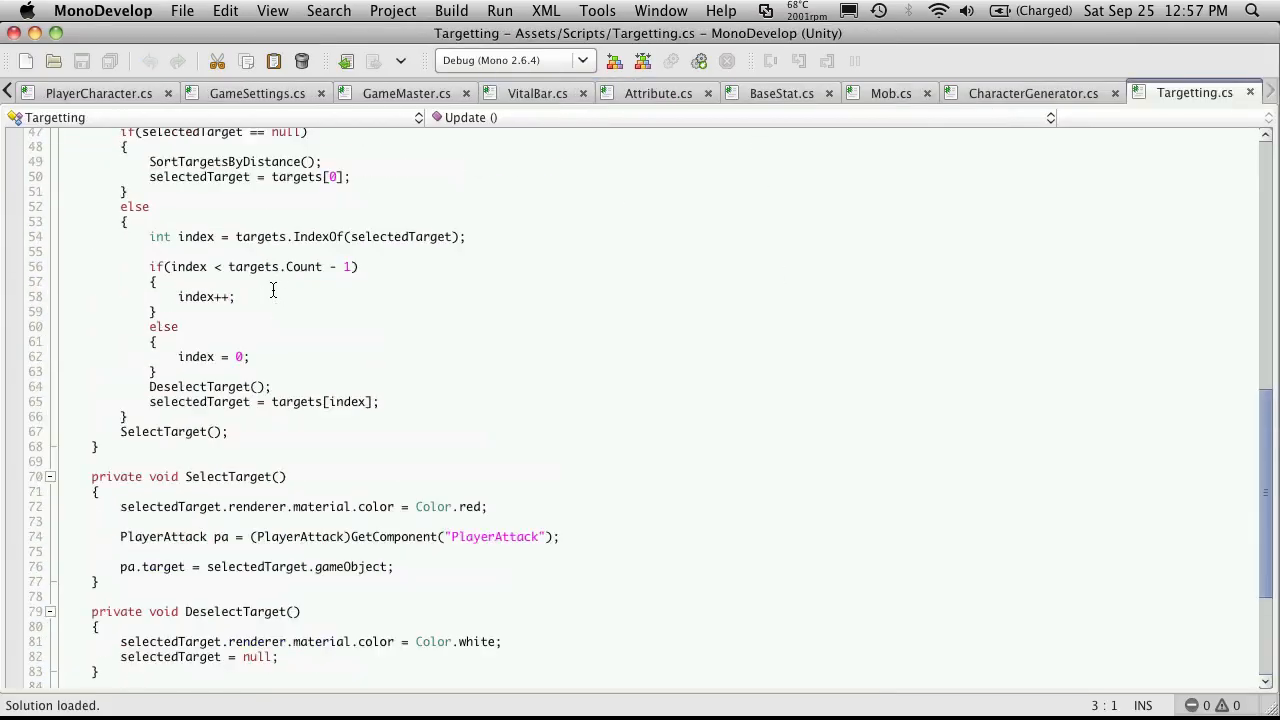
scroll("up", 3)
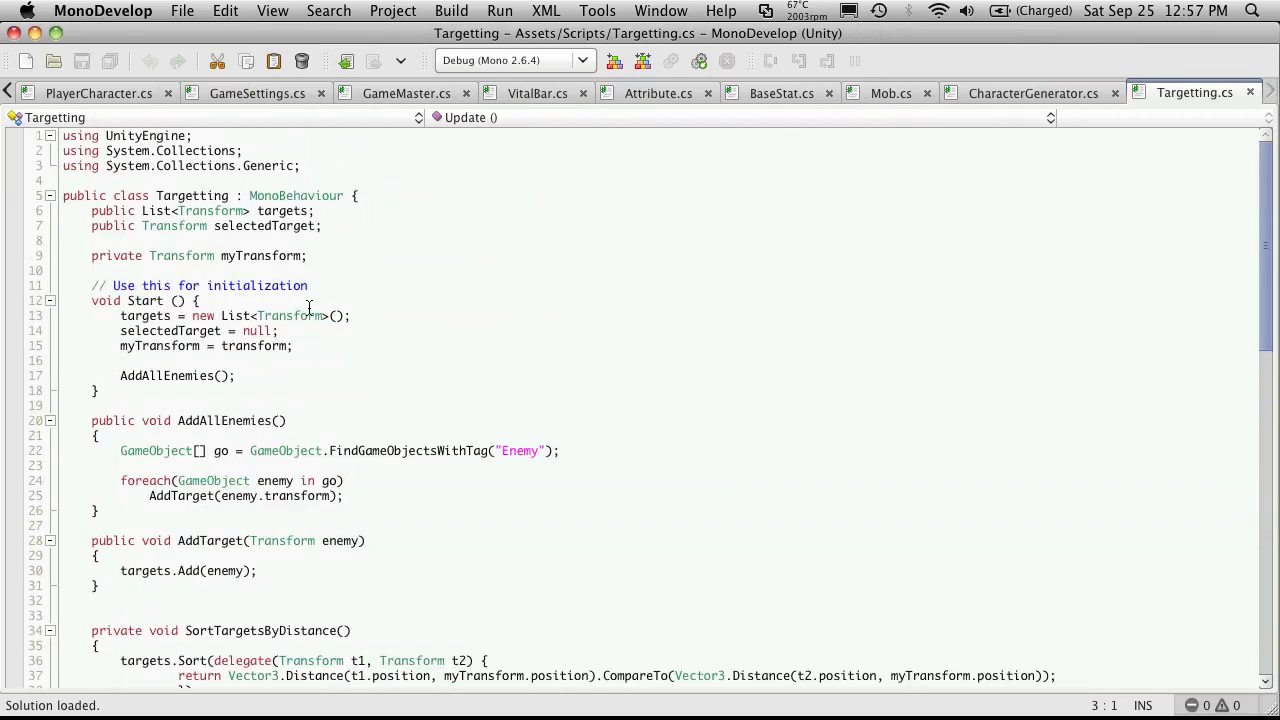
scroll("down", 3)
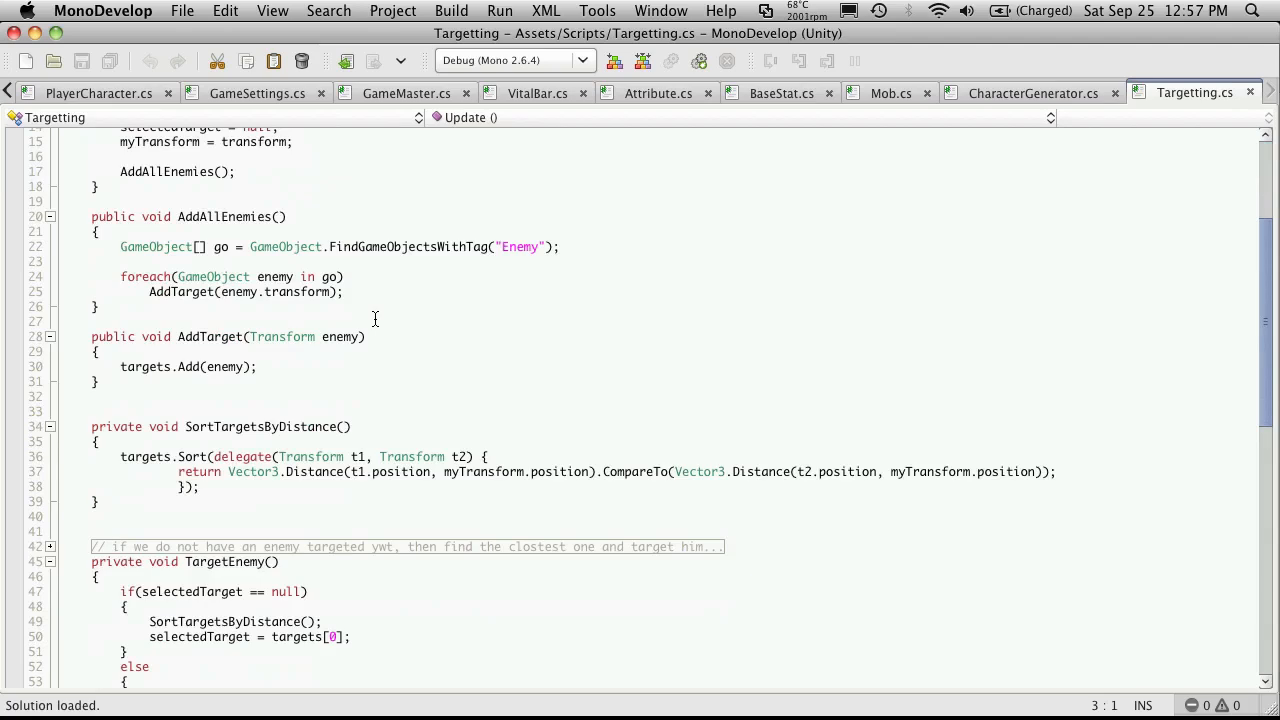
scroll("up", 3)
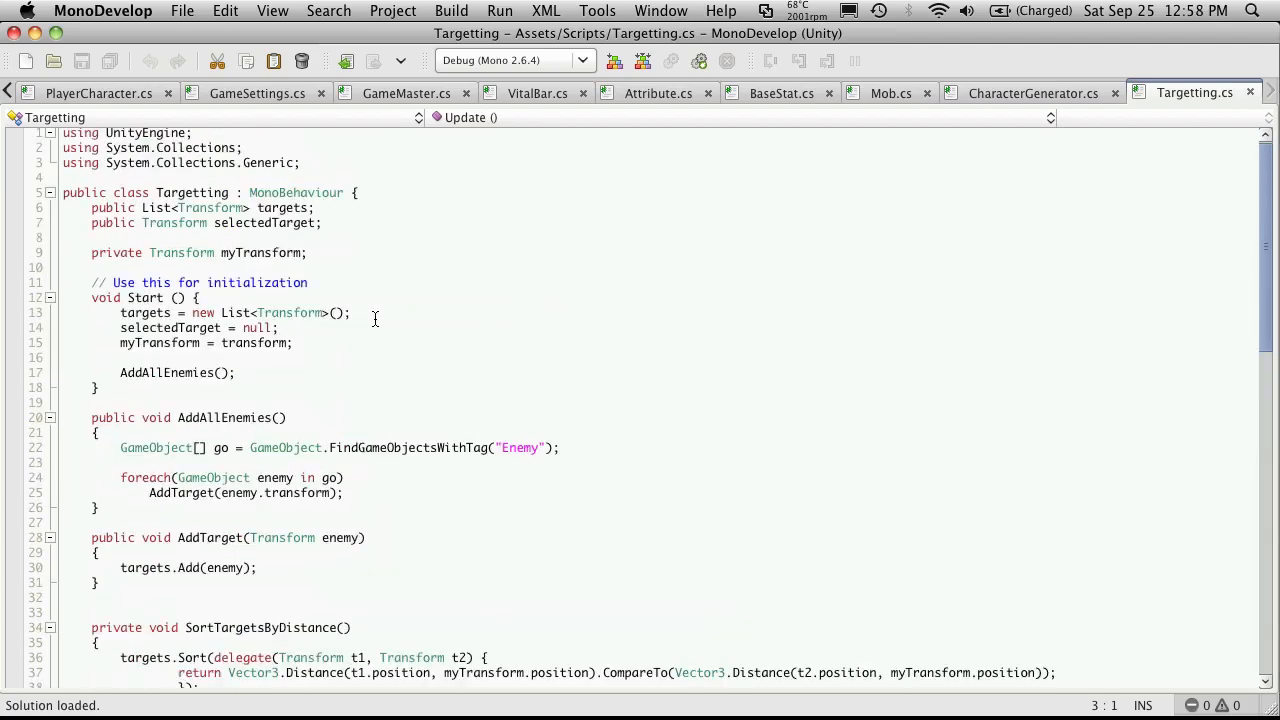
scroll("down", 3)
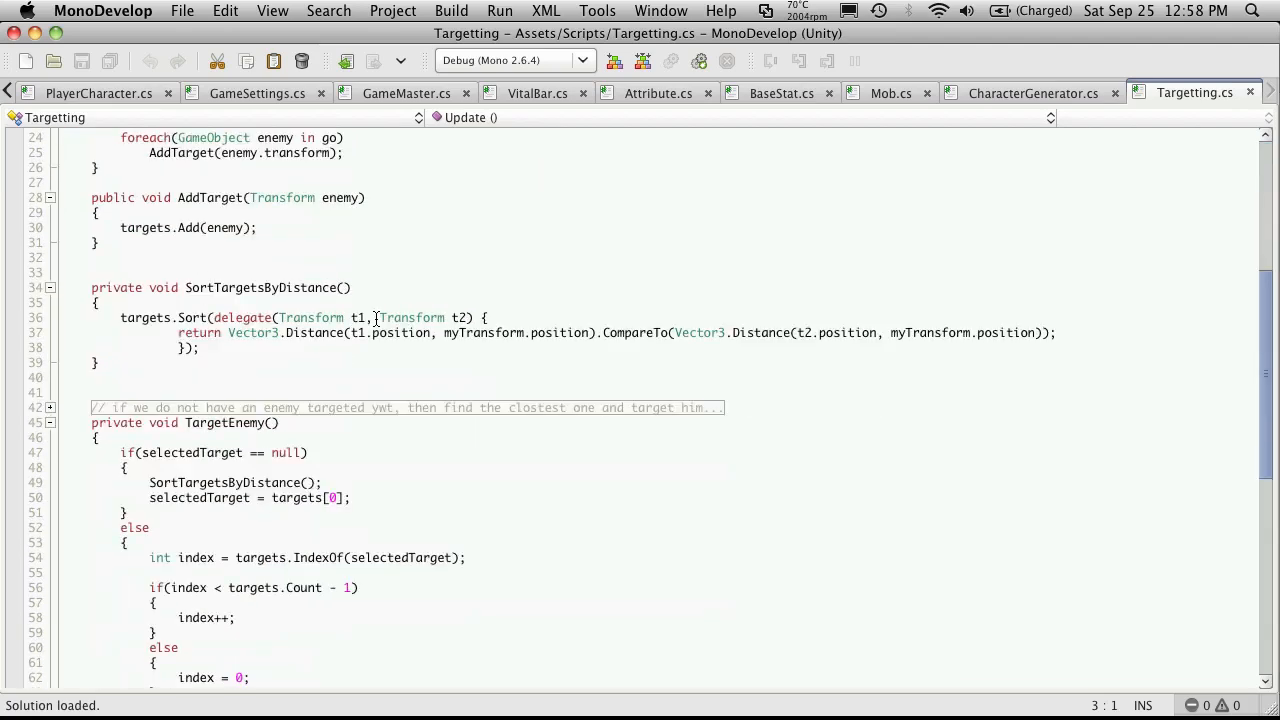
scroll("down", 3)
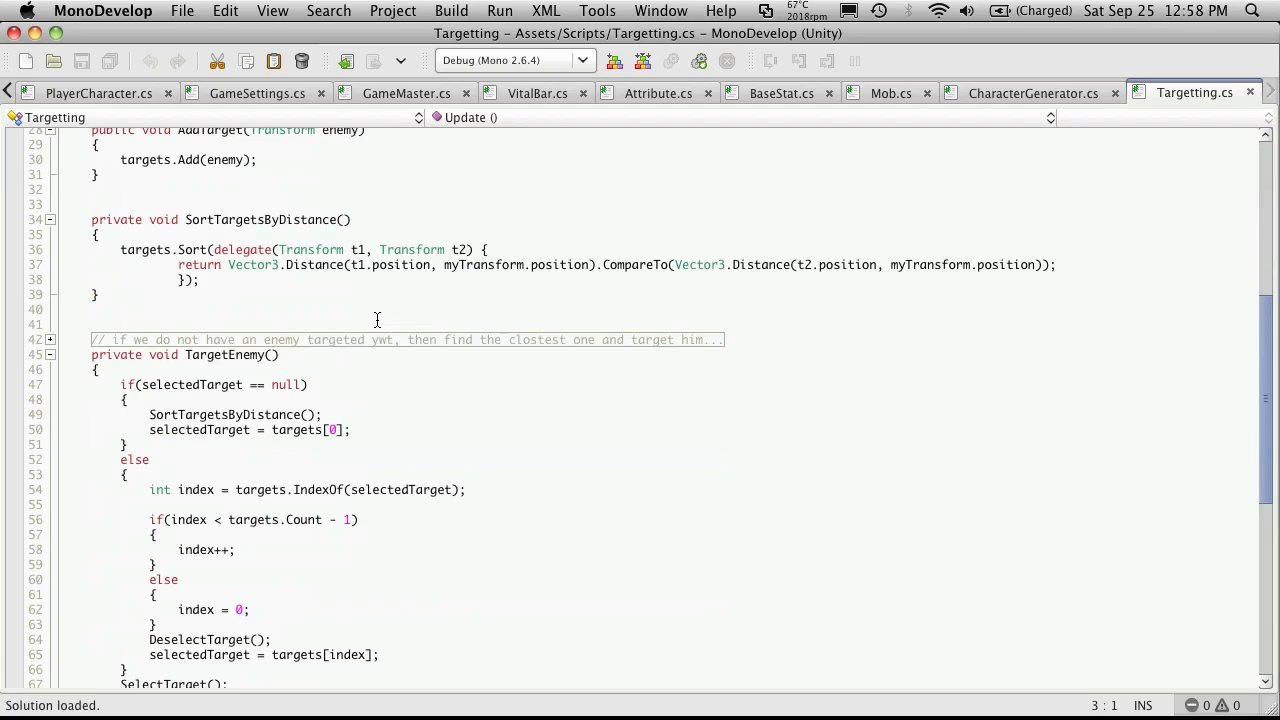
scroll("down", 3)
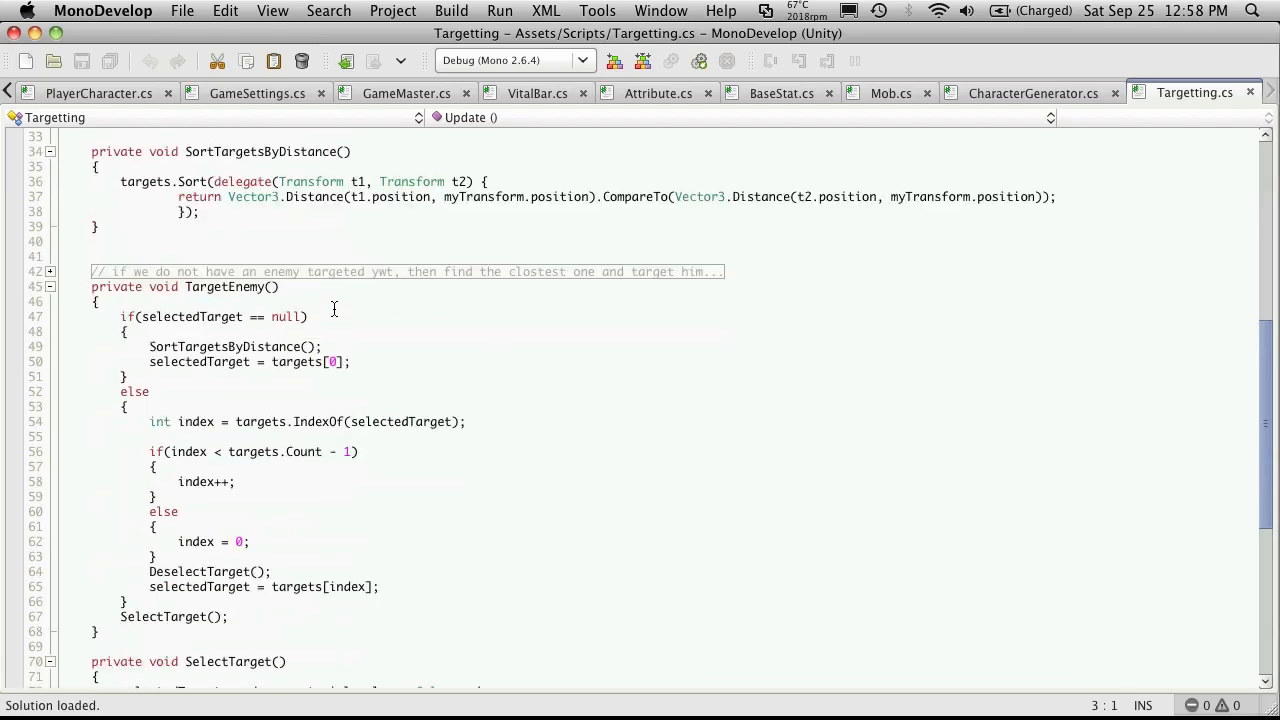
scroll("down", 3)
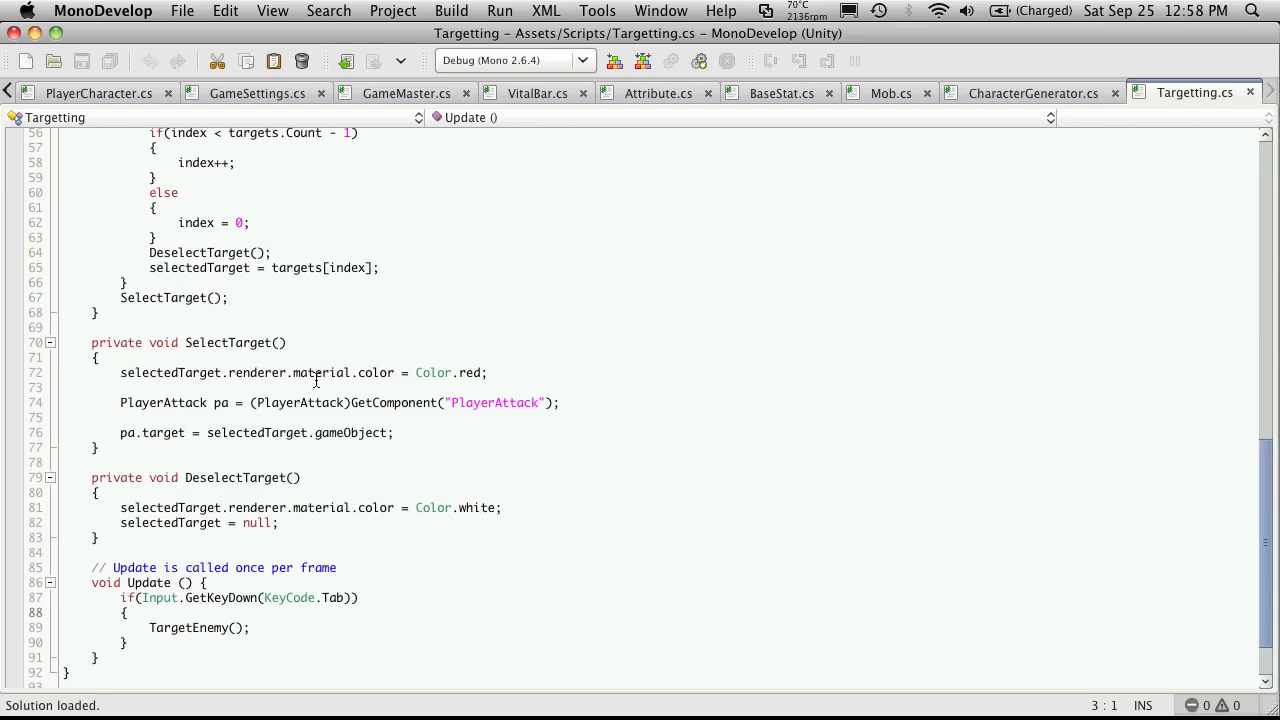
mouse_move(287, 424)
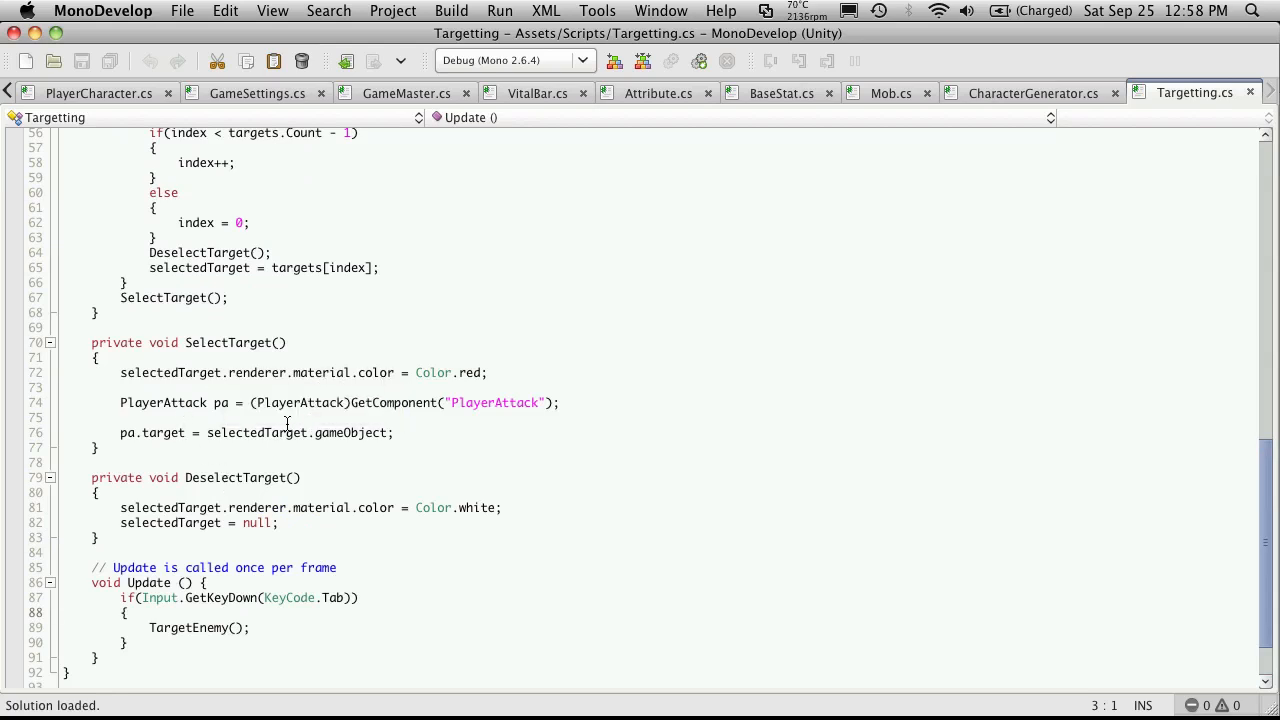
left_click(290, 415)
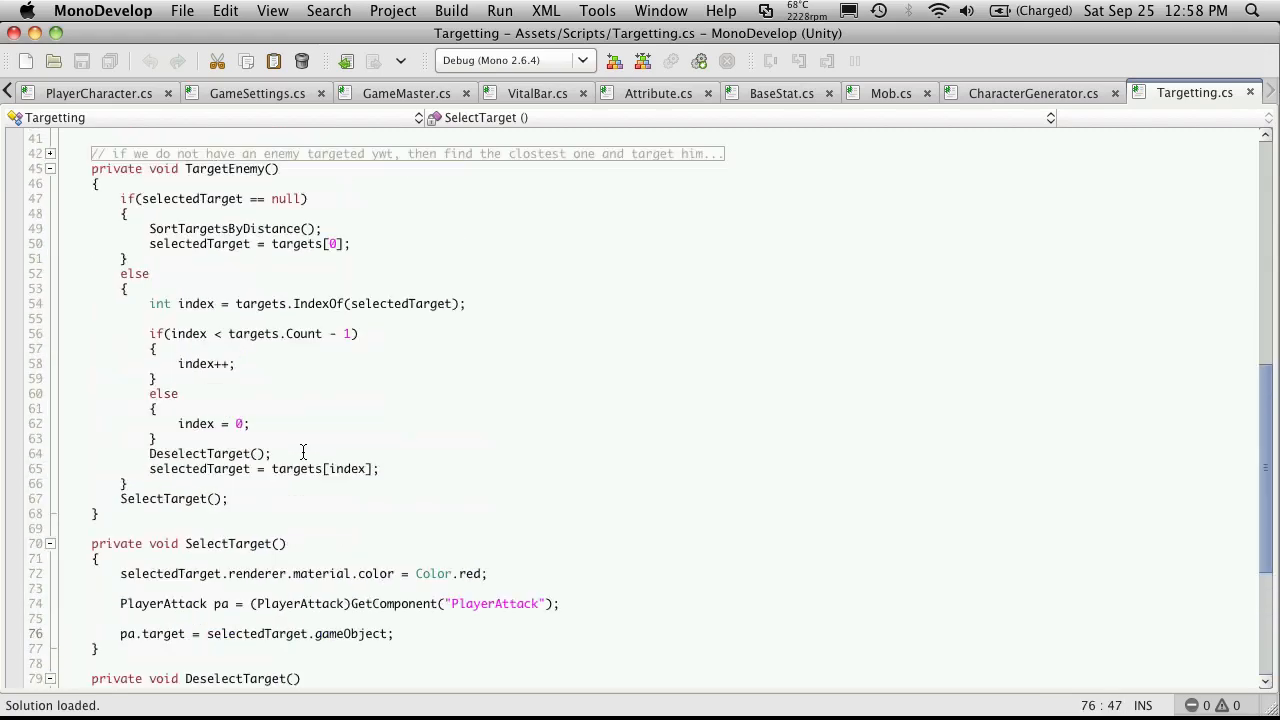
scroll("up", 3)
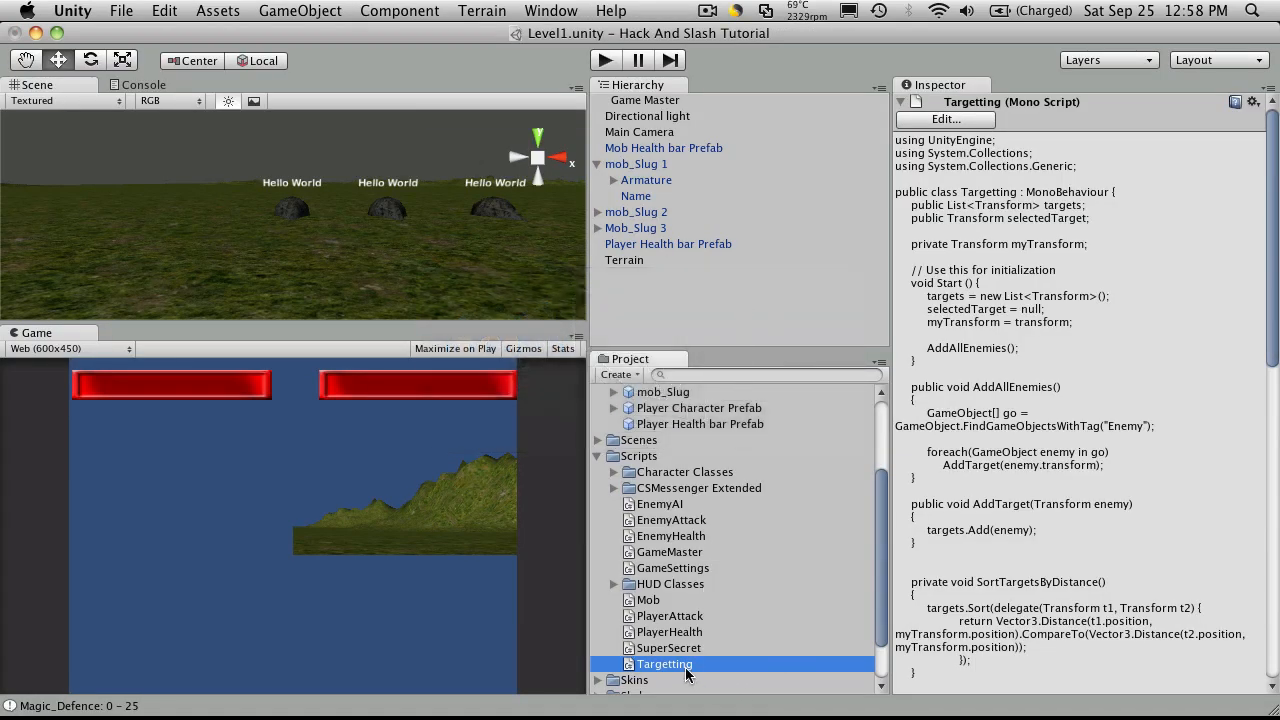
mouse_move(799, 647)
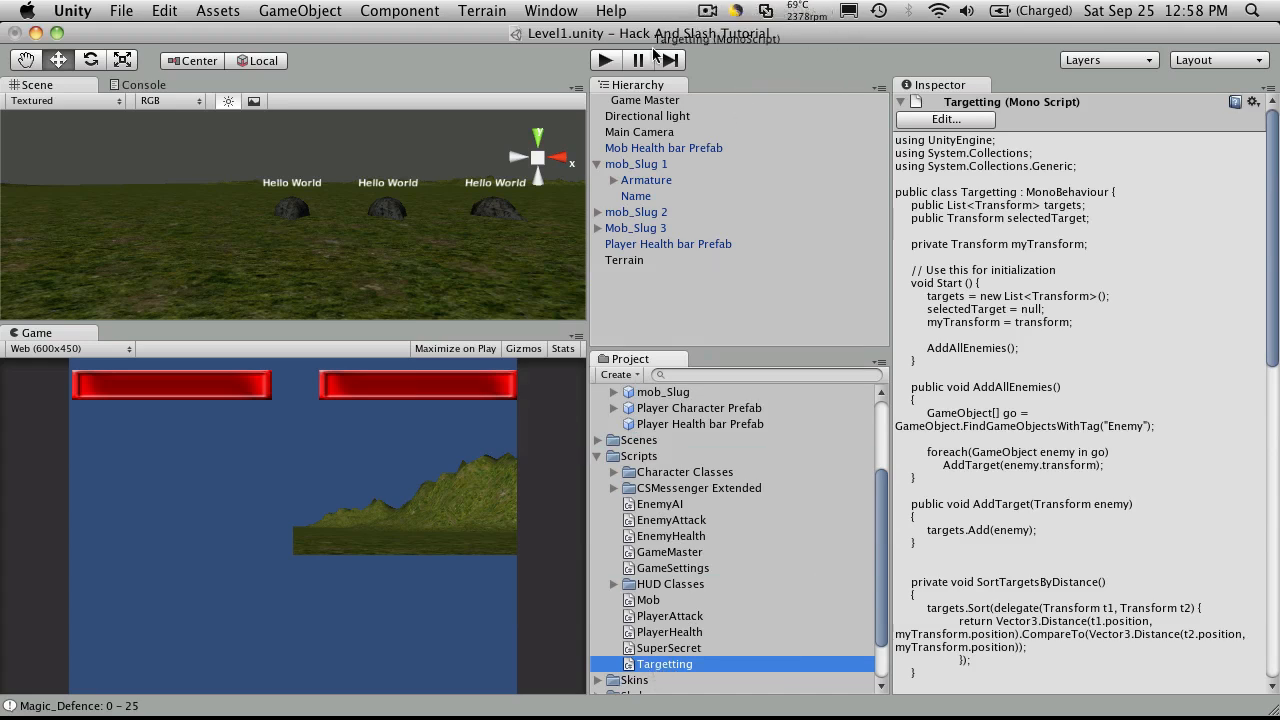
mouse_move(655, 100)
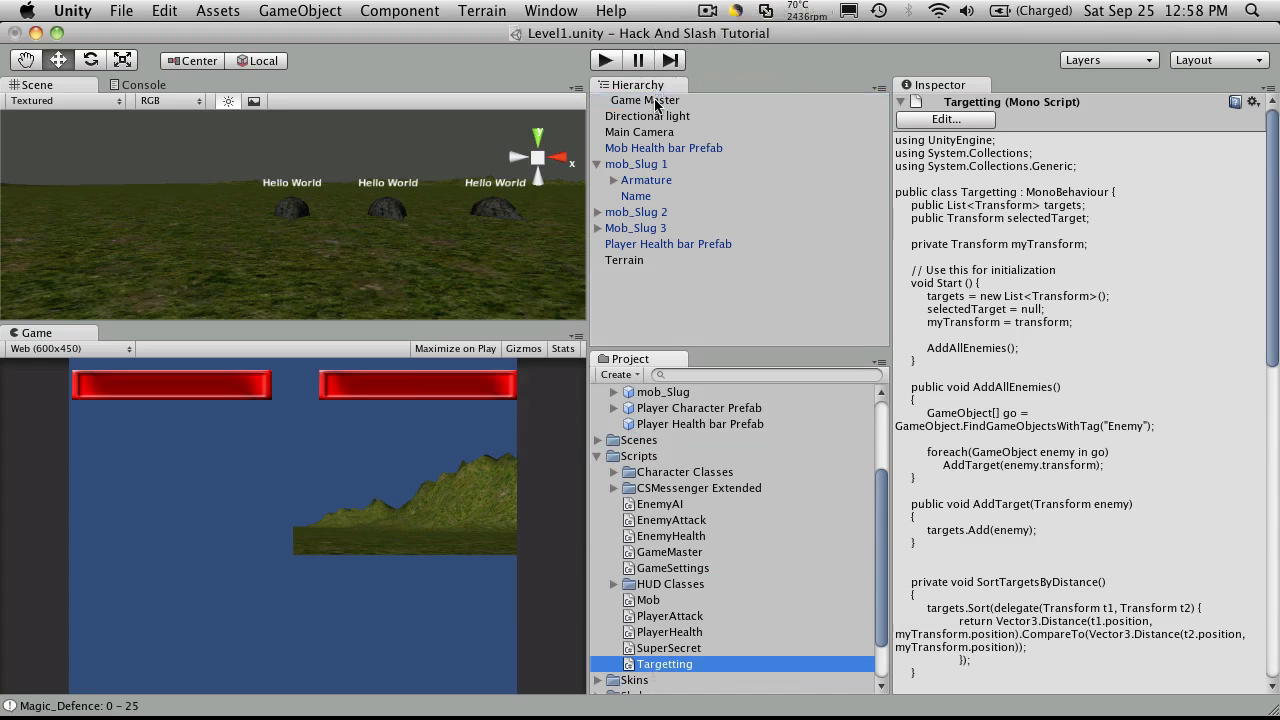
Inspect Game Master's Targetting component and start Play mode.
left_click(646, 99)
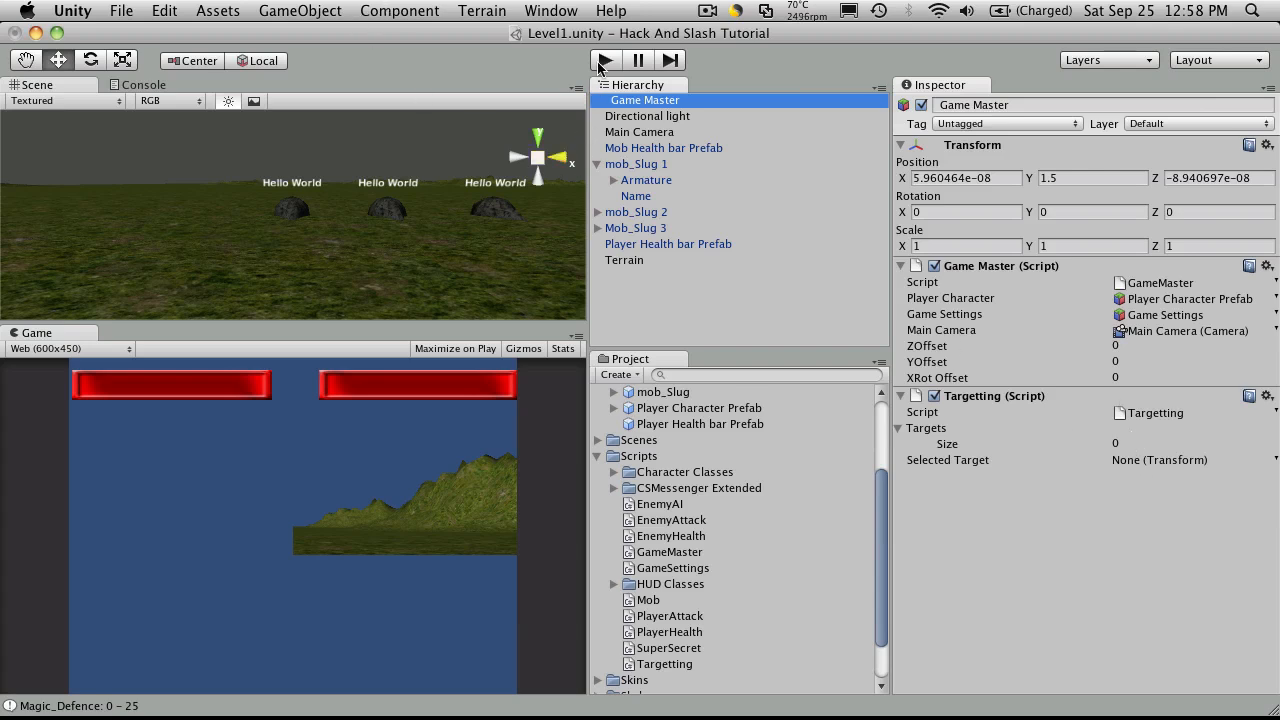
left_click(604, 60)
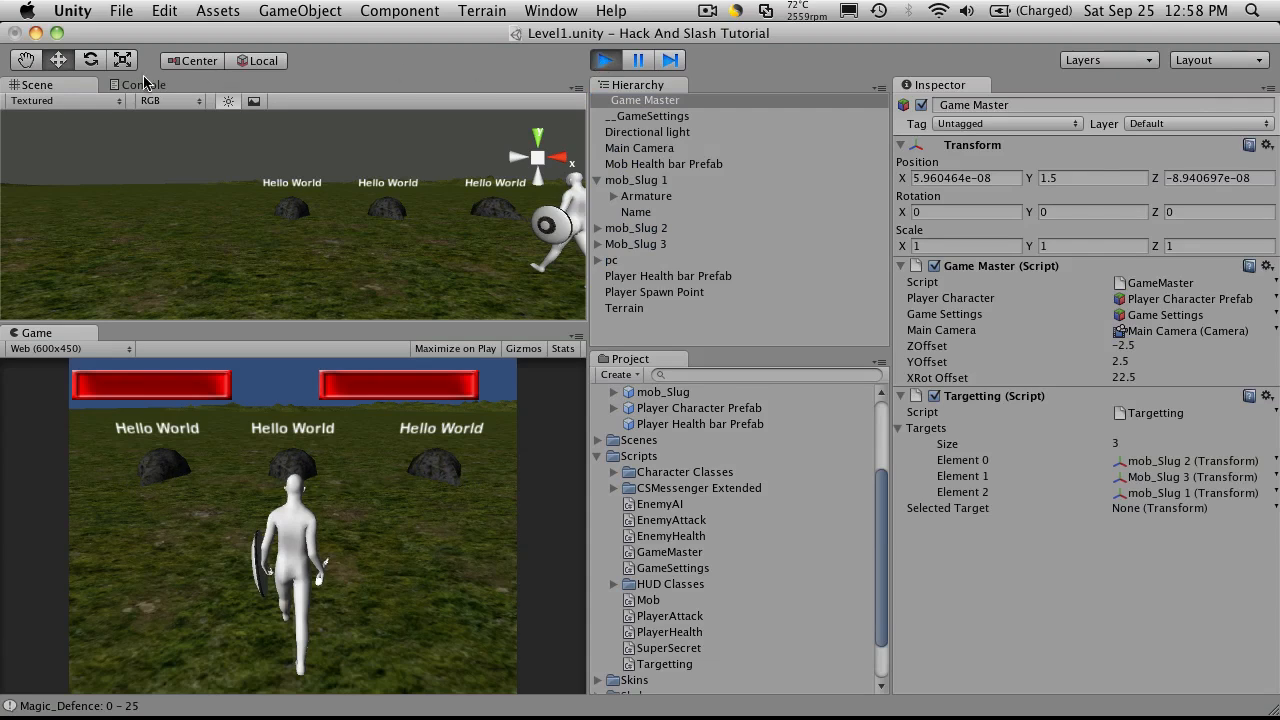
Read the MissingComponentException about mob_Slug 1's Renderer in the Console, then stop Play.
left_click(143, 84)
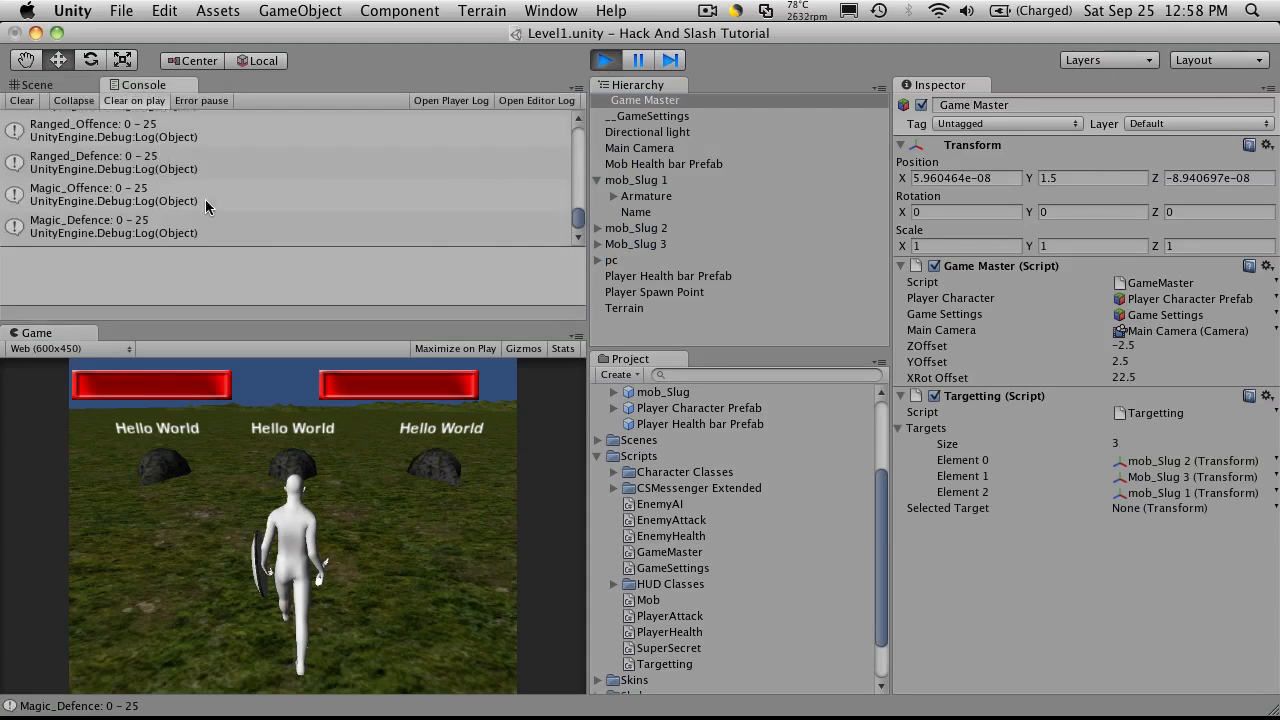
mouse_move(420, 514)
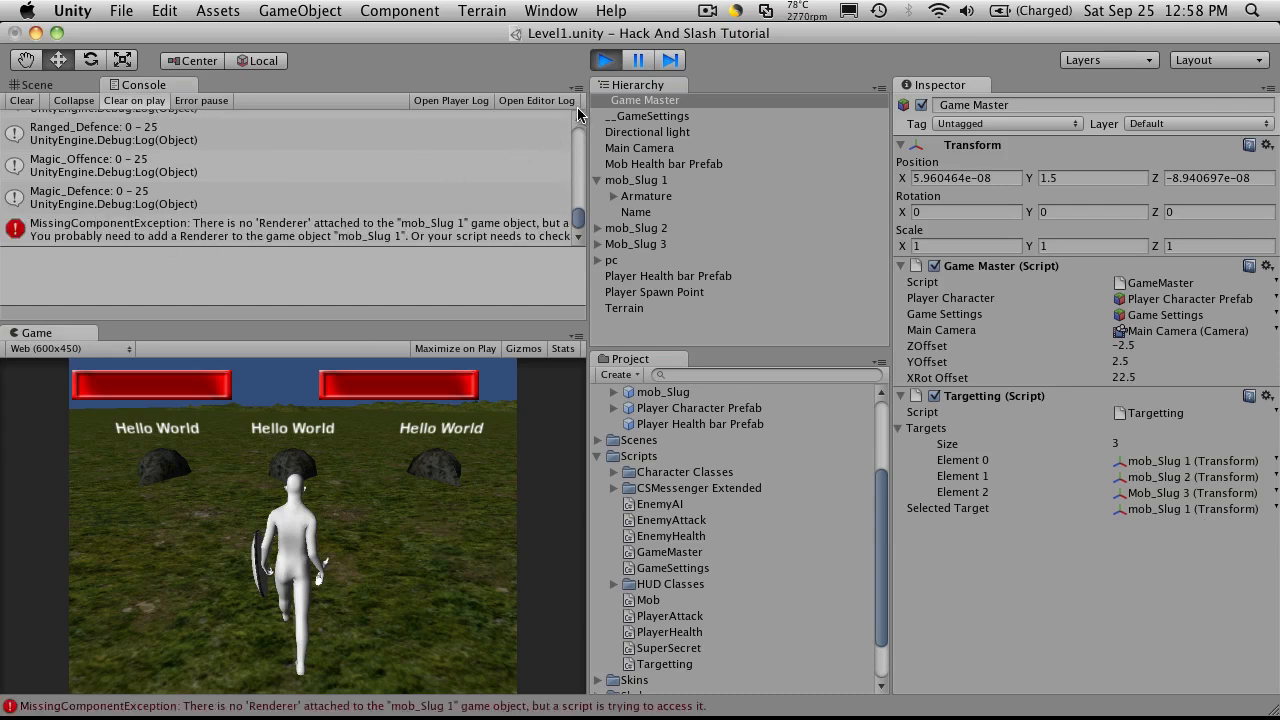
left_click(604, 60)
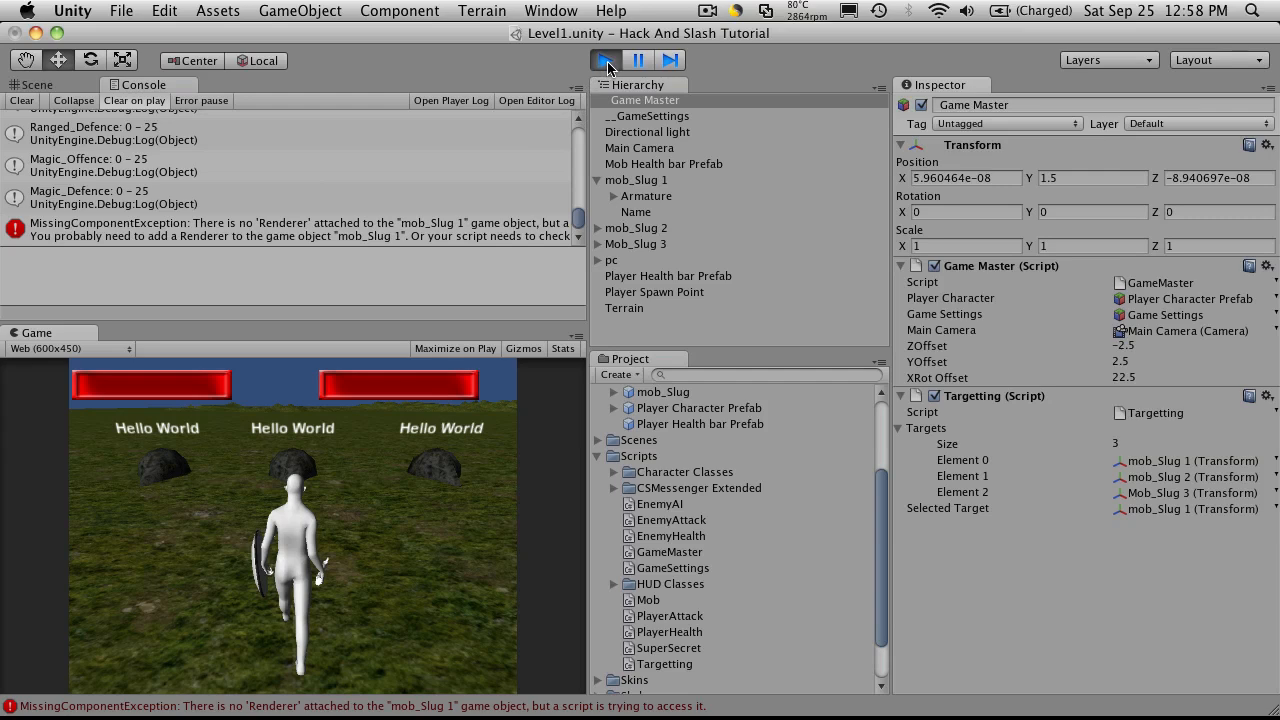
left_click(604, 60)
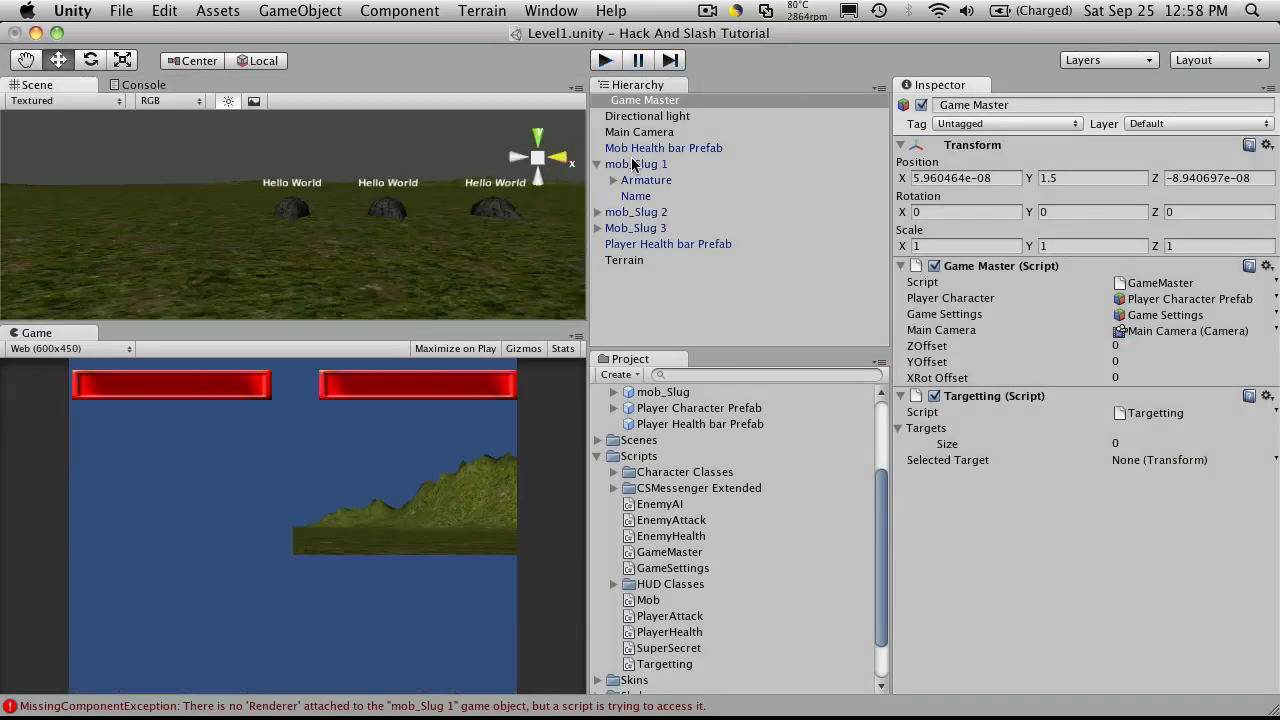
Inspect mob_Slug 1 and its Armature > Sphere child to locate the renderer.
left_click(636, 163)
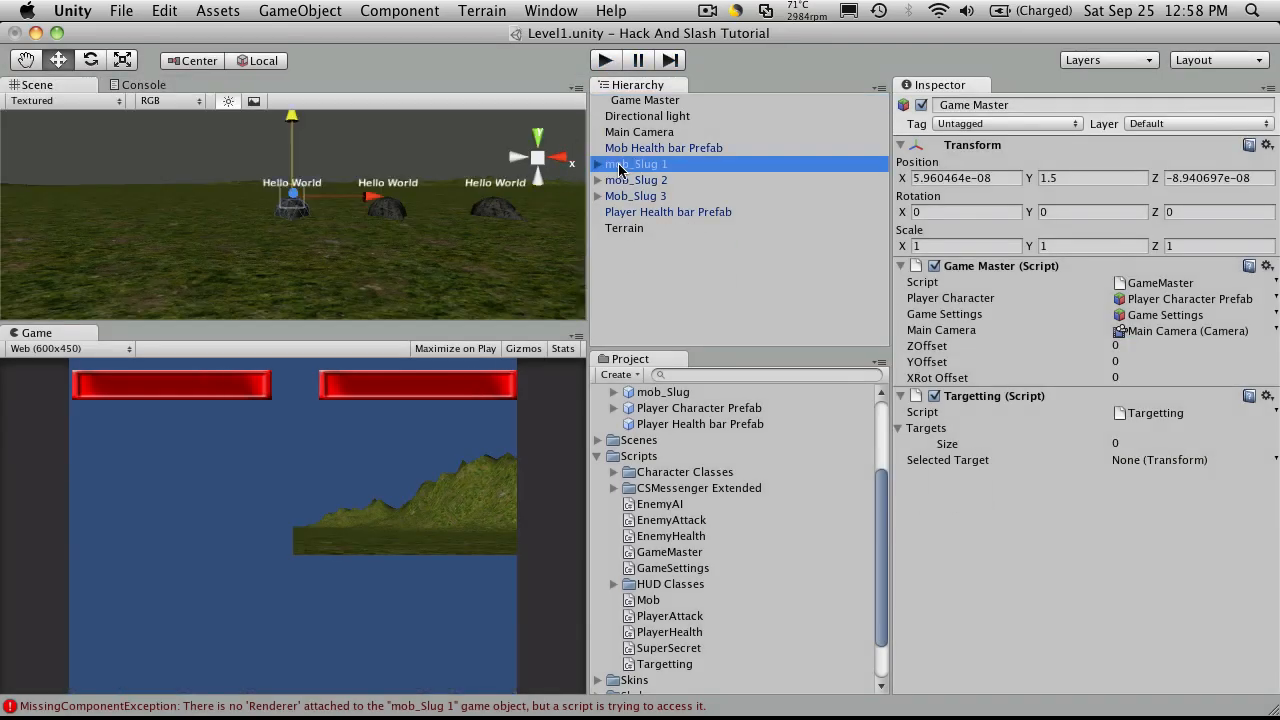
left_click(636, 164)
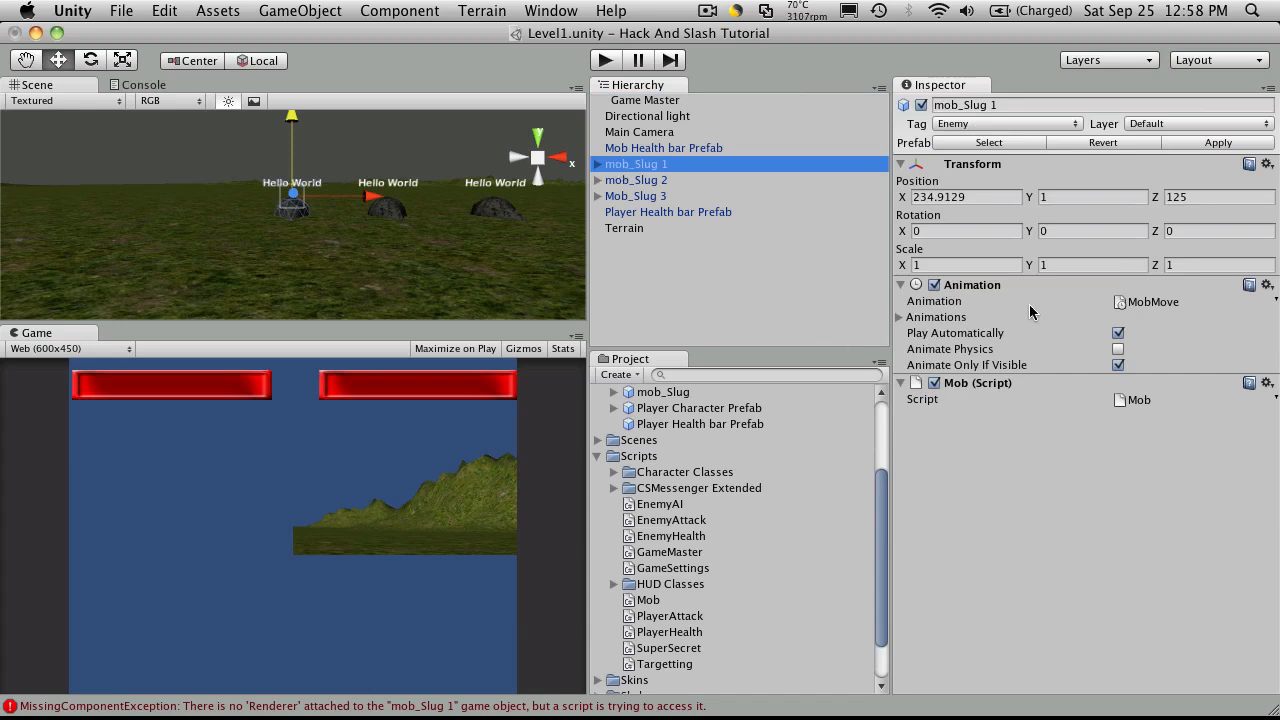
mouse_move(977, 396)
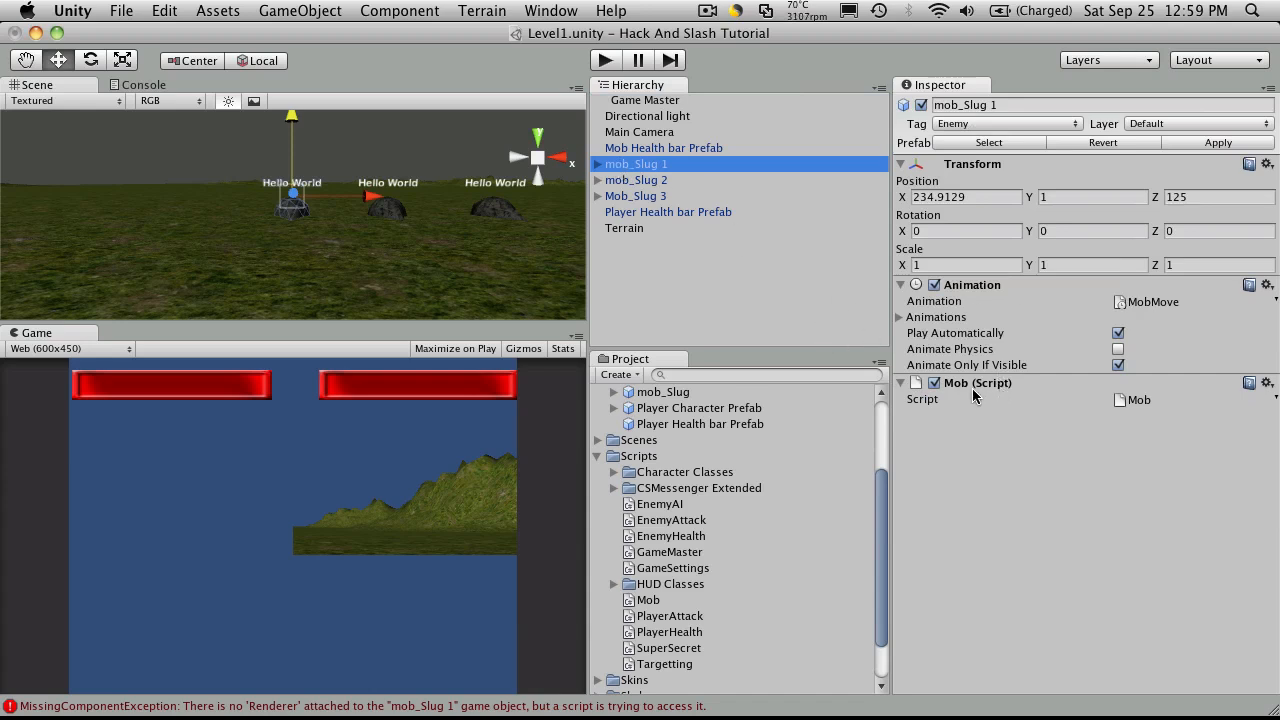
mouse_move(318, 275)
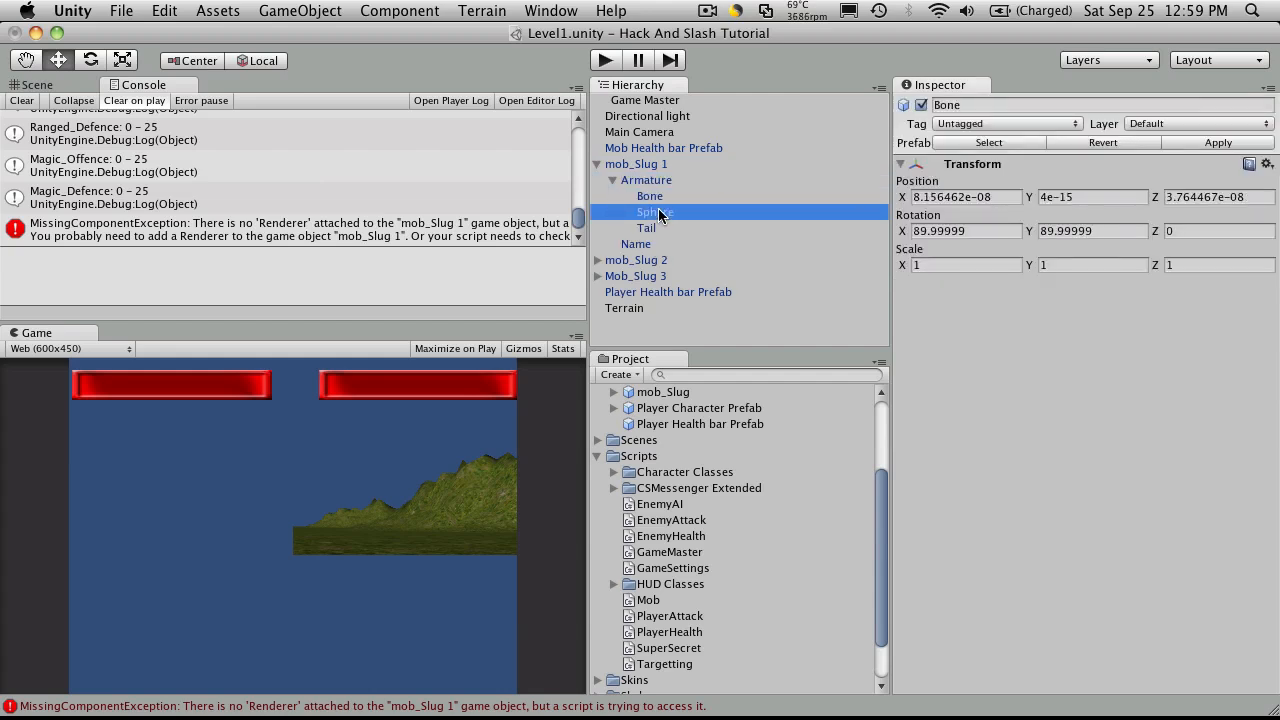
left_click(655, 211)
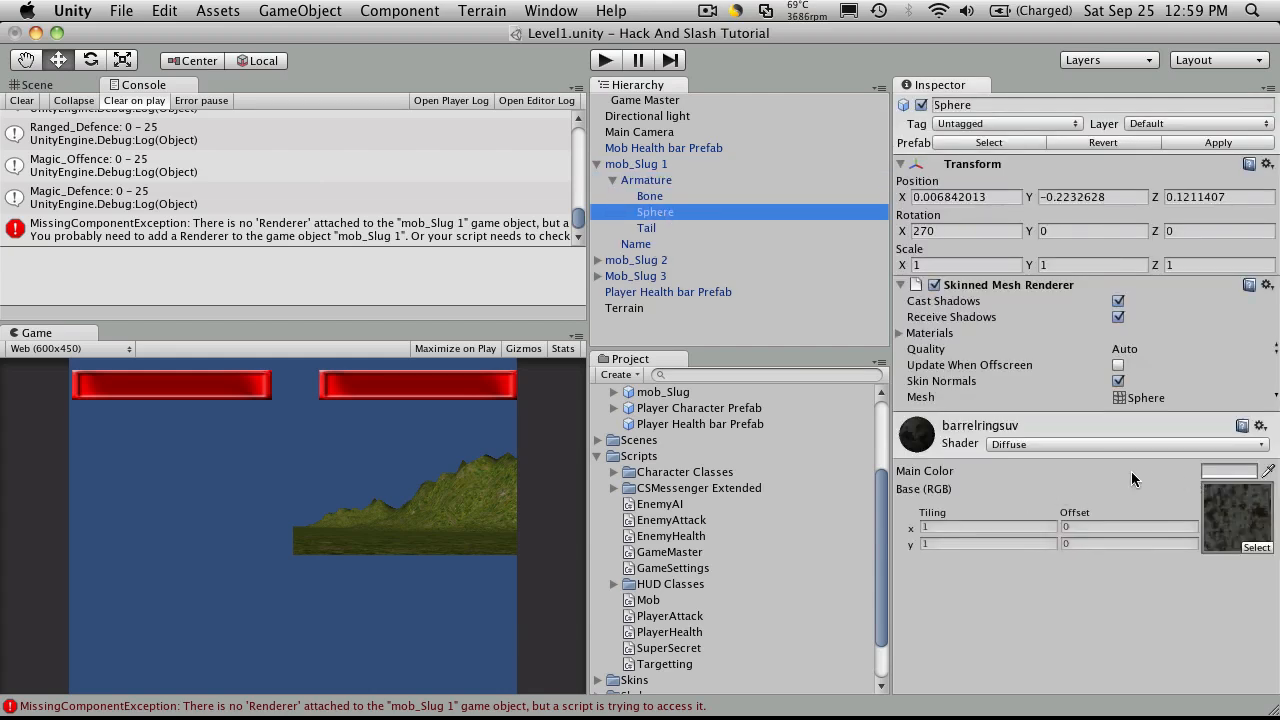
mouse_move(1010, 425)
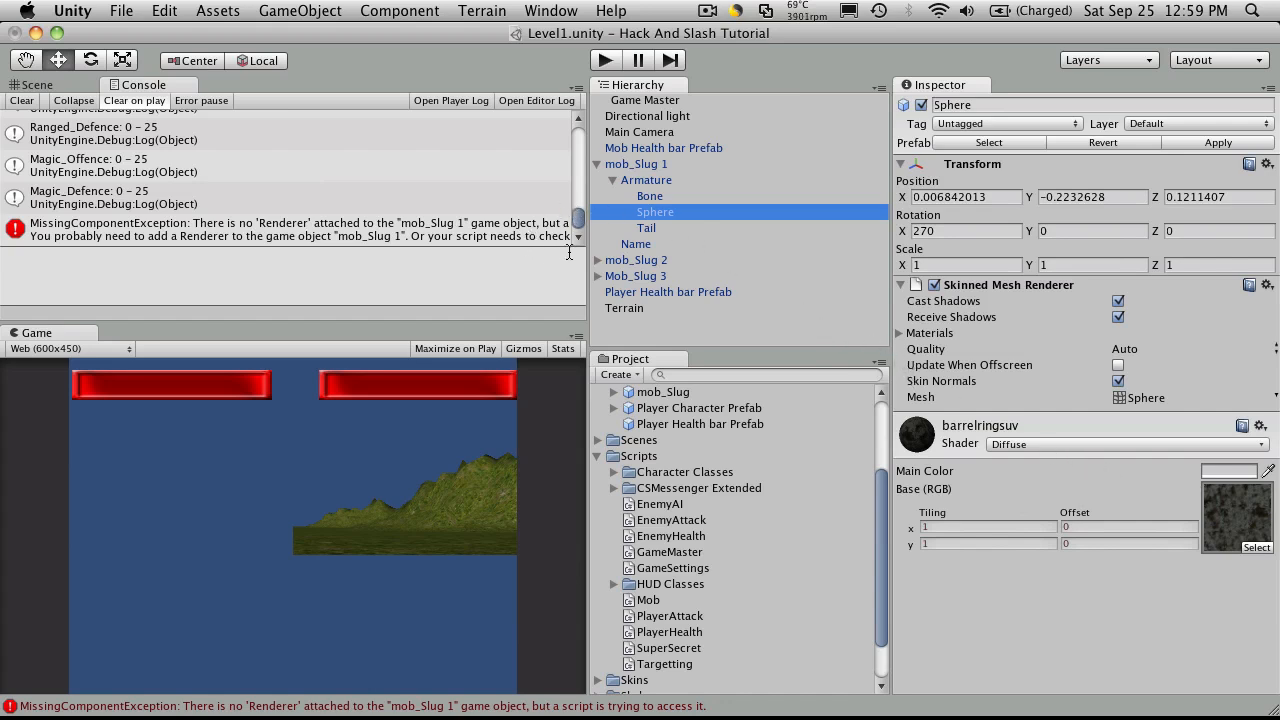
left_click(598, 163)
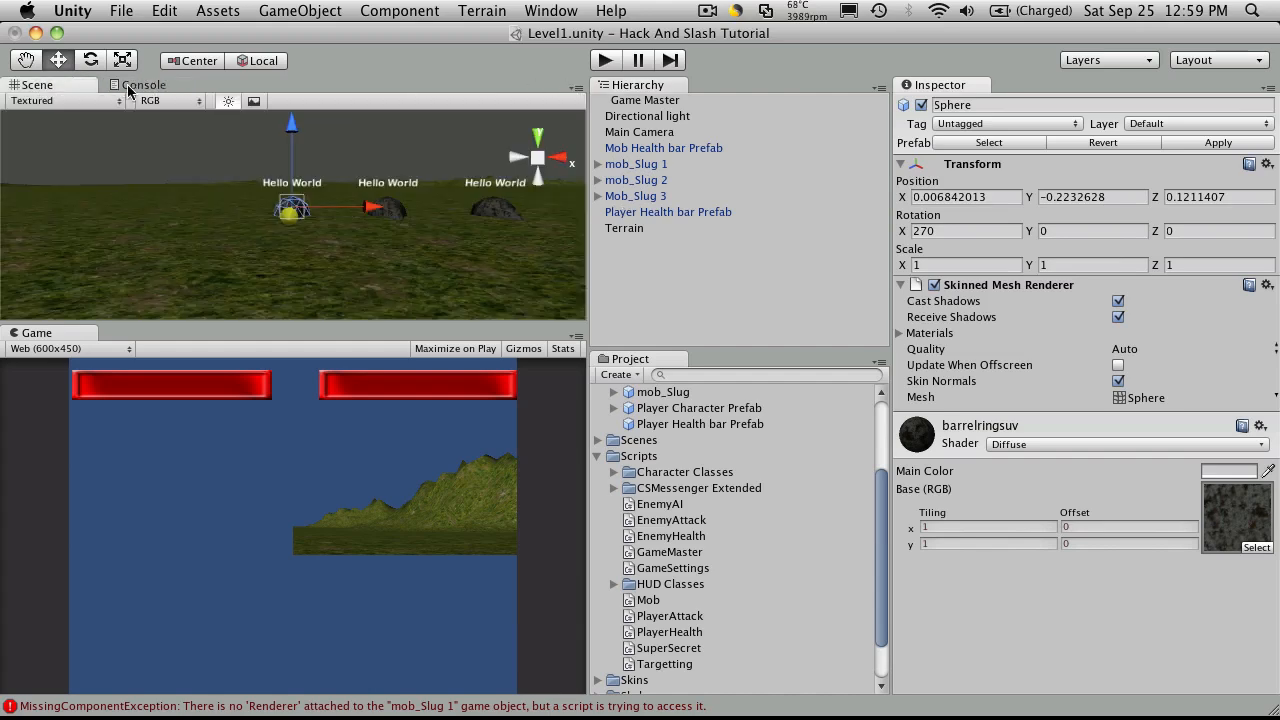
Comment out the red and white colour lines (72 and 81) in Targetting.cs.
left_click(143, 84)
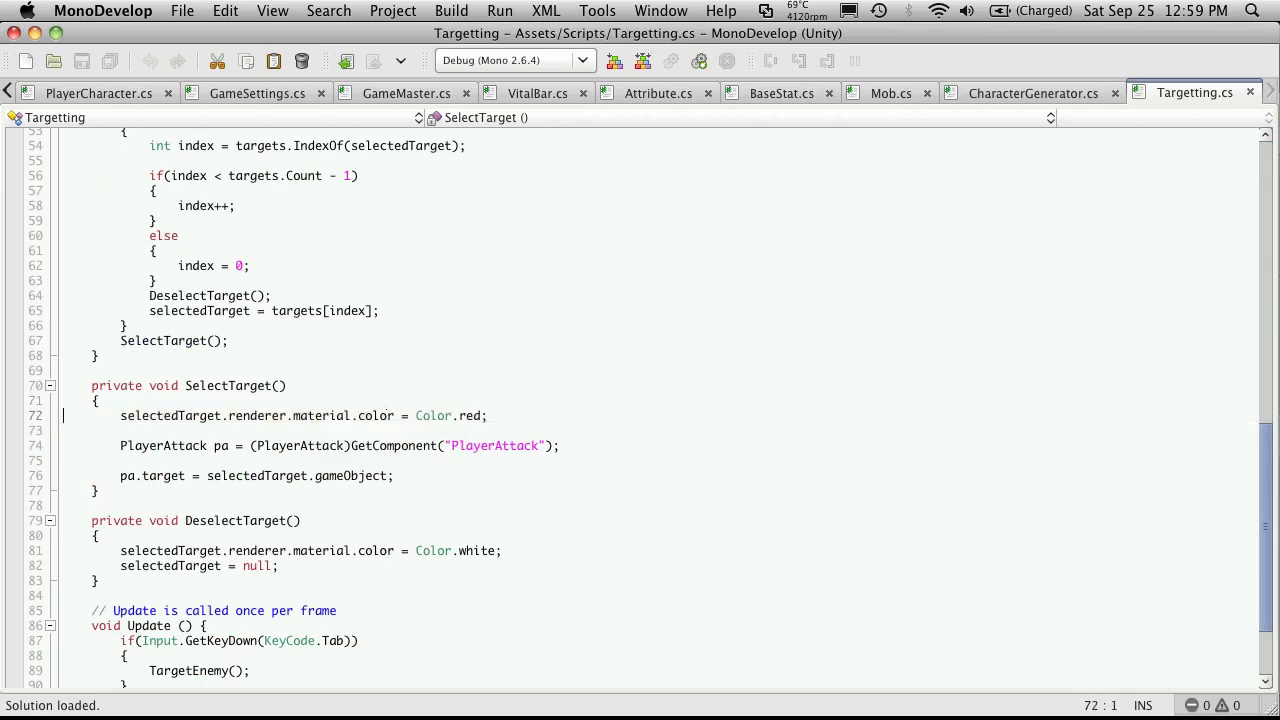
type("//")
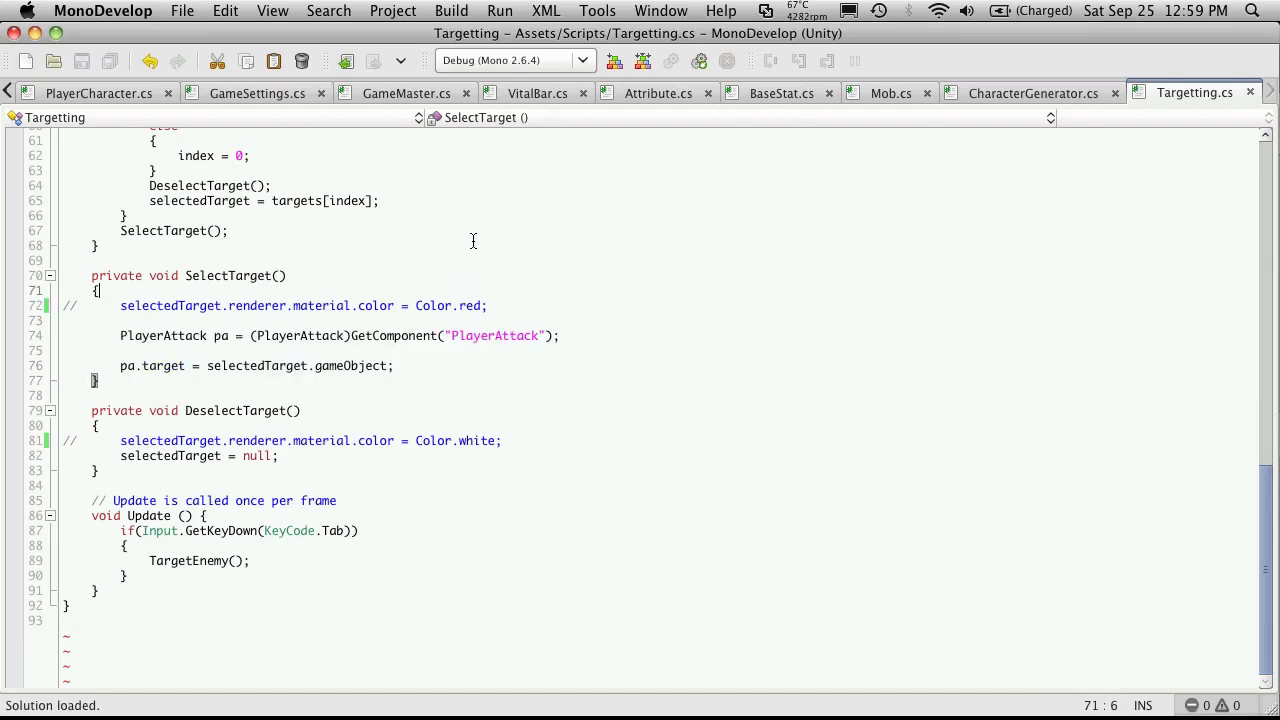
left_click(604, 60)
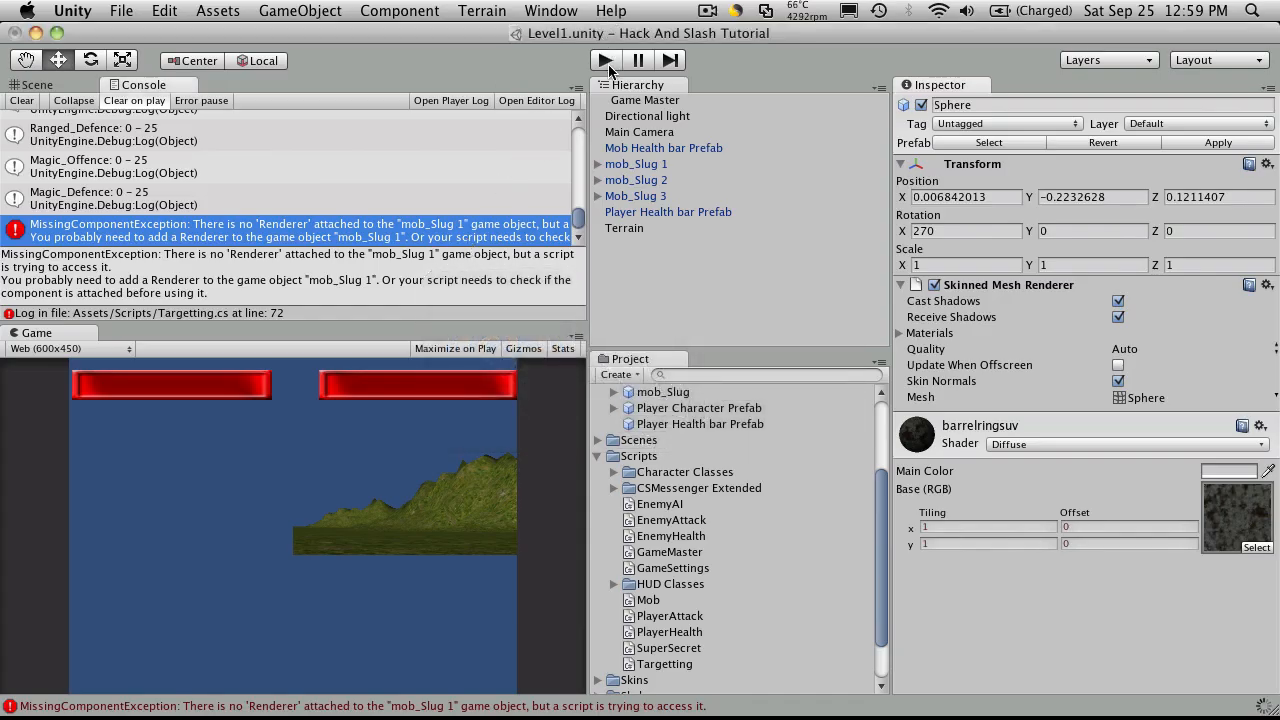
Play-test targeting with a cleared Console, producing a NullReferenceException at Targetting line 76.
left_click(604, 60)
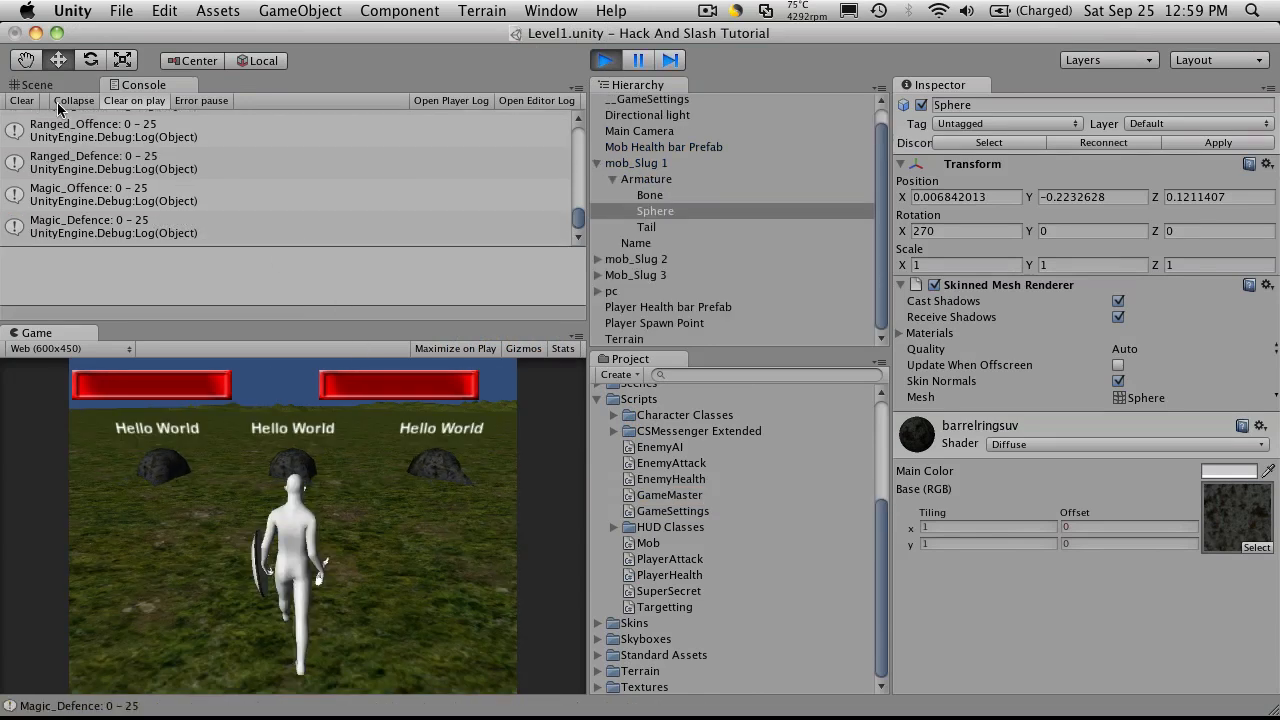
left_click(21, 100)
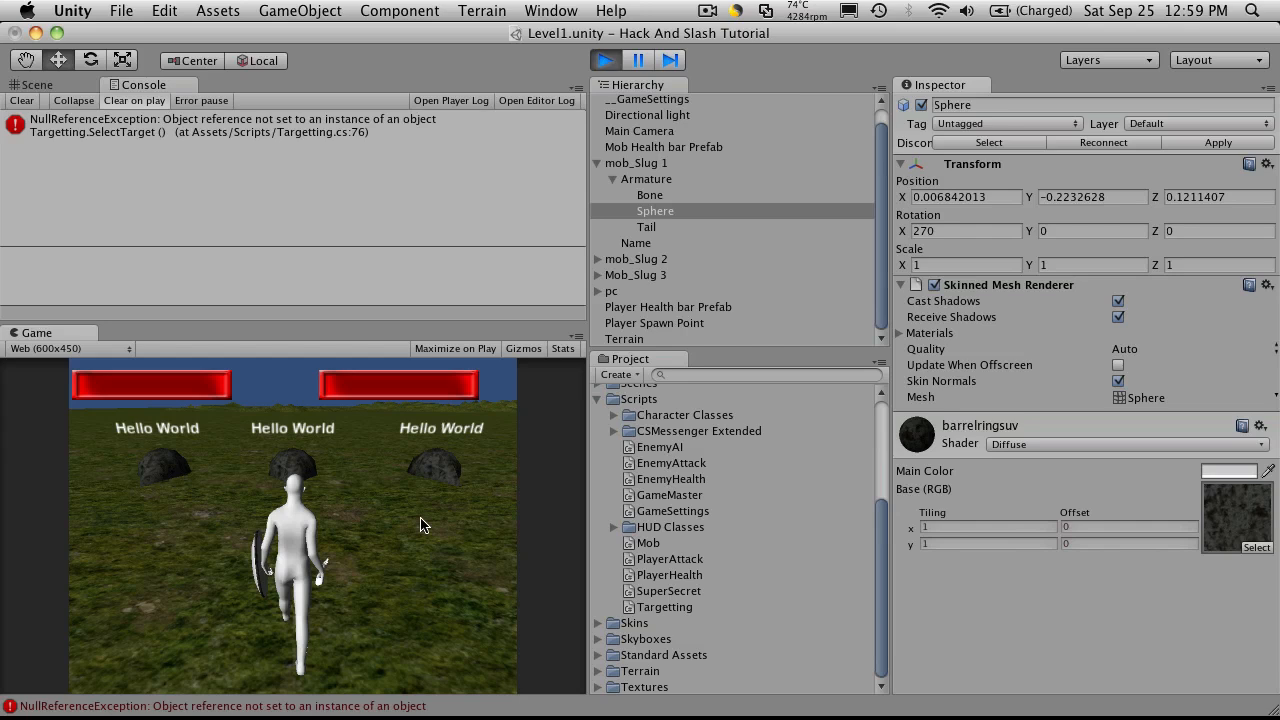
left_click(602, 60)
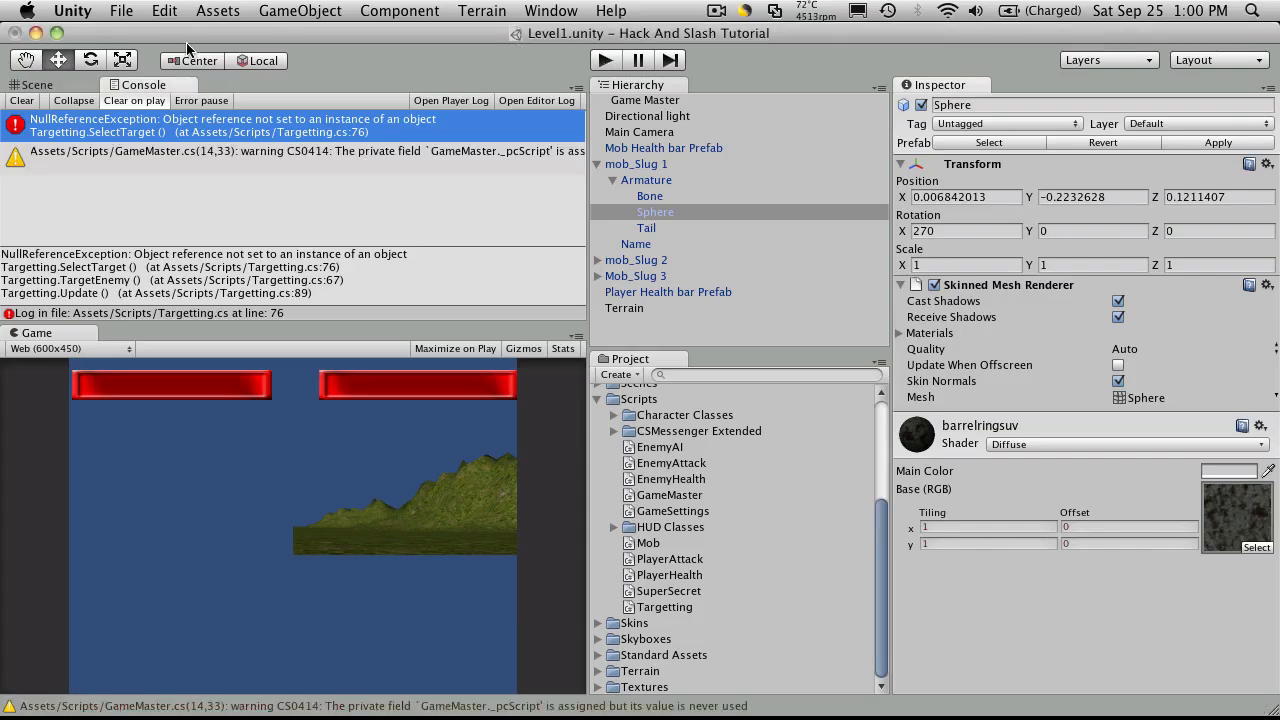
left_click(604, 60)
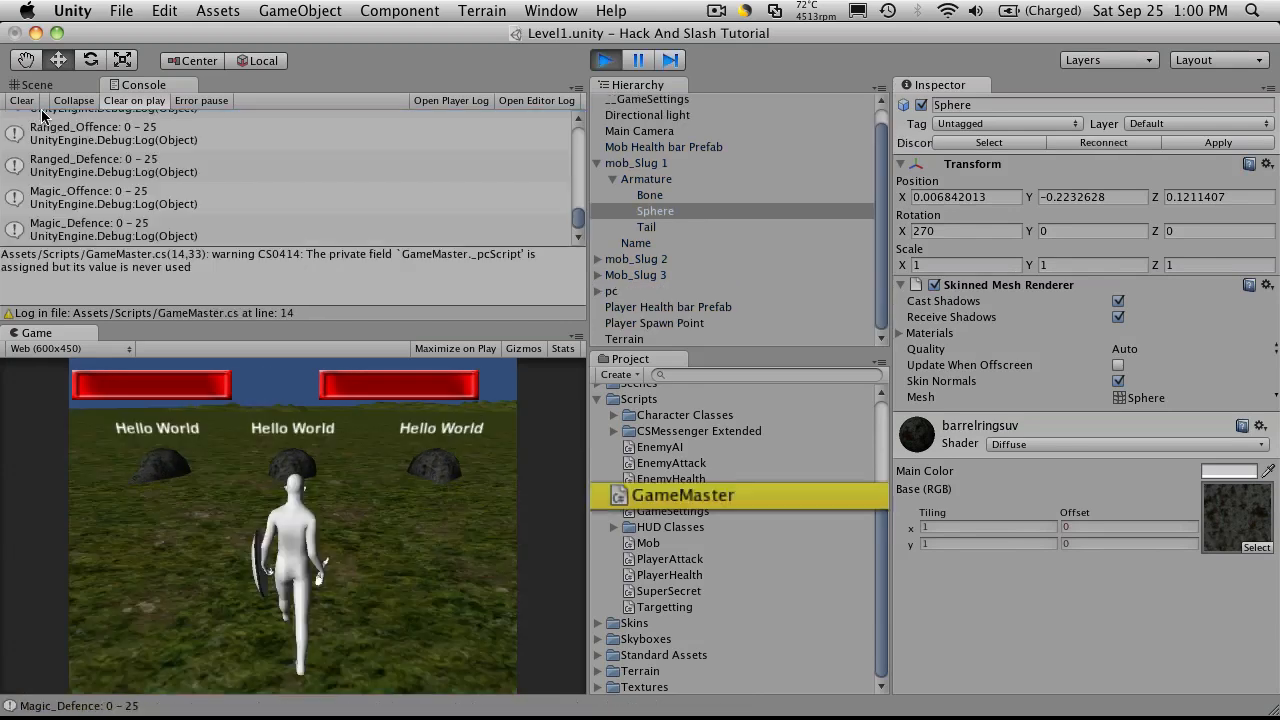
Clear the console, check Game Master's three slug targets, and stop Play mode.
left_click(20, 100)
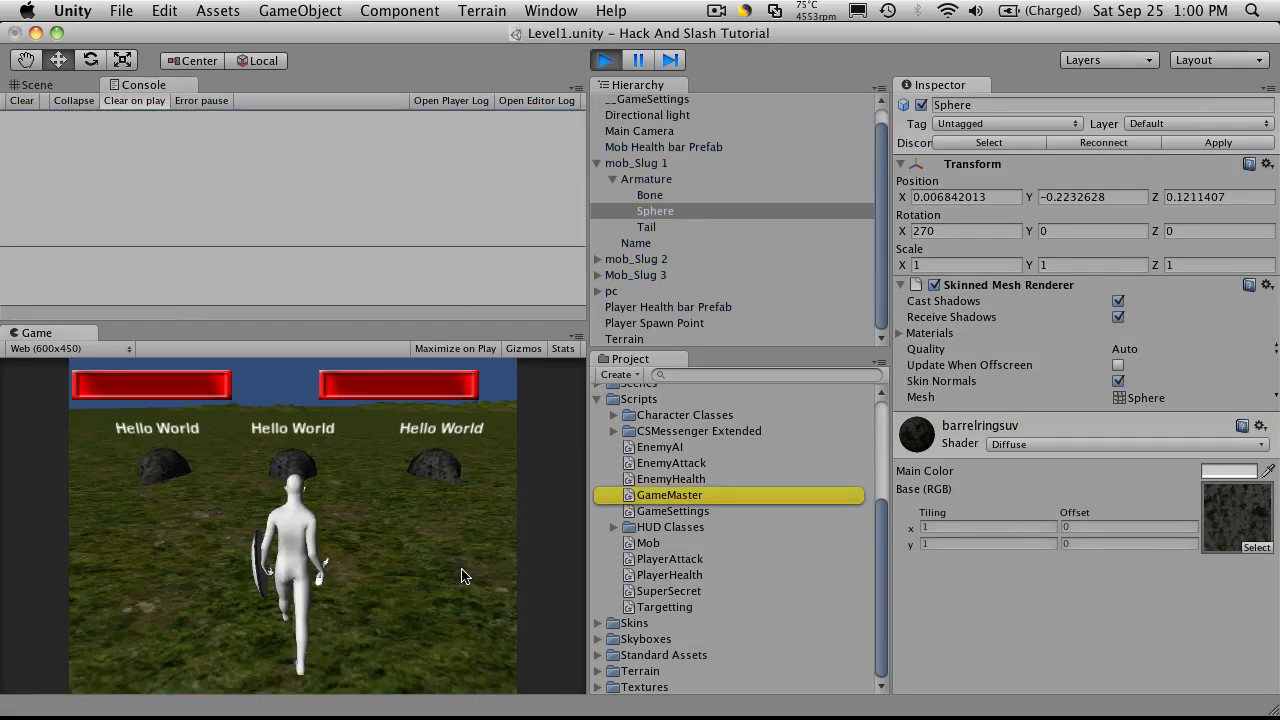
left_click(651, 99)
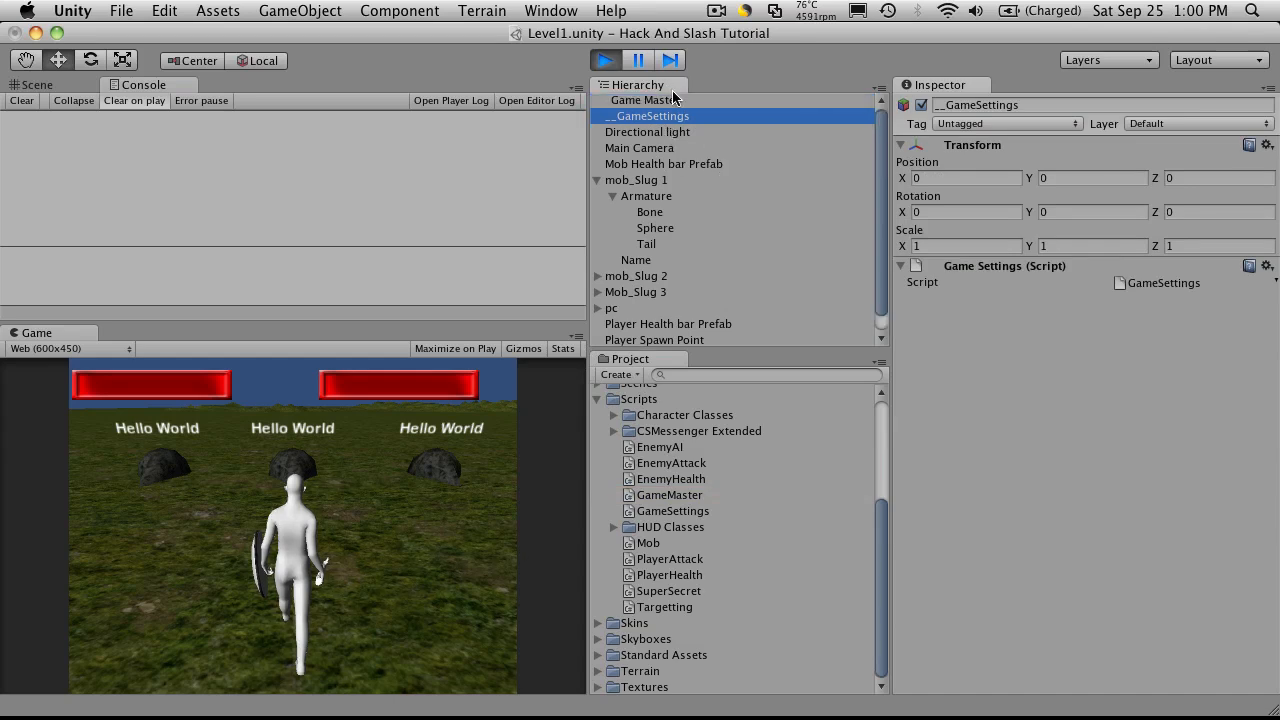
left_click(645, 100)
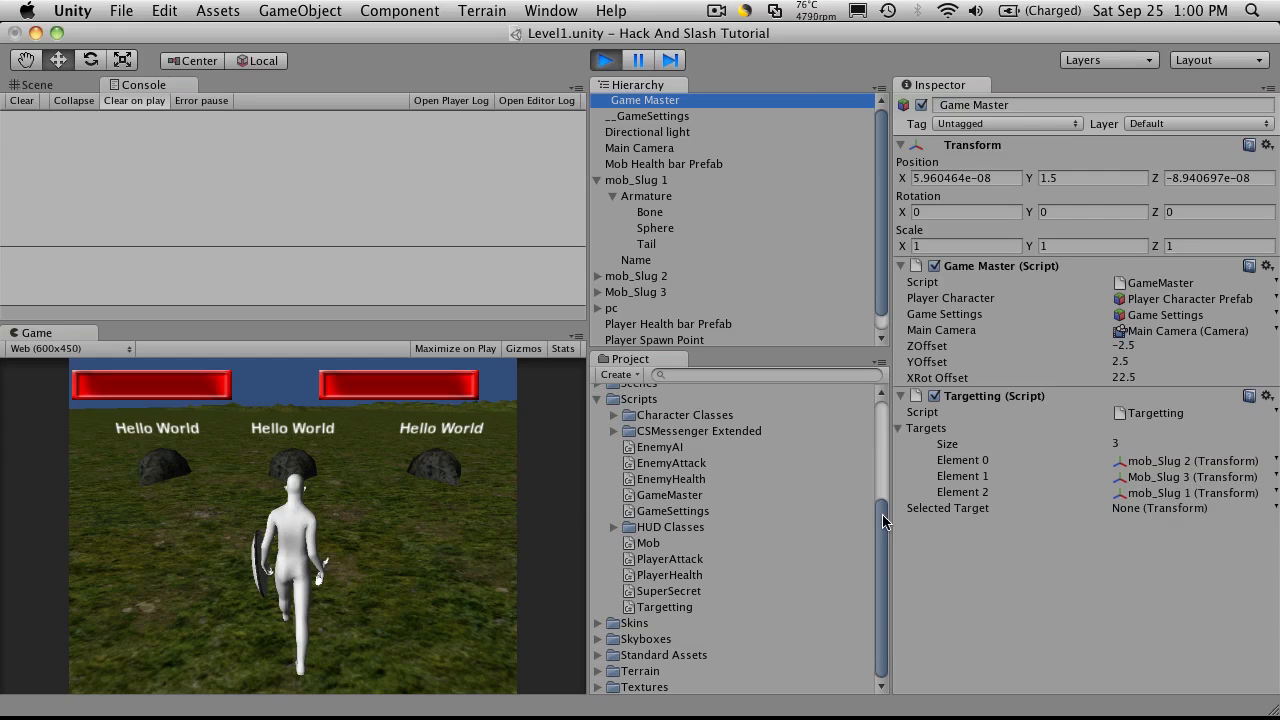
mouse_move(398, 533)
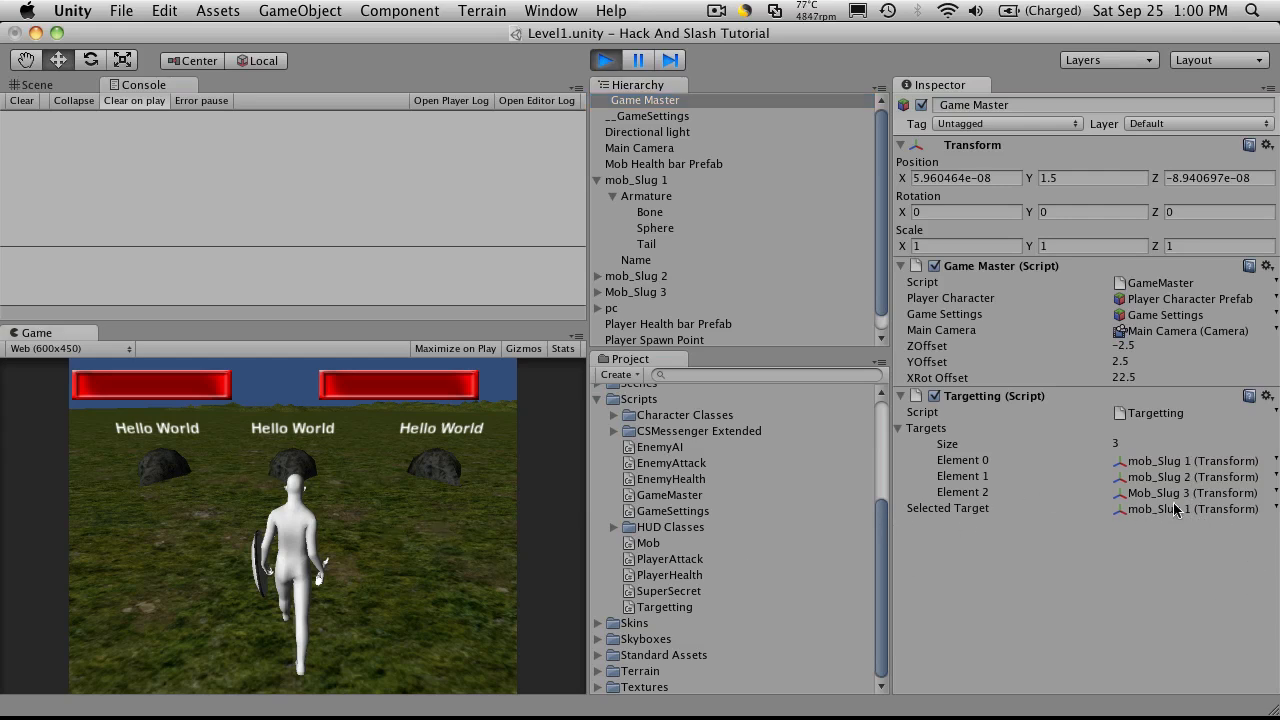
mouse_move(380, 513)
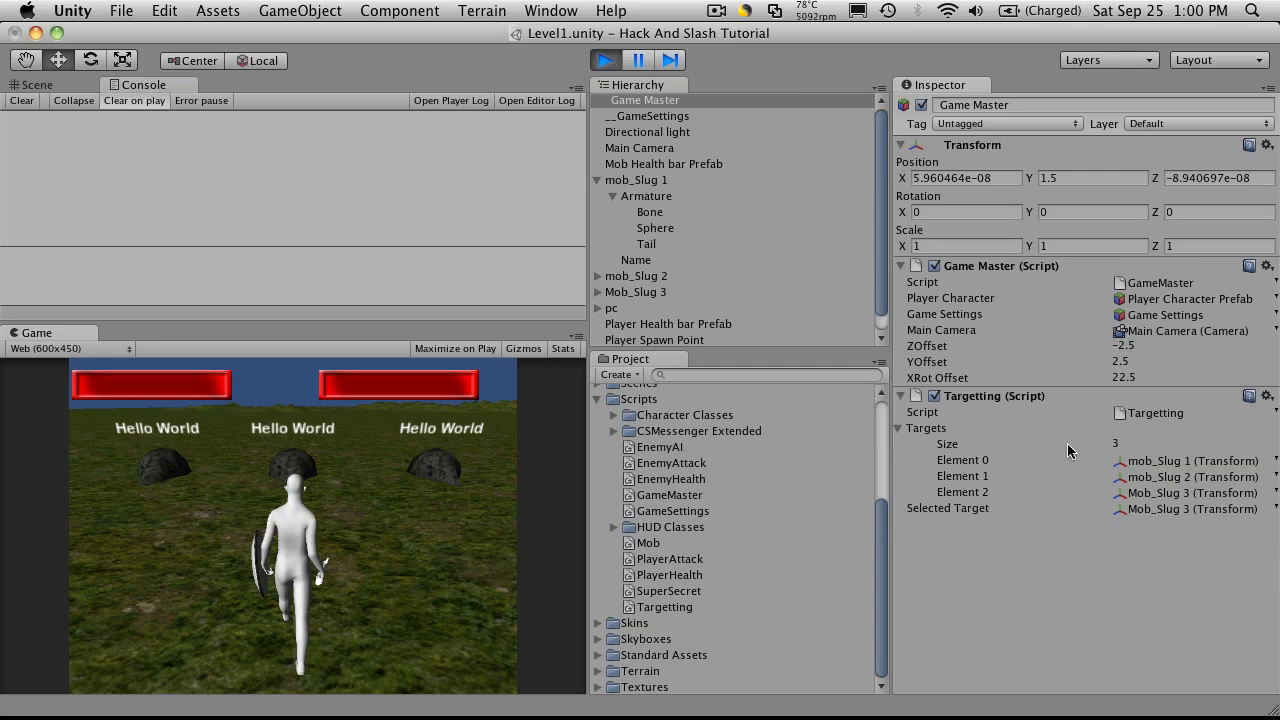
left_click(604, 60)
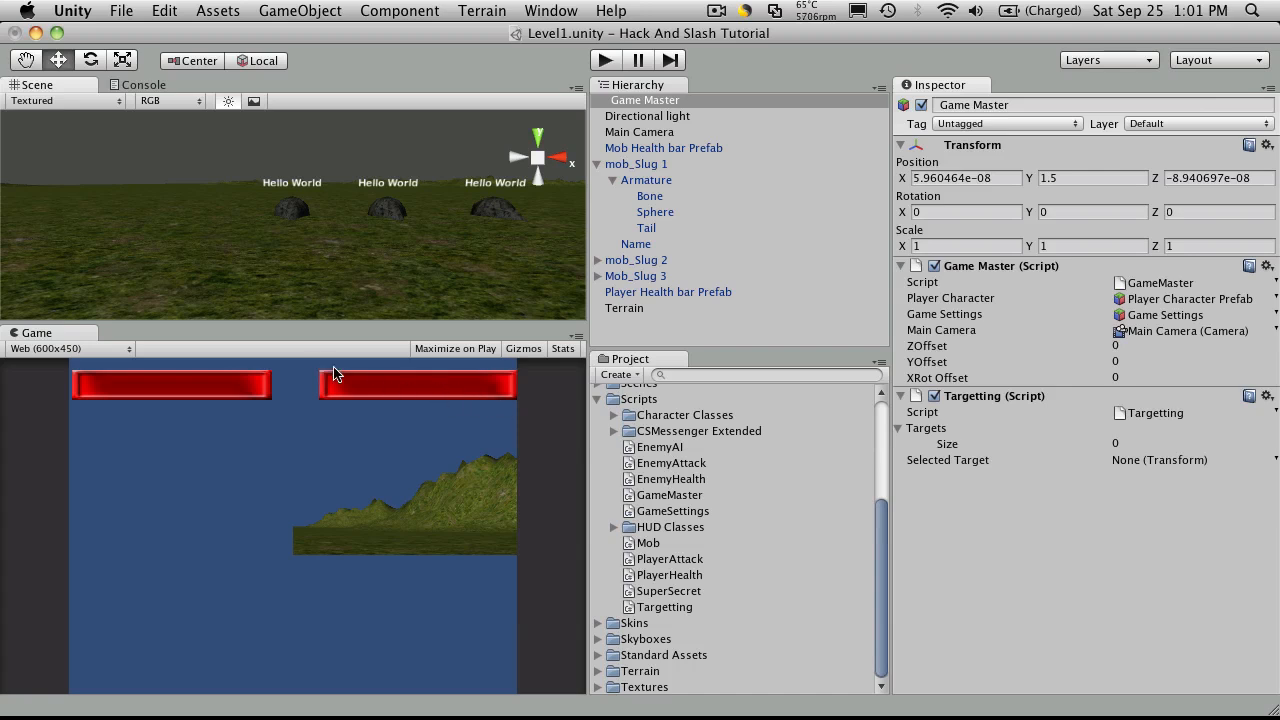
mouse_move(455, 398)
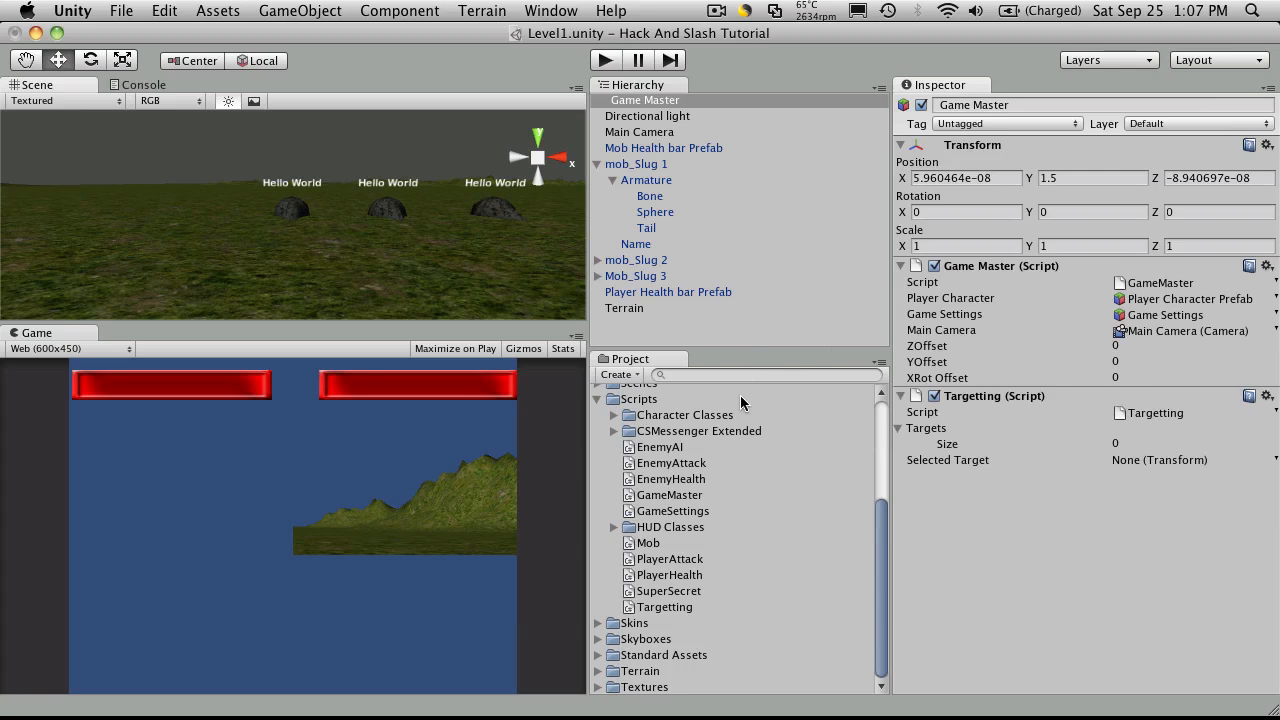
mouse_move(836, 593)
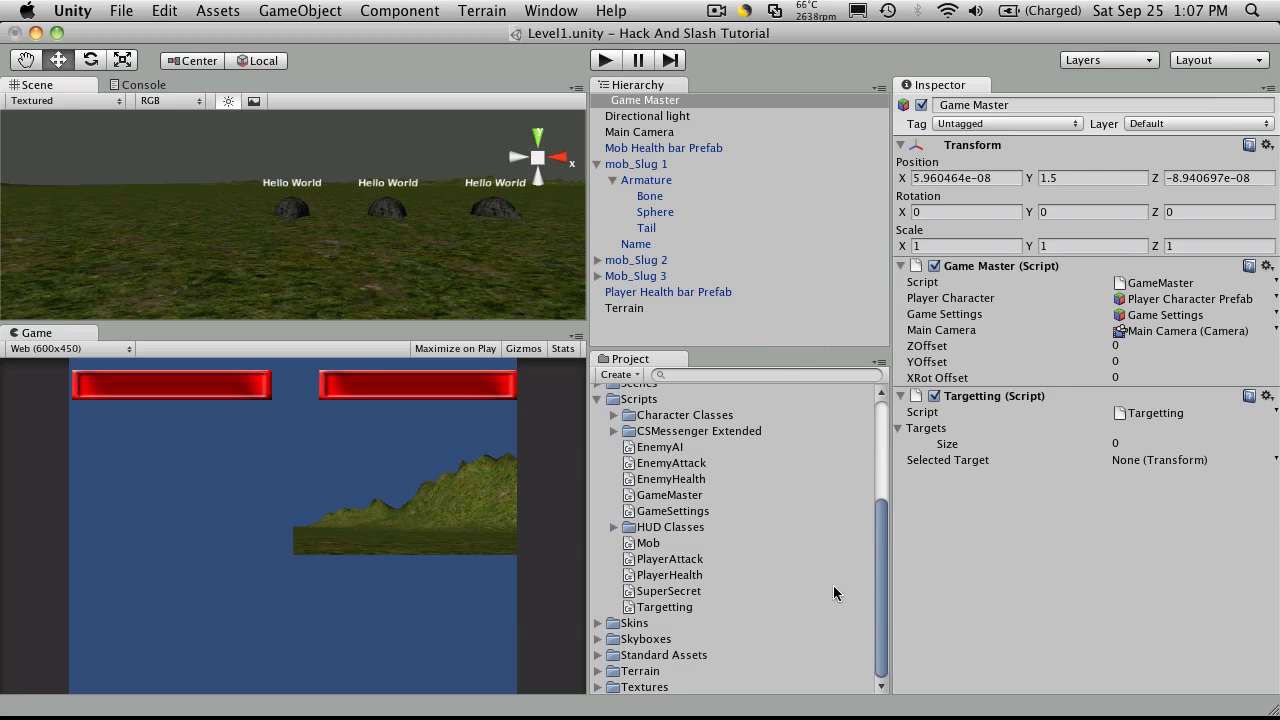
mouse_move(695, 618)
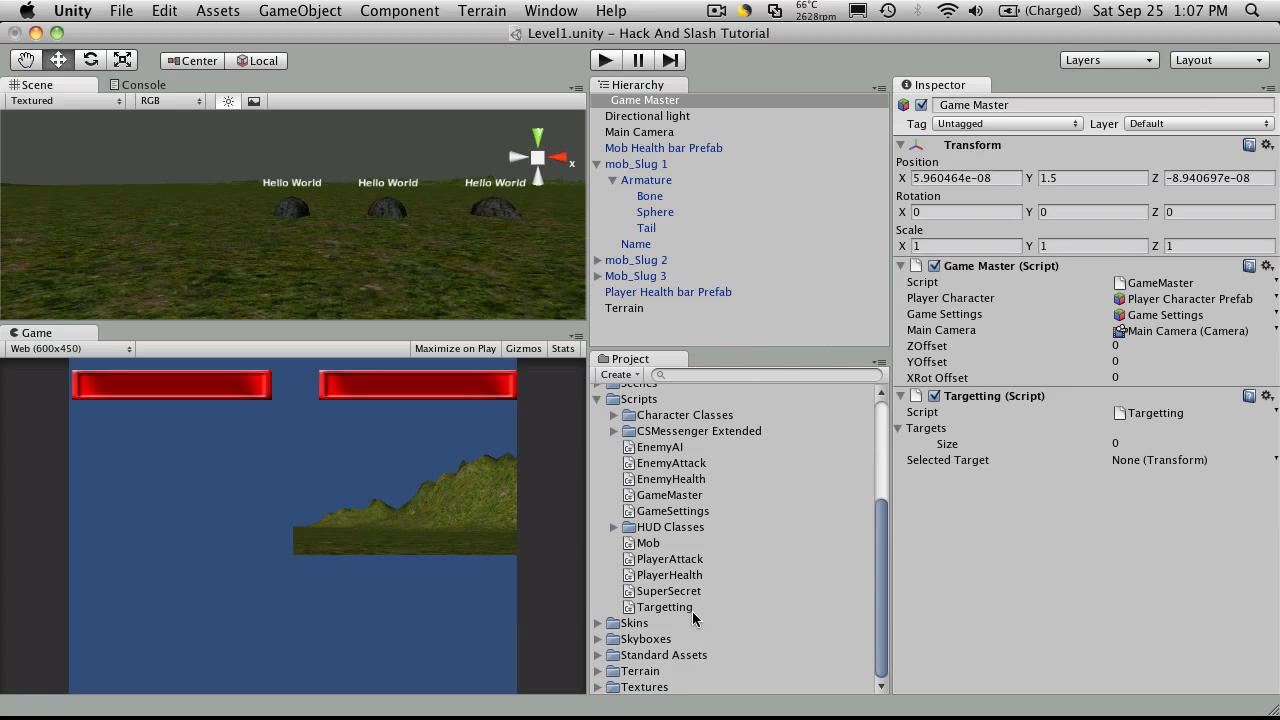
Open the Targetting script, then create a C# script named TargetMob in Scripts and open it.
left_click(664, 607)
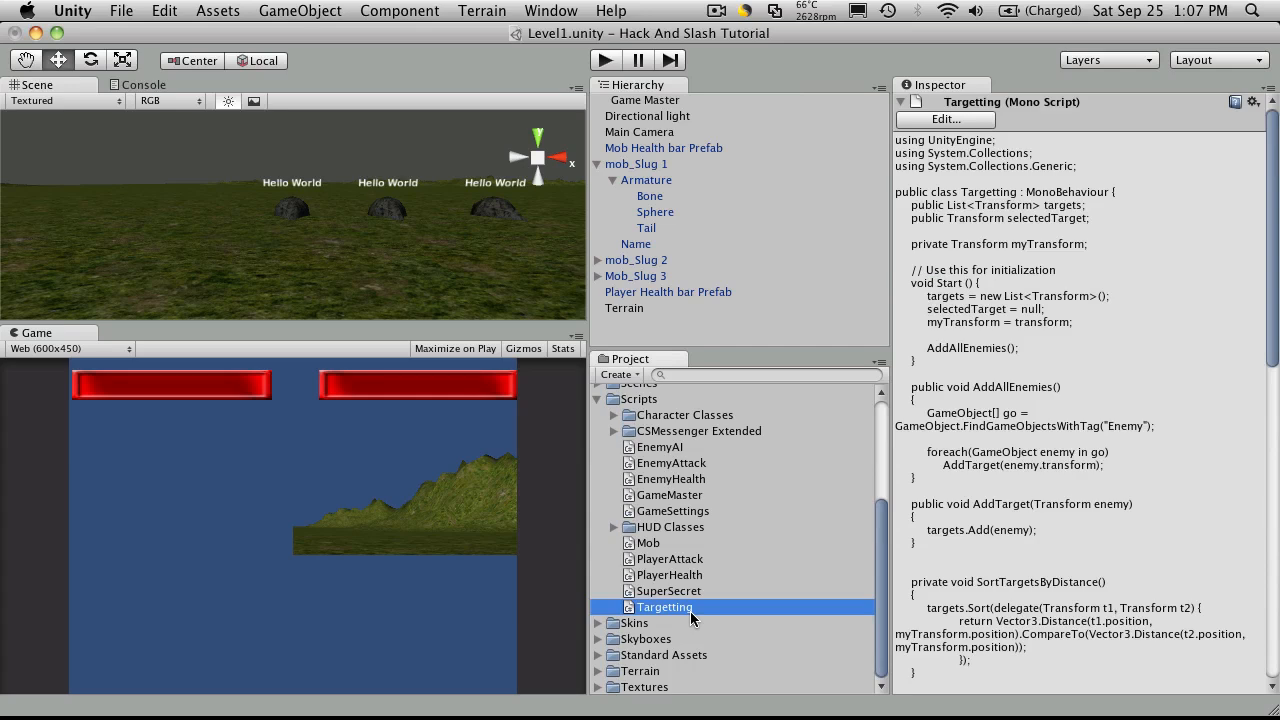
double_click(664, 606)
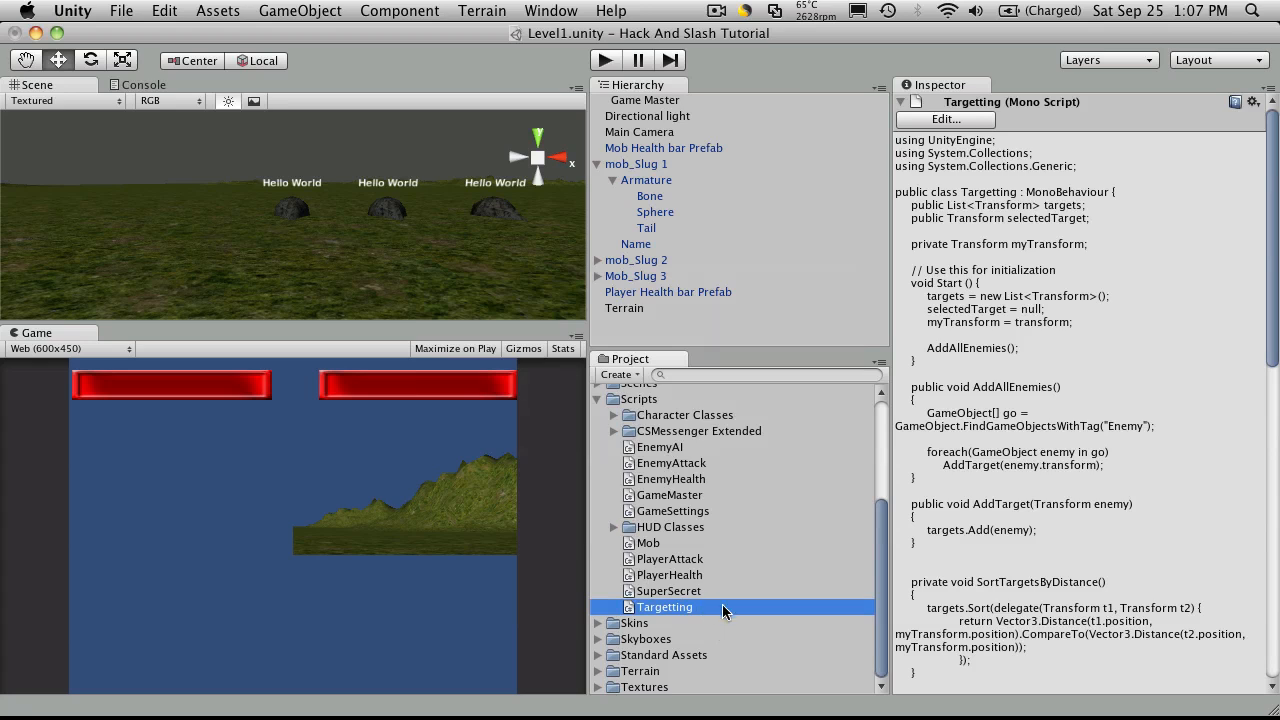
mouse_move(674, 478)
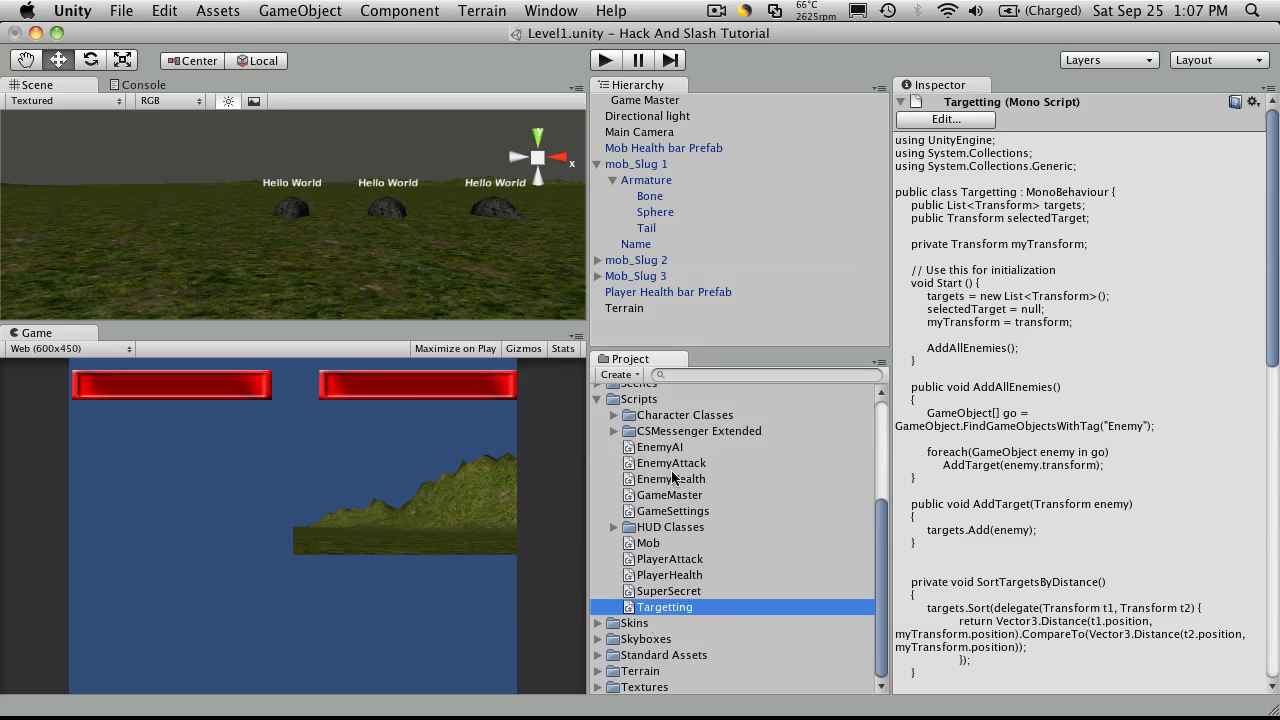
right_click(635, 399)
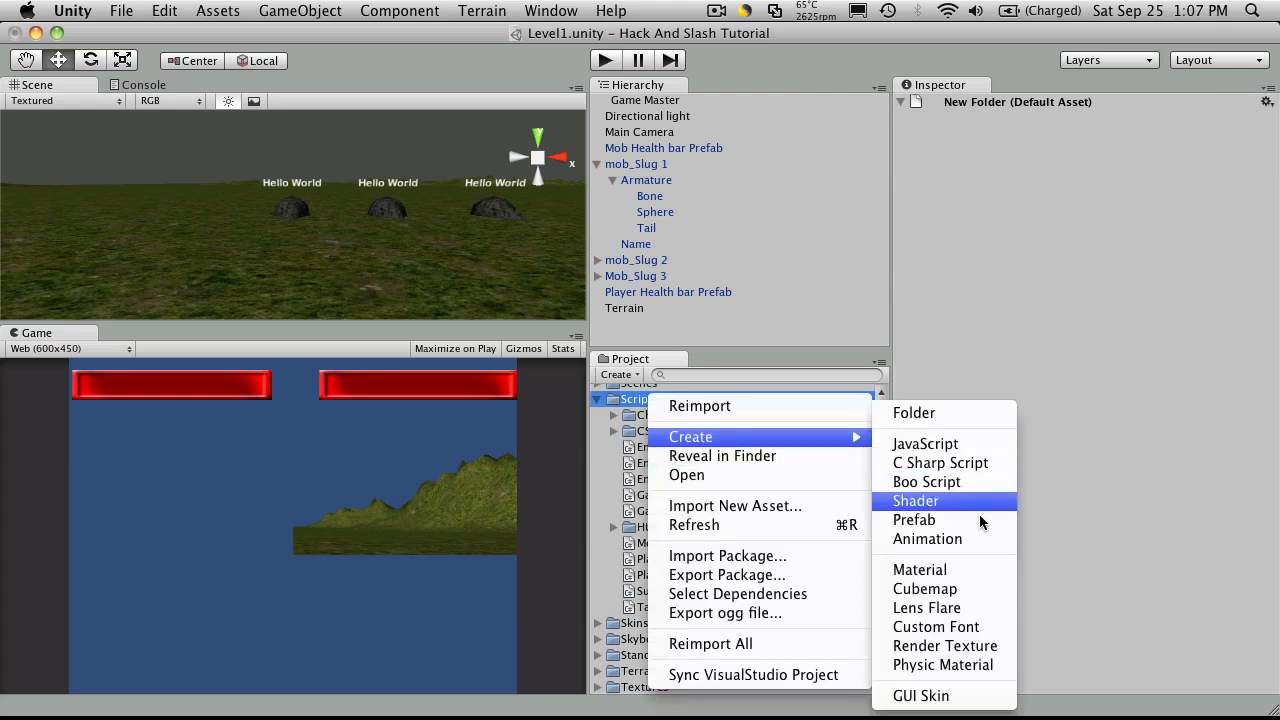
mouse_move(977, 570)
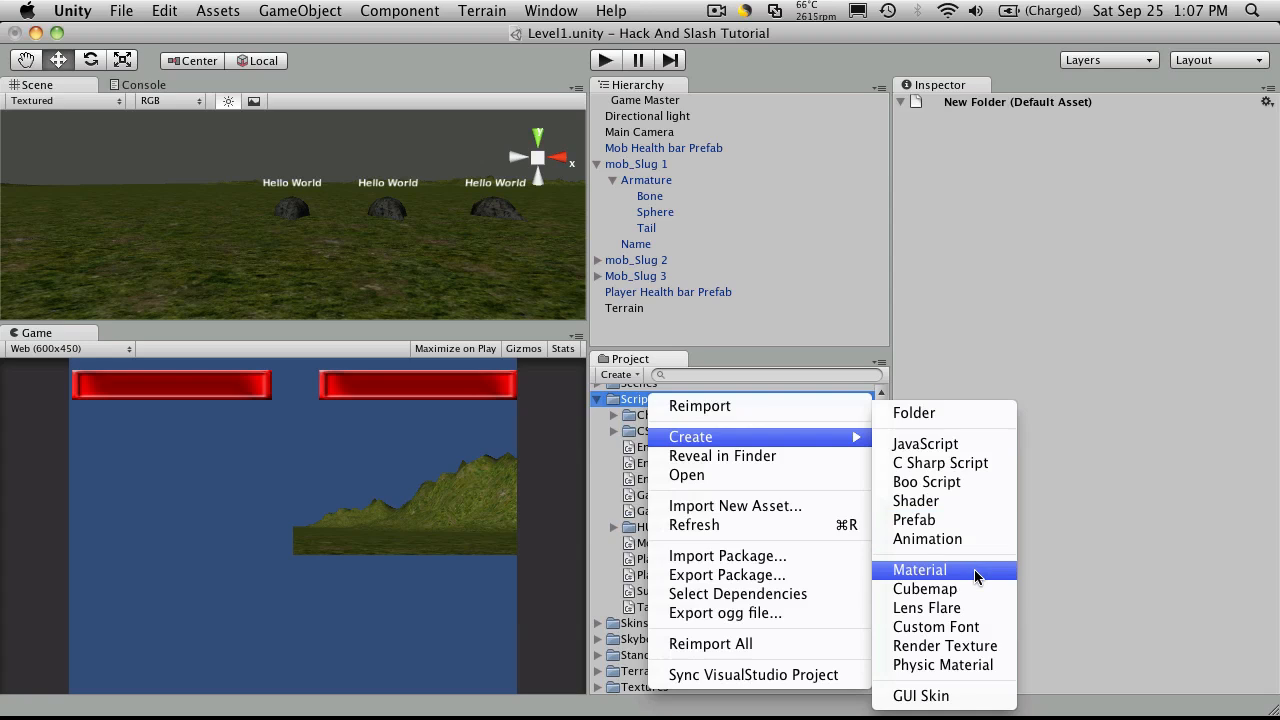
left_click(939, 462)
type("Target")
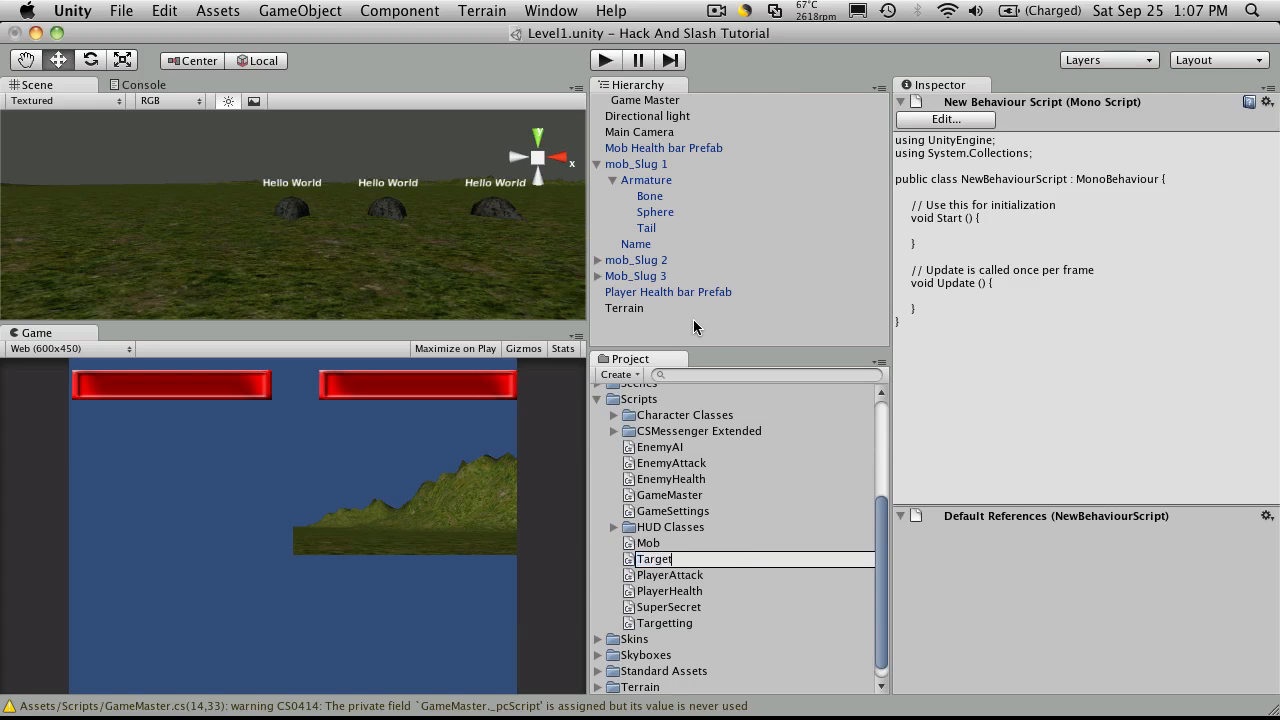
key("Return")
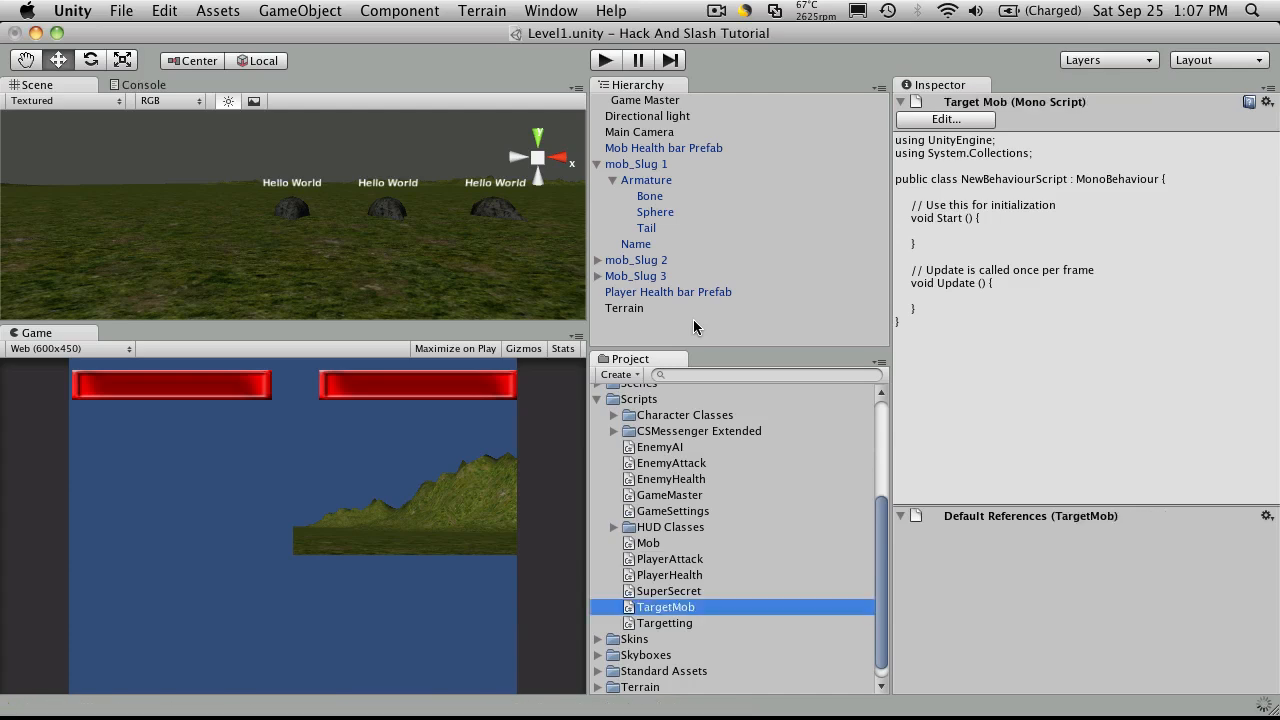
double_click(665, 606)
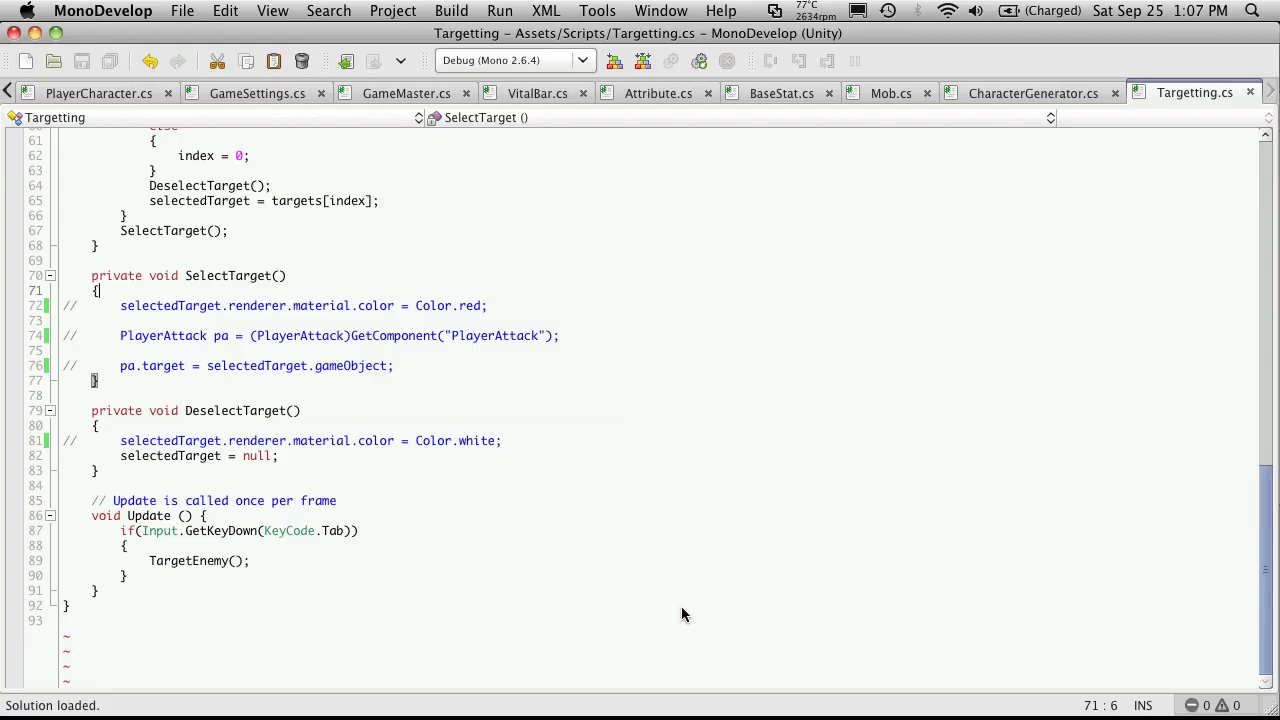
Copy the Targetting code into TargetMob.cs and rename its class to TargetMob.
left_click(1192, 93)
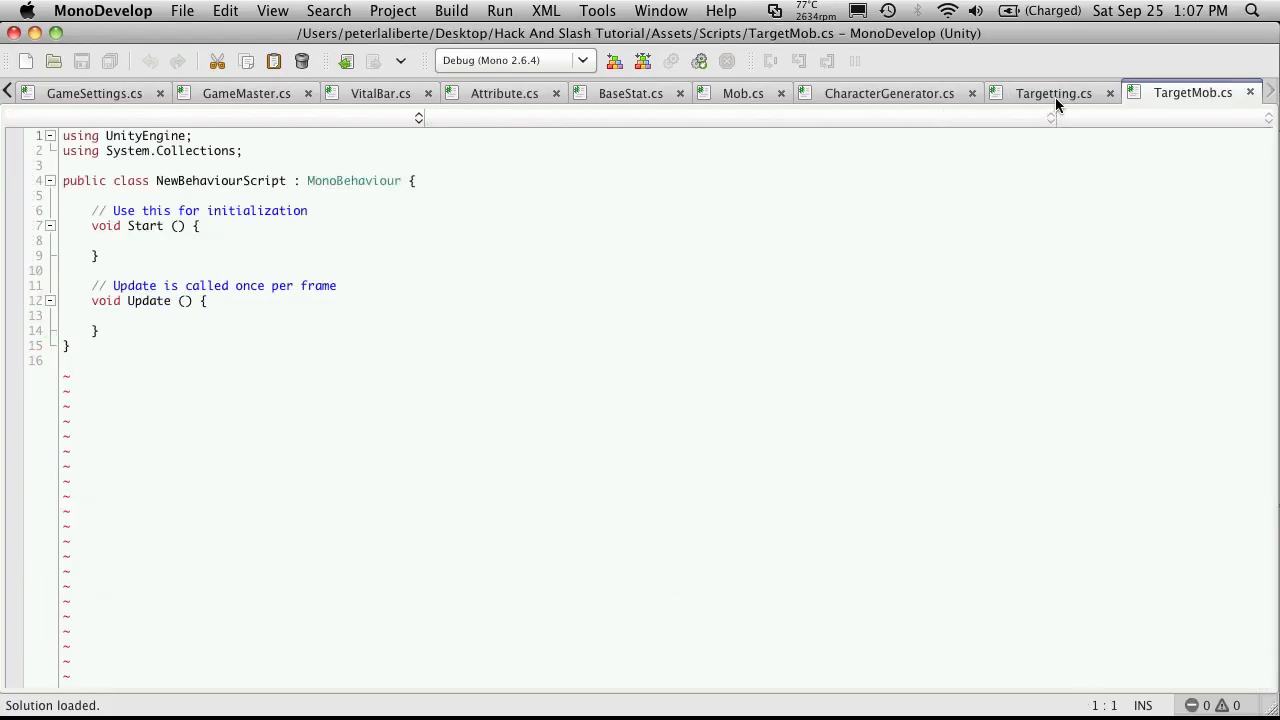
left_click(1053, 93)
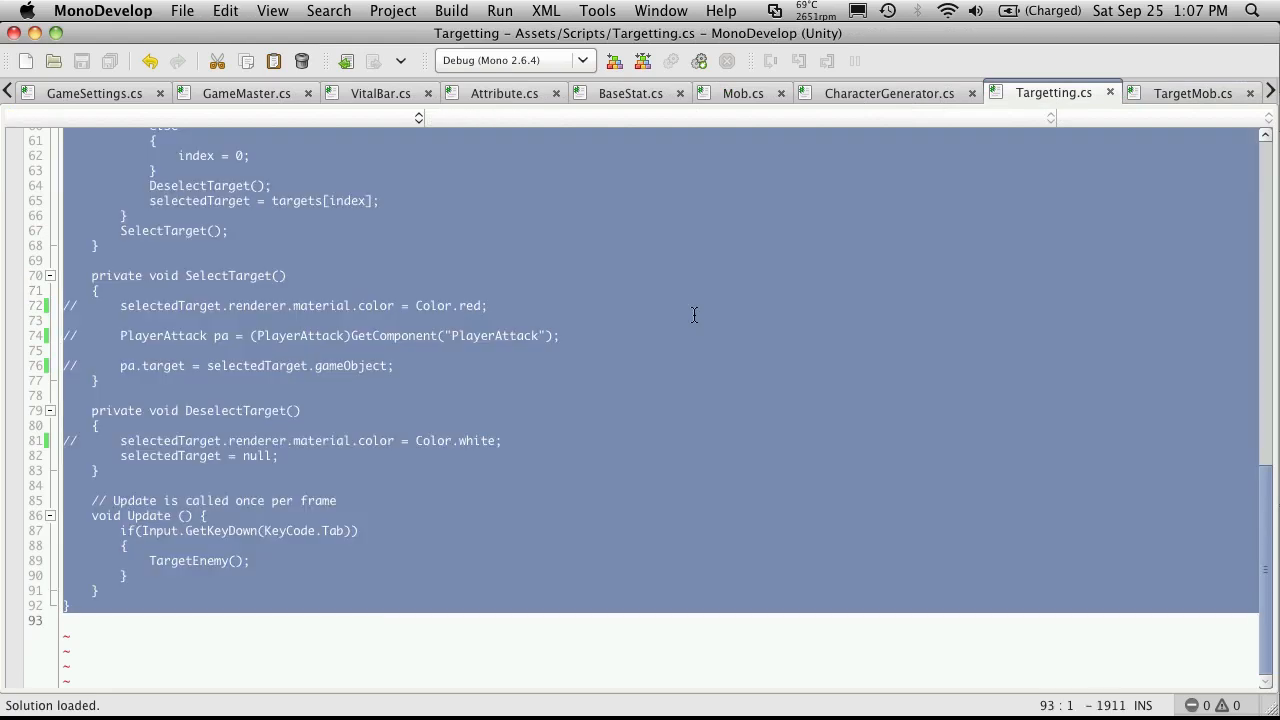
mouse_move(1188, 101)
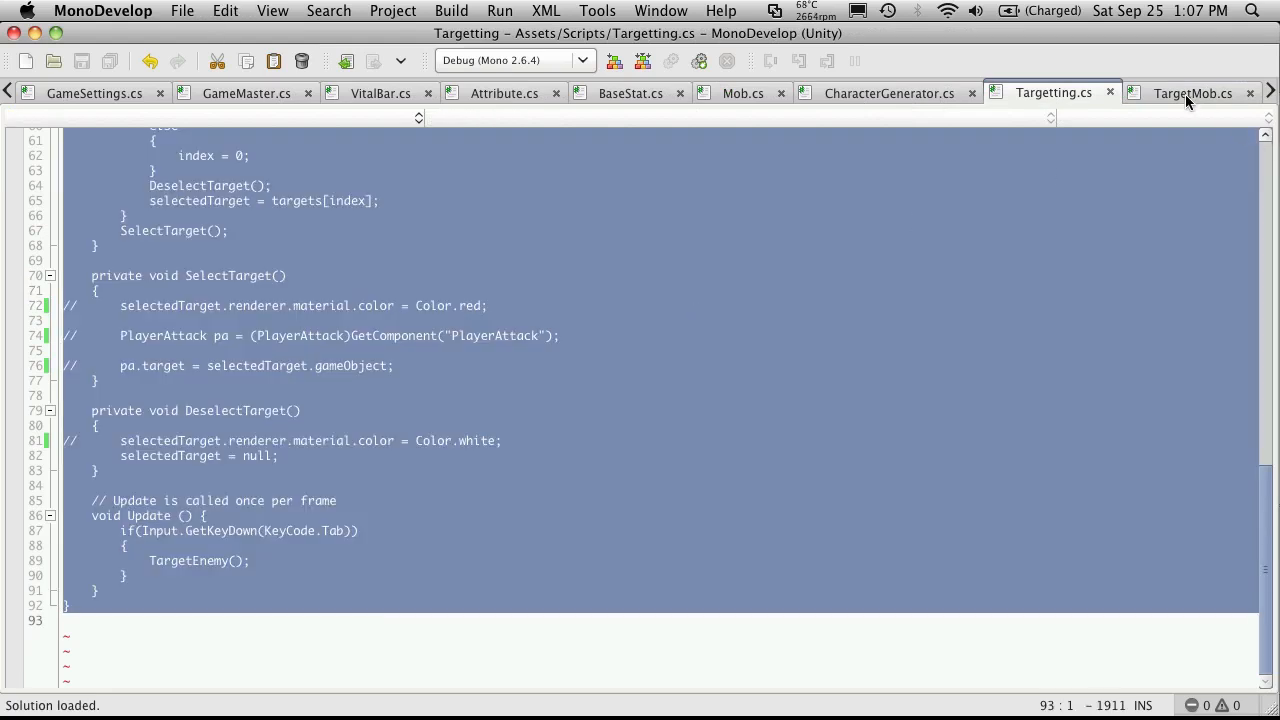
left_click(1192, 93)
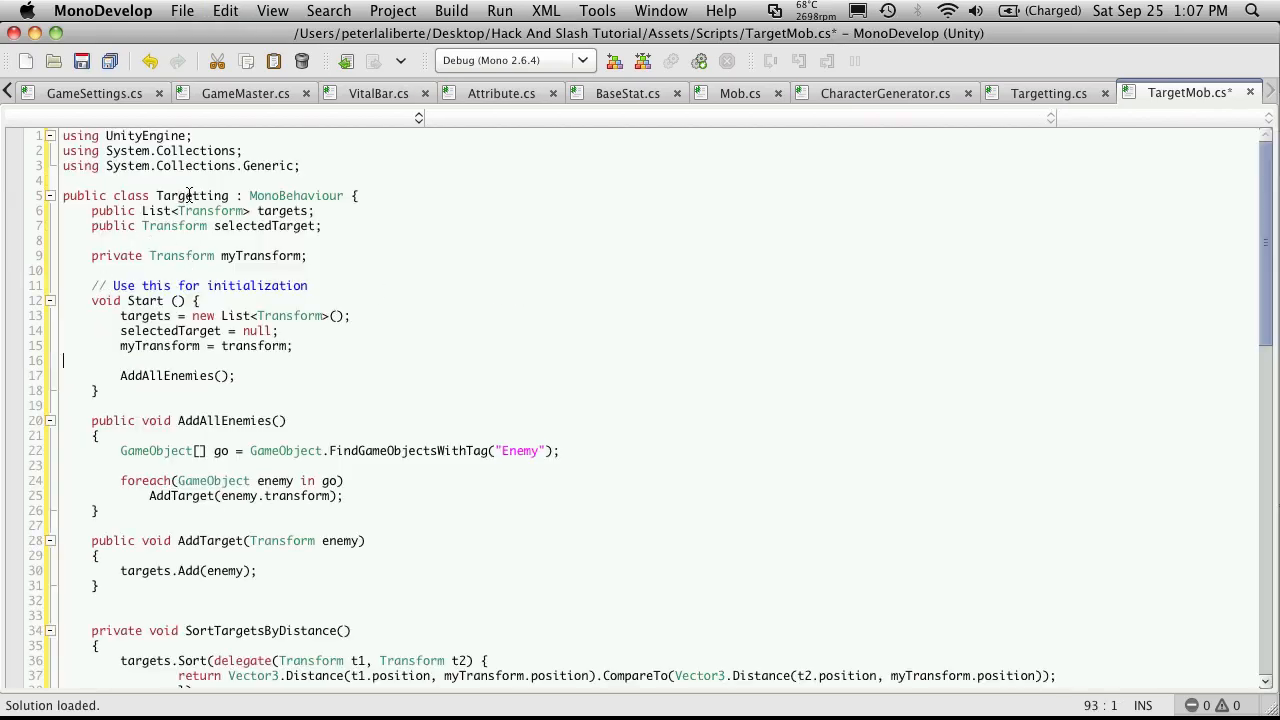
left_click(280, 195)
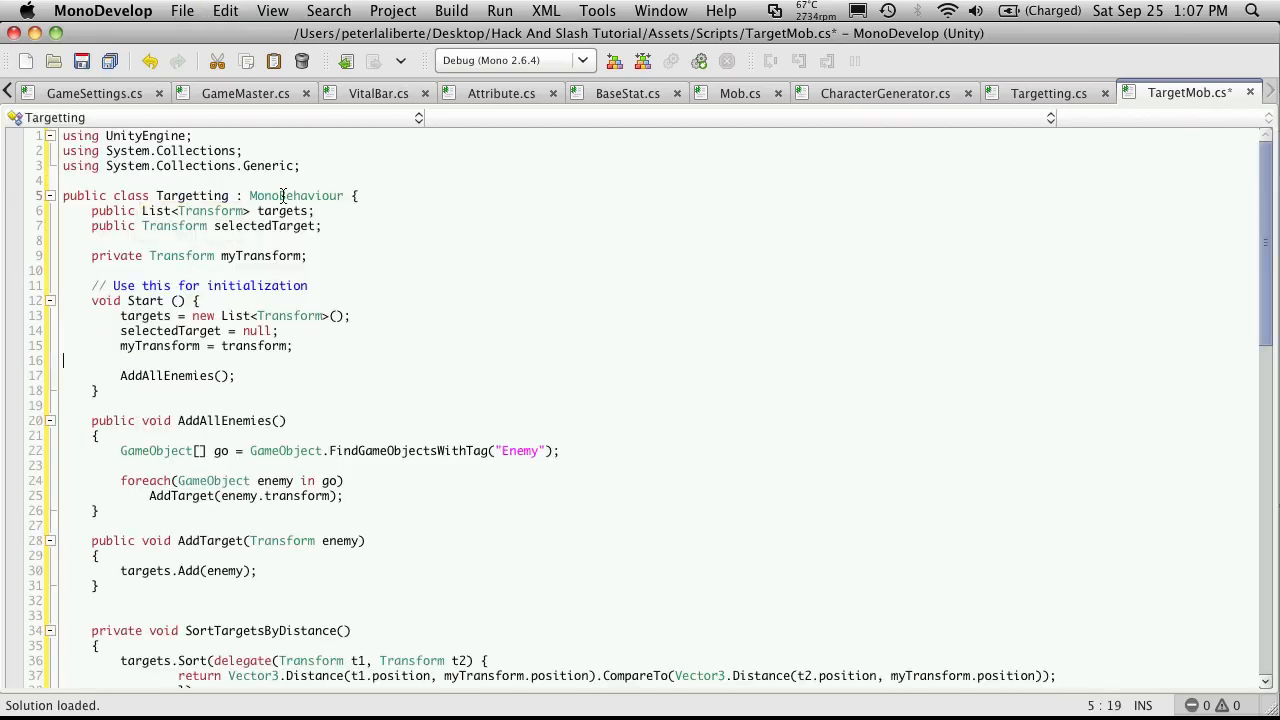
double_click(192, 195)
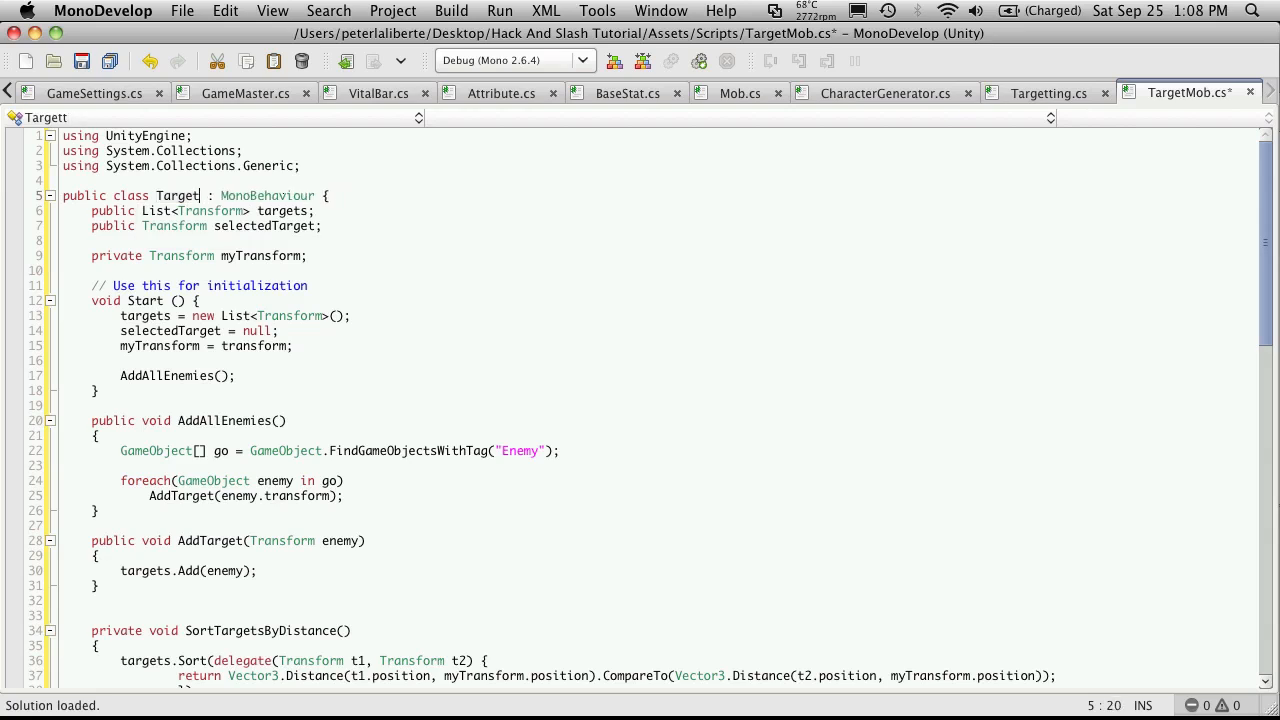
type("Mob")
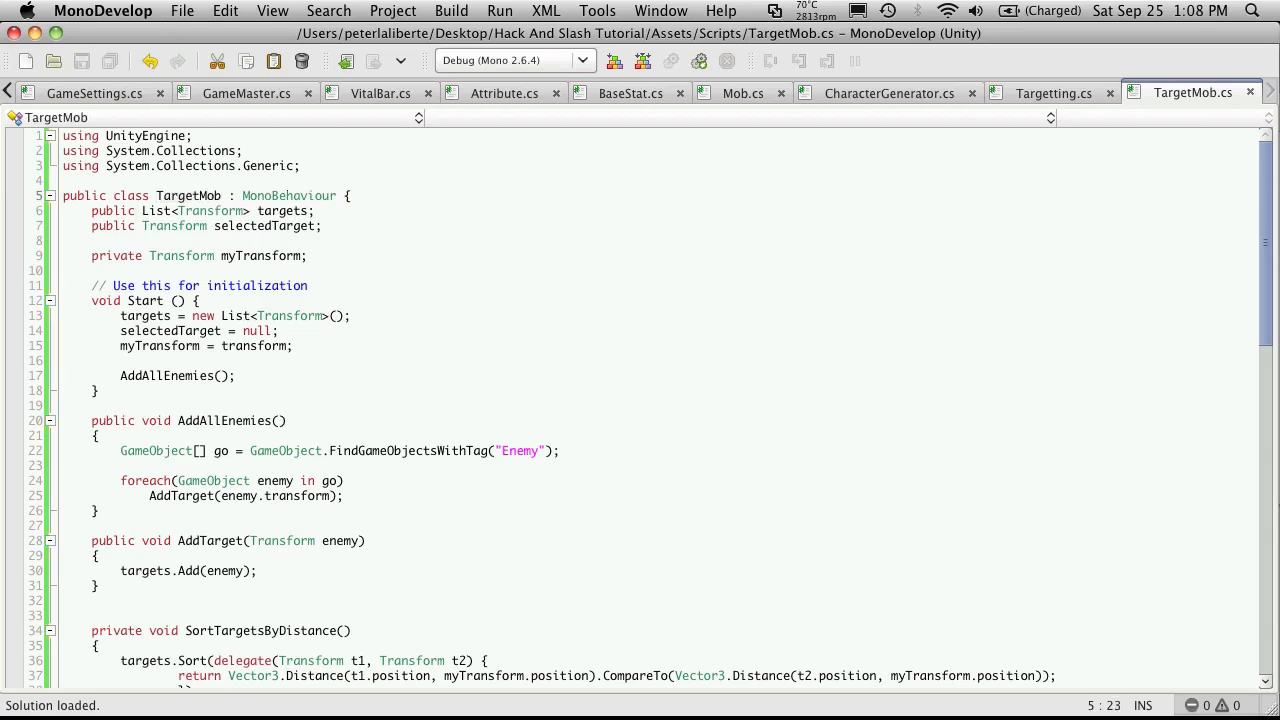
left_click(1053, 93)
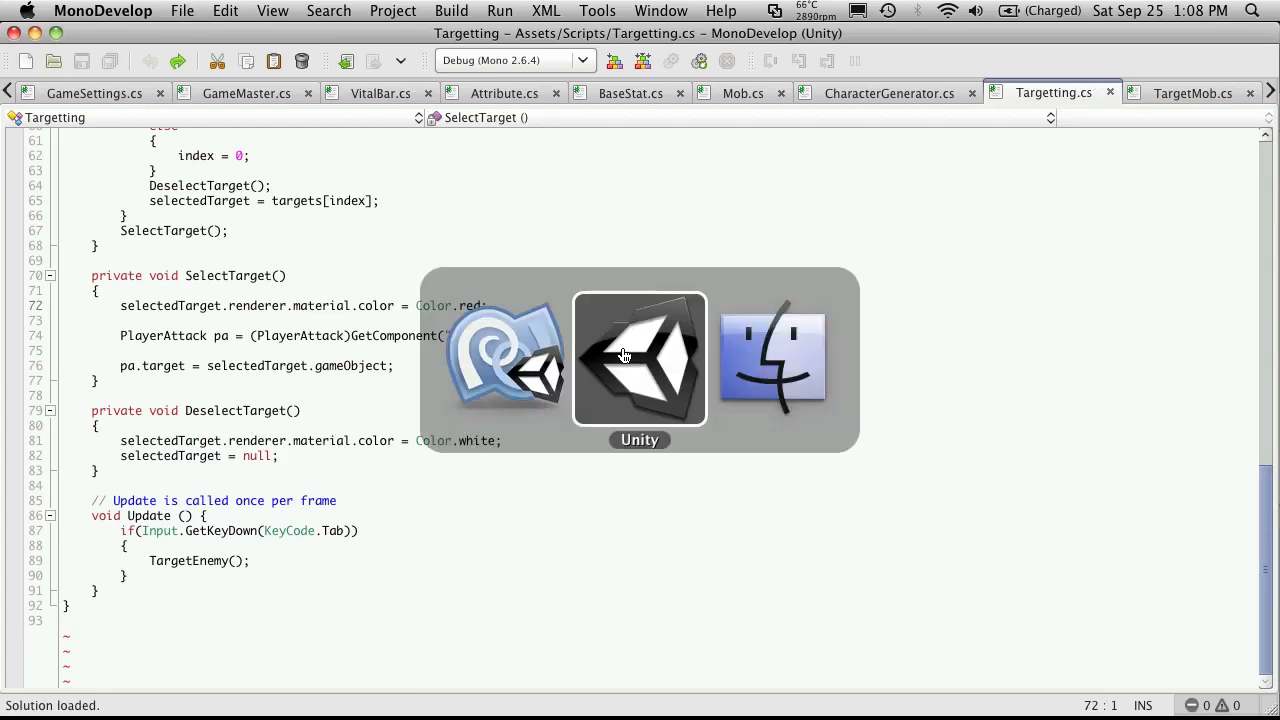
Remove the Targetting component from Game Master via its gear menu.
left_click(639, 358)
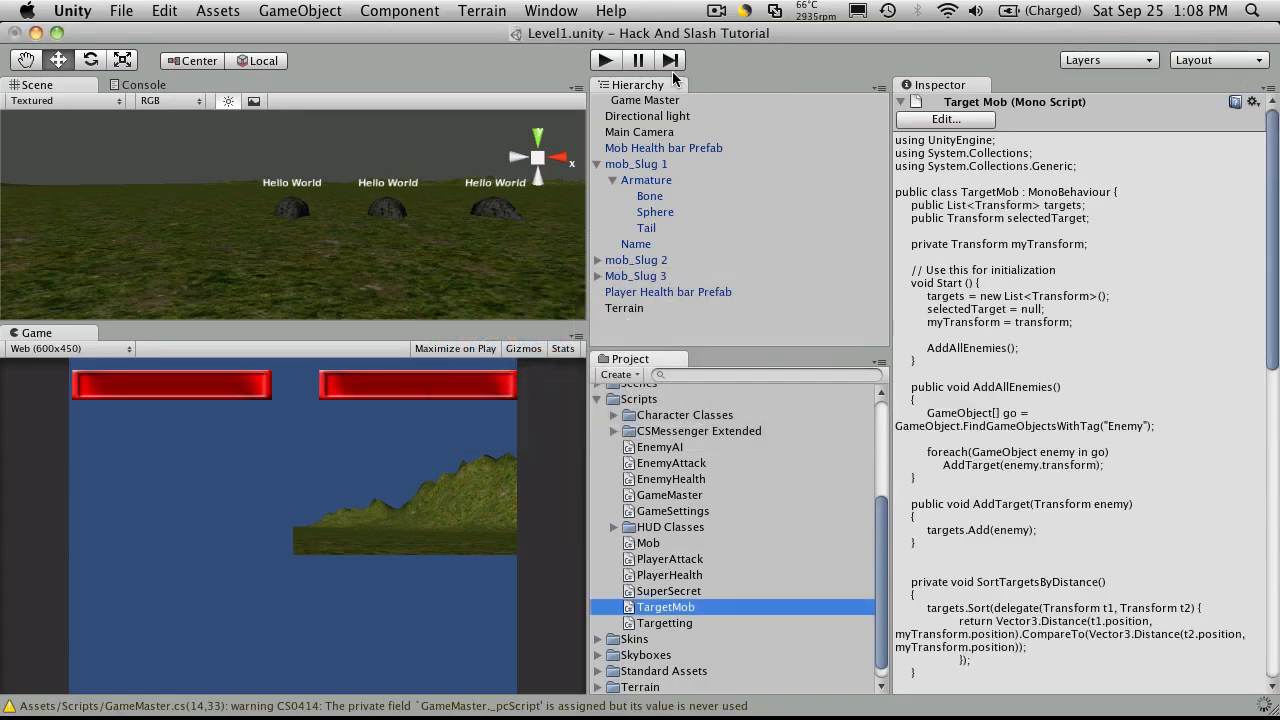
left_click(645, 100)
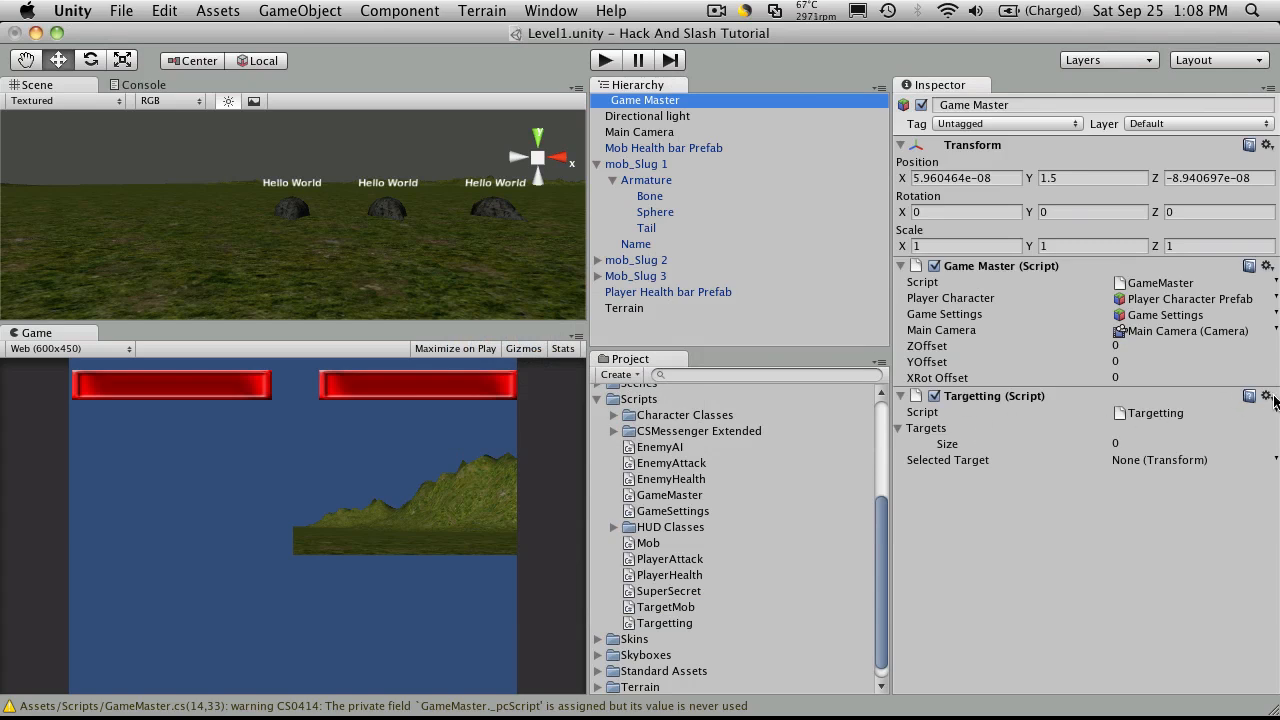
left_click(1264, 396)
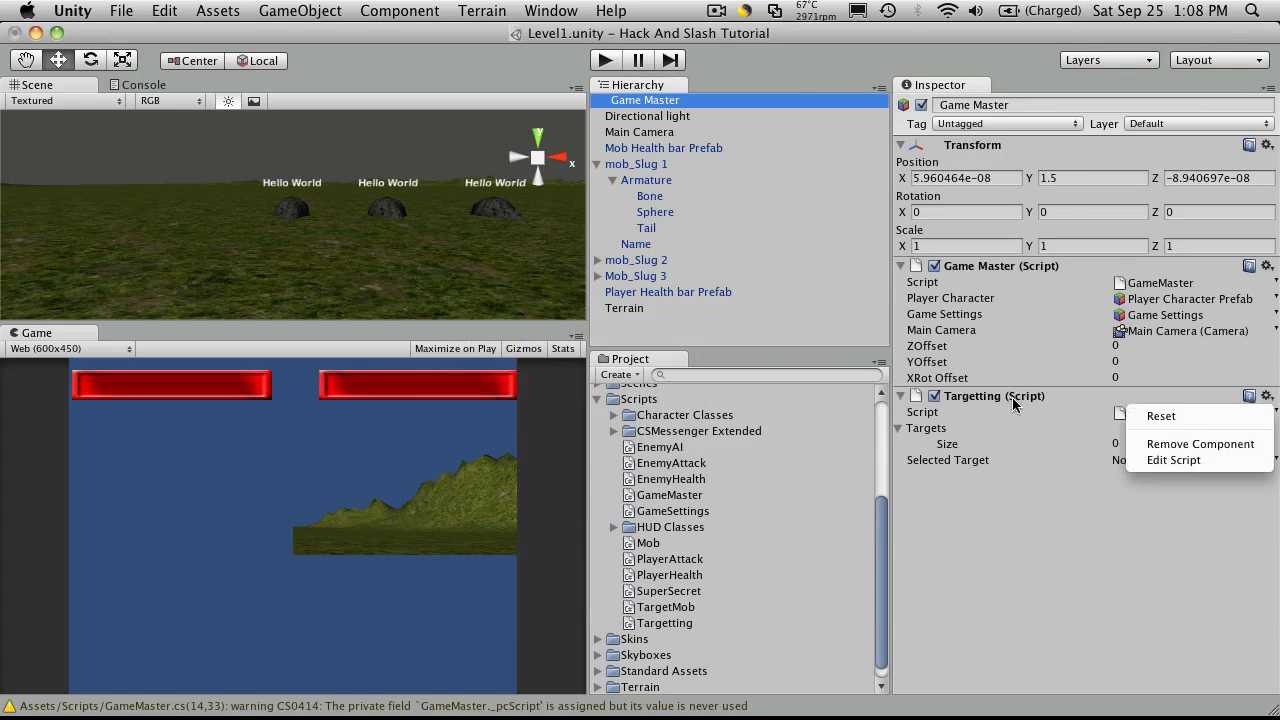
mouse_move(1199, 444)
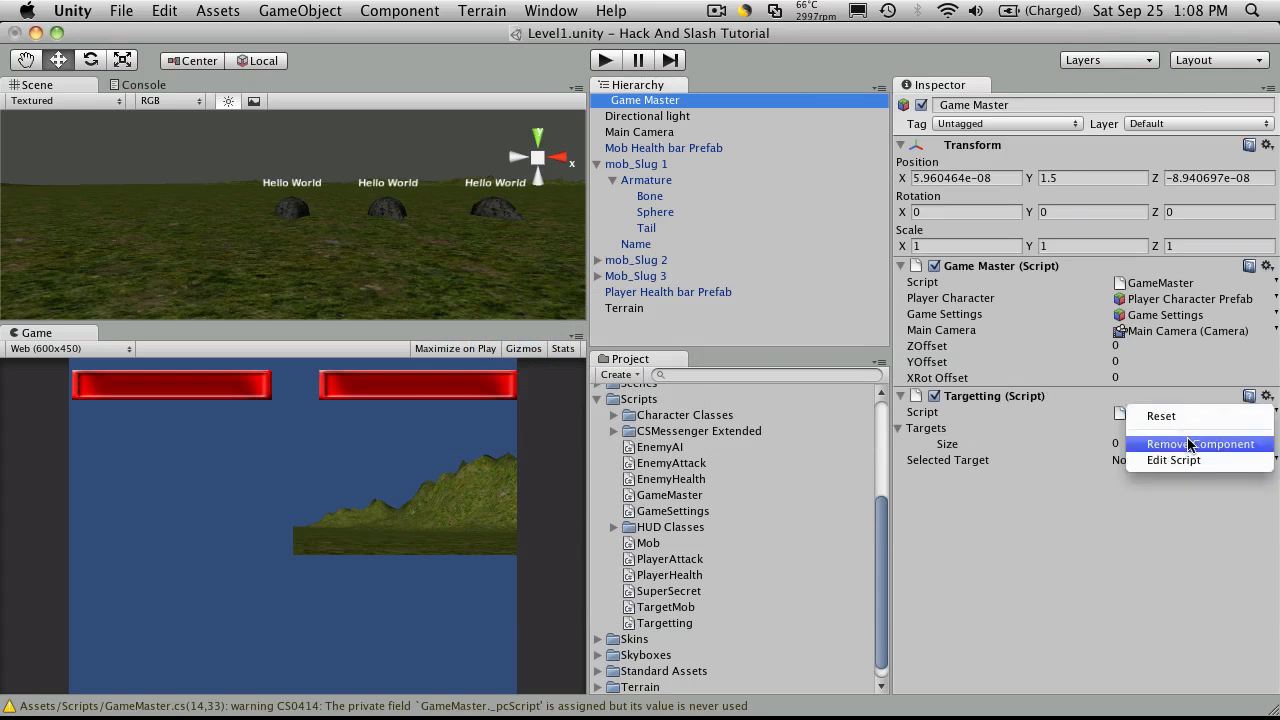
left_click(1200, 443)
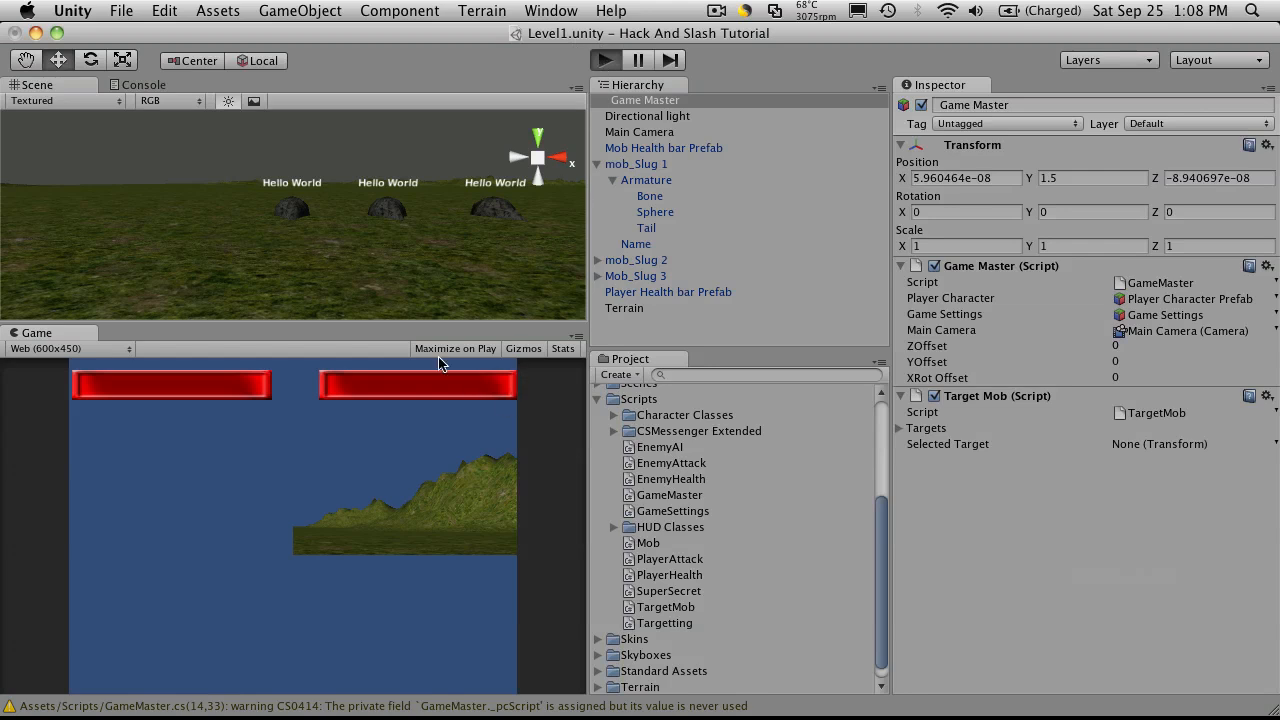
Enter Play mode and expand Target Mob's Targets list to see the slugs.
left_click(604, 60)
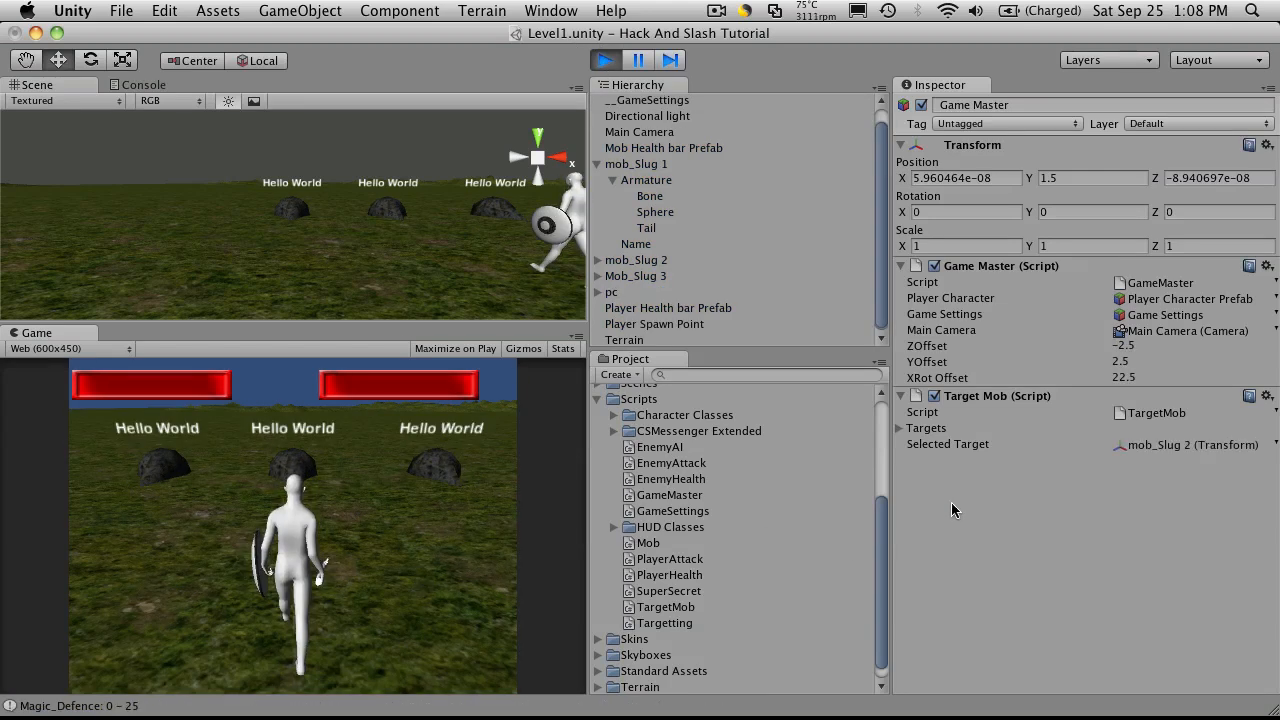
left_click(907, 428)
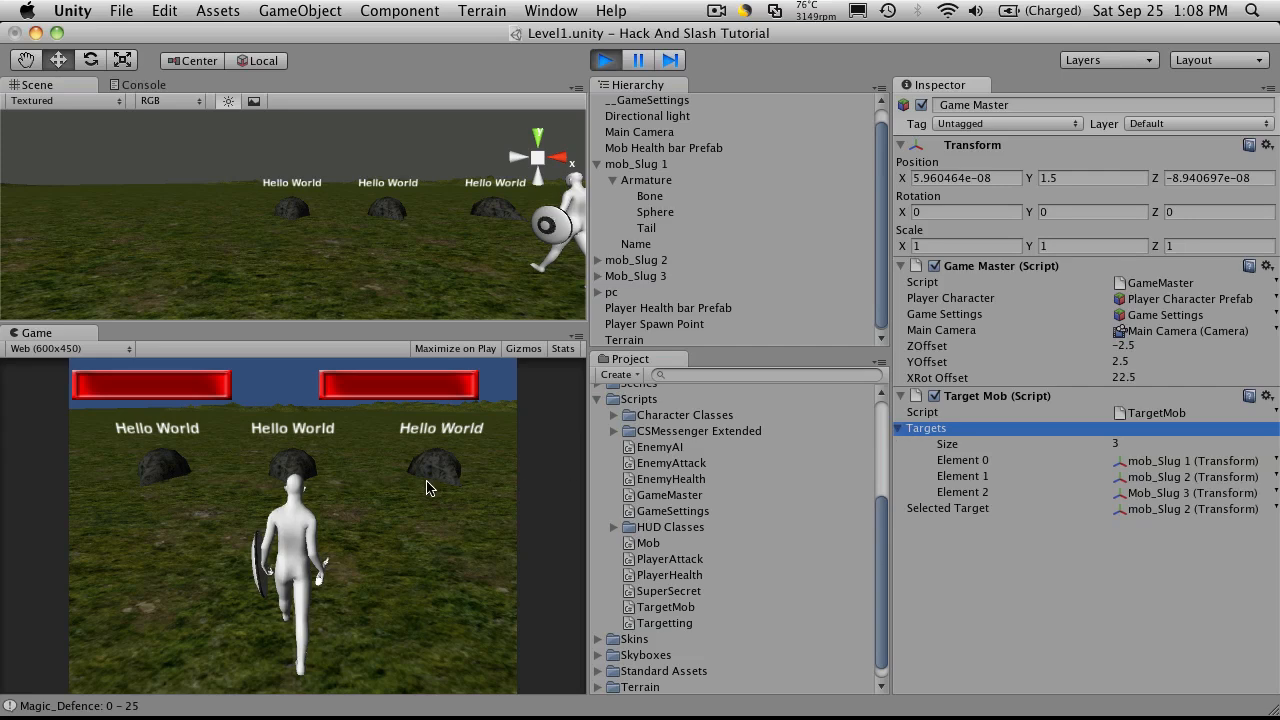
left_click(962, 460)
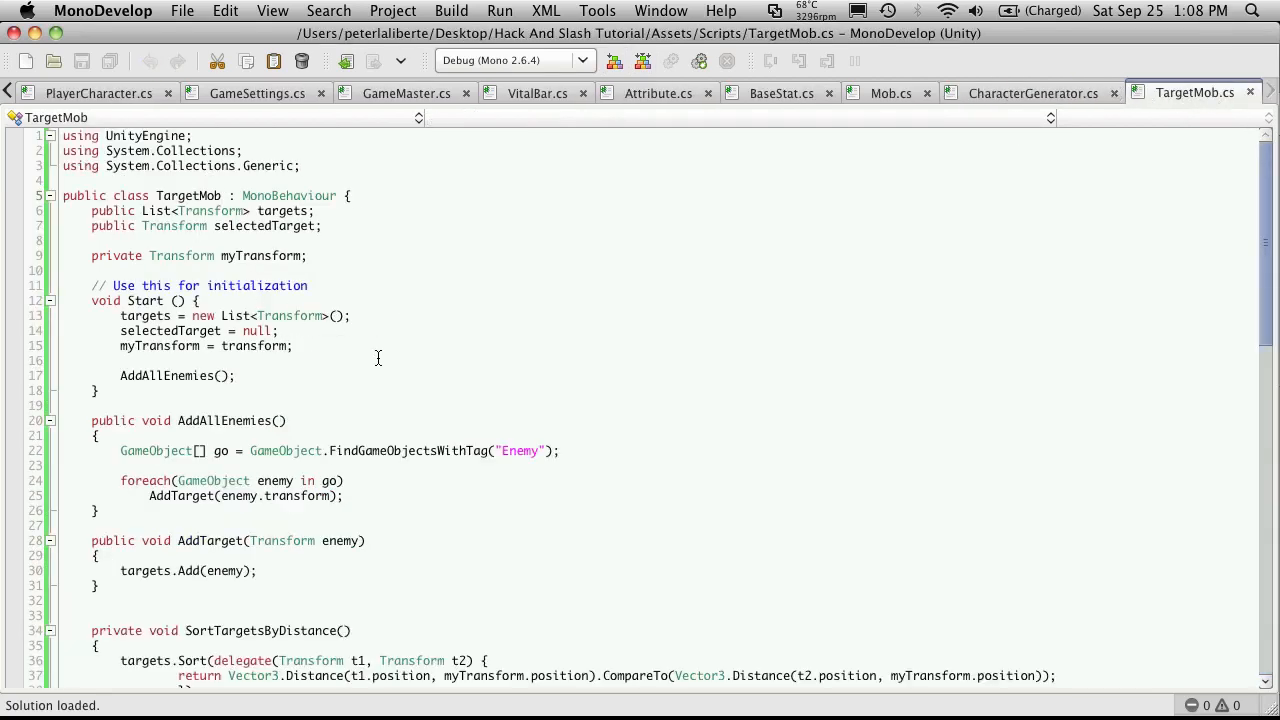
Delete the commented-out recolouring and PlayerAttack lines in SelectTarget and DeselectTarget.
scroll("down", 3)
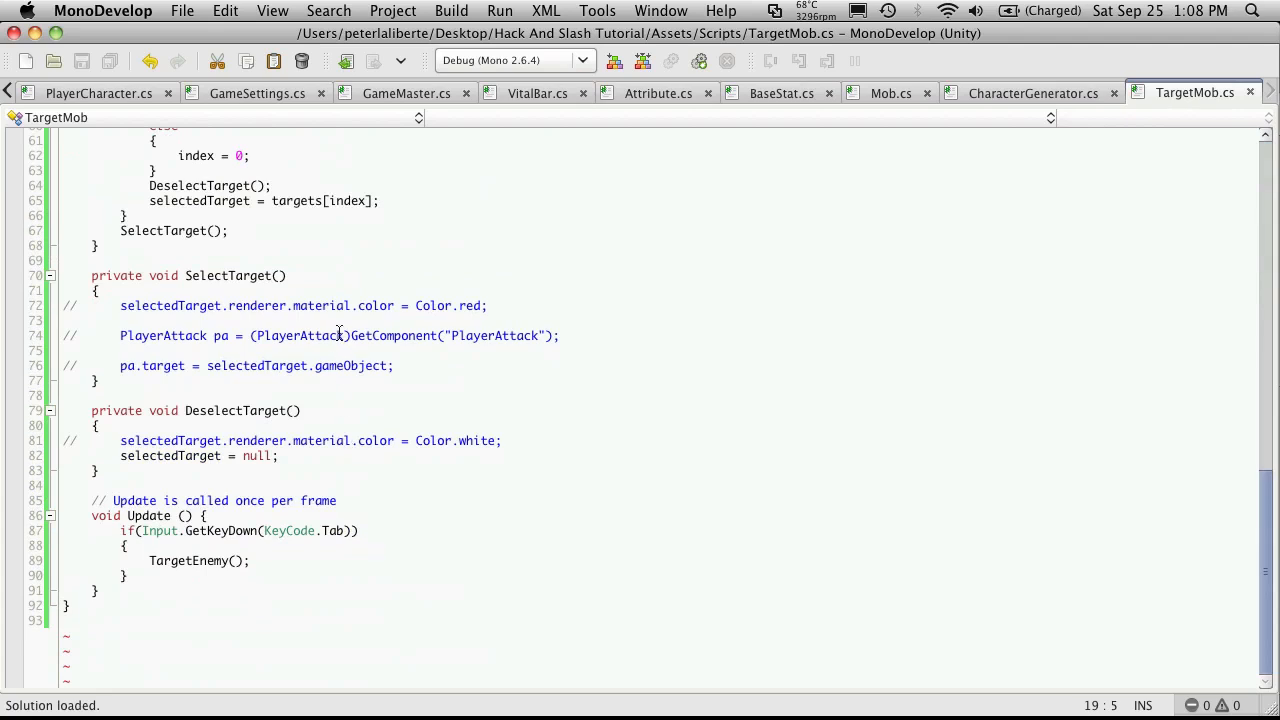
left_click(67, 305)
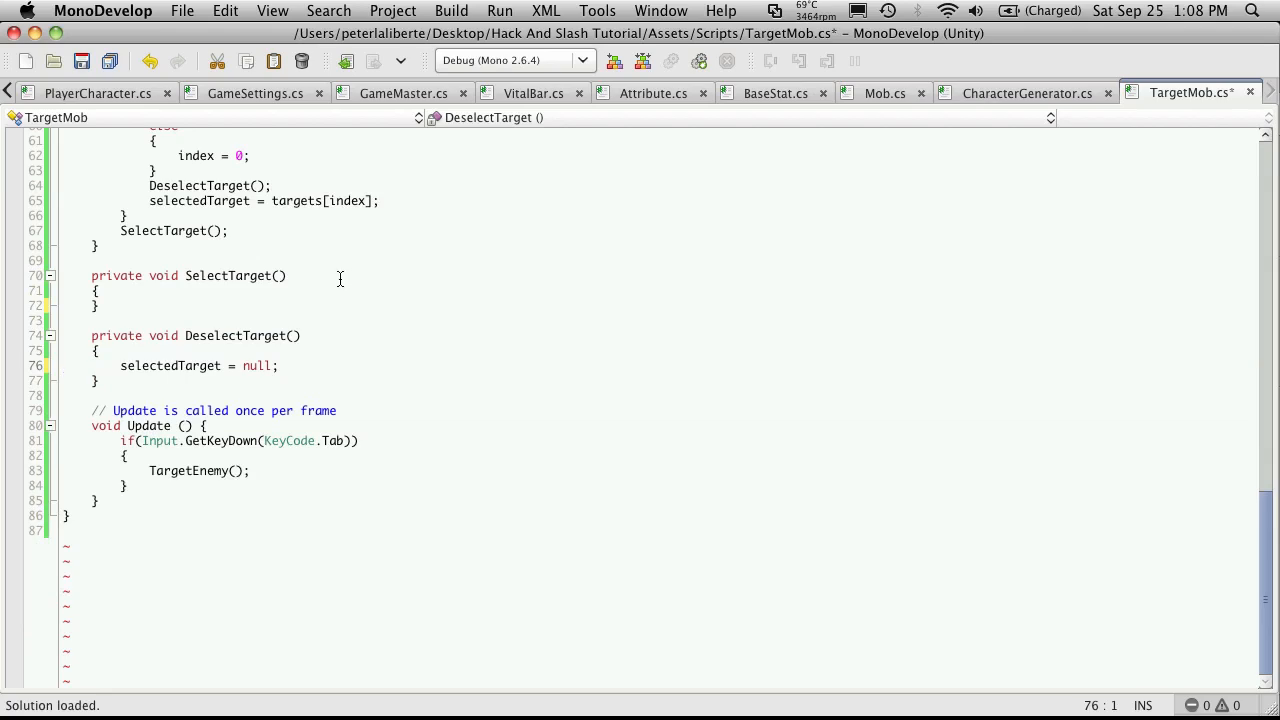
scroll("up", 3)
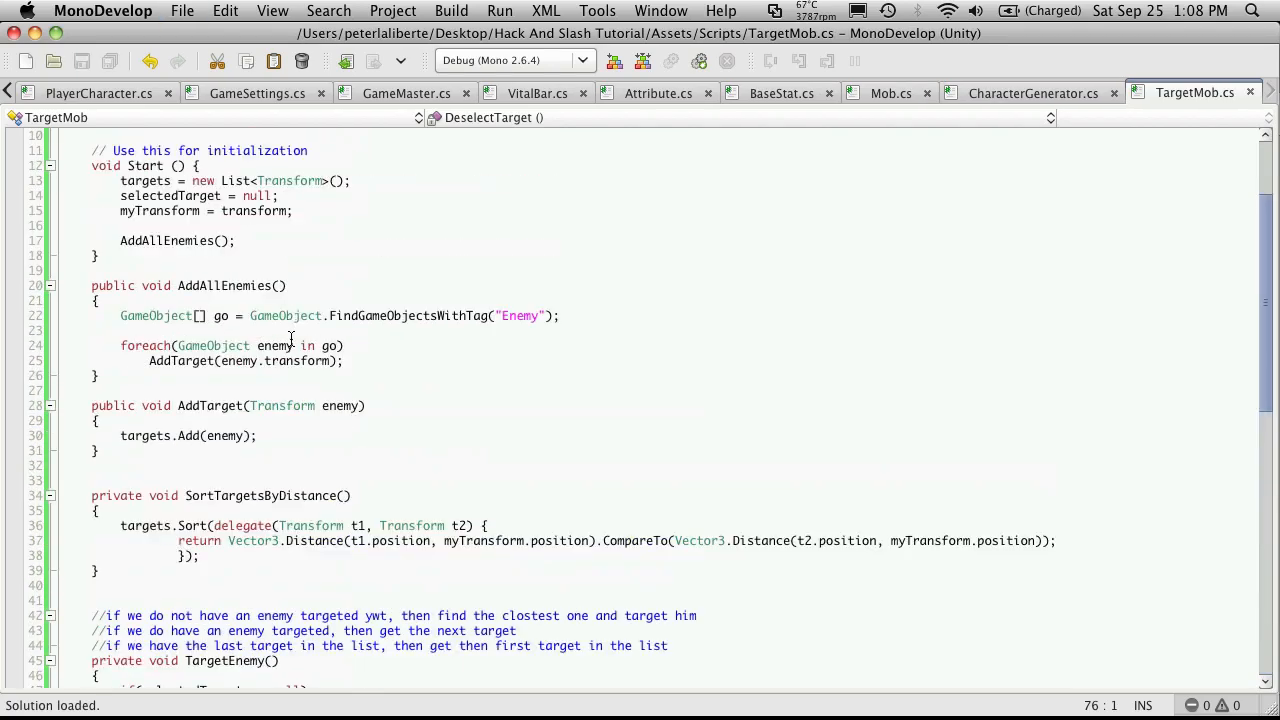
scroll("up", 3)
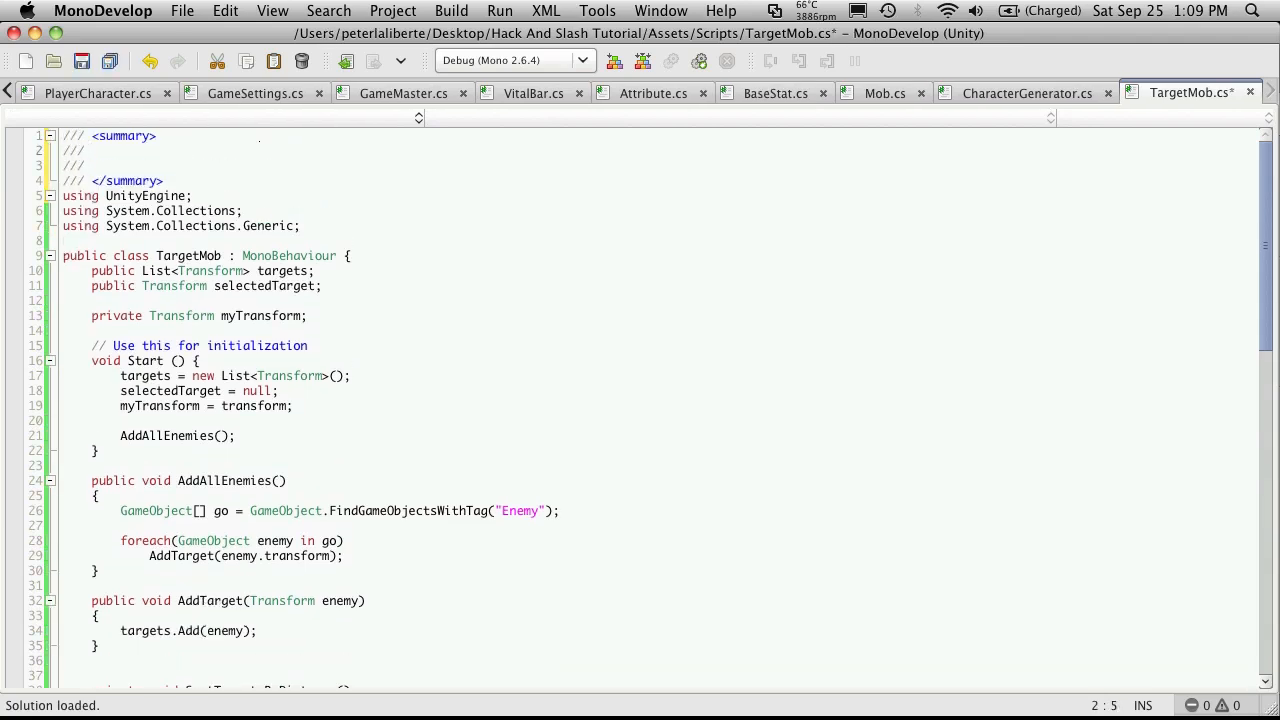
Fill the summary header with file name TargetMob.cs, the date and author Laliberte.
type("Target")
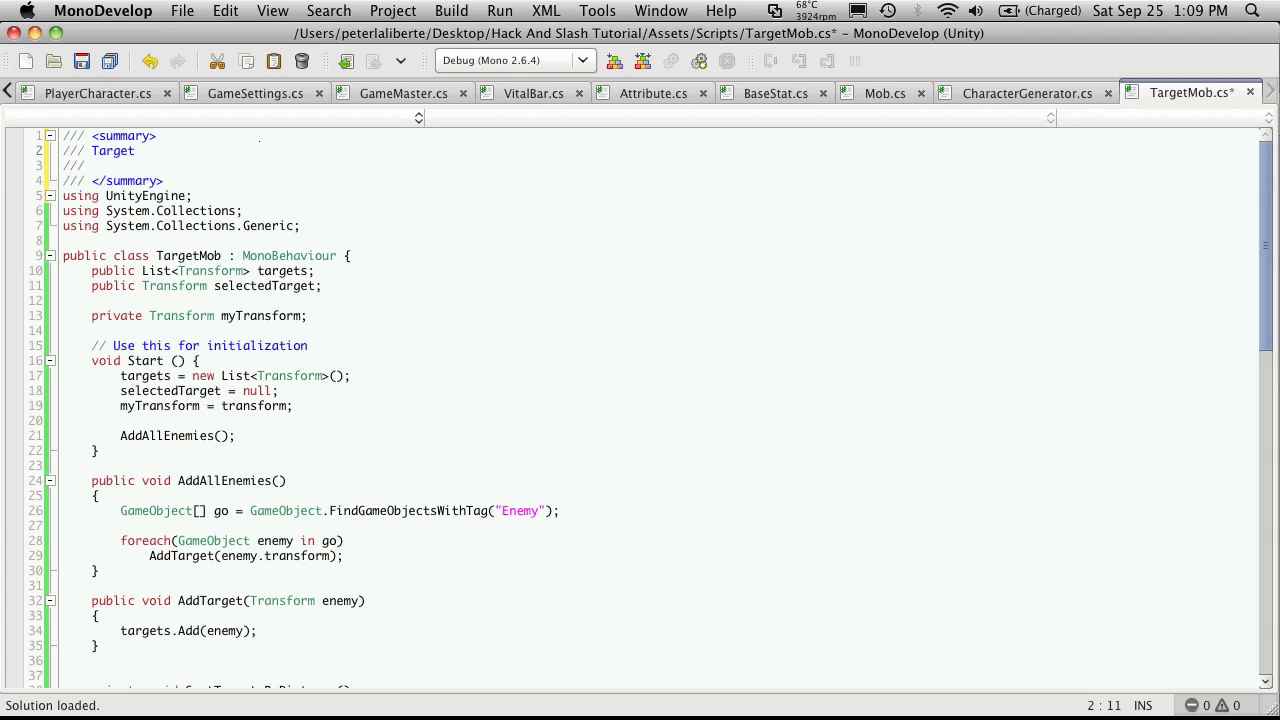
type("TargetMob.cs")
type("/// Sept")
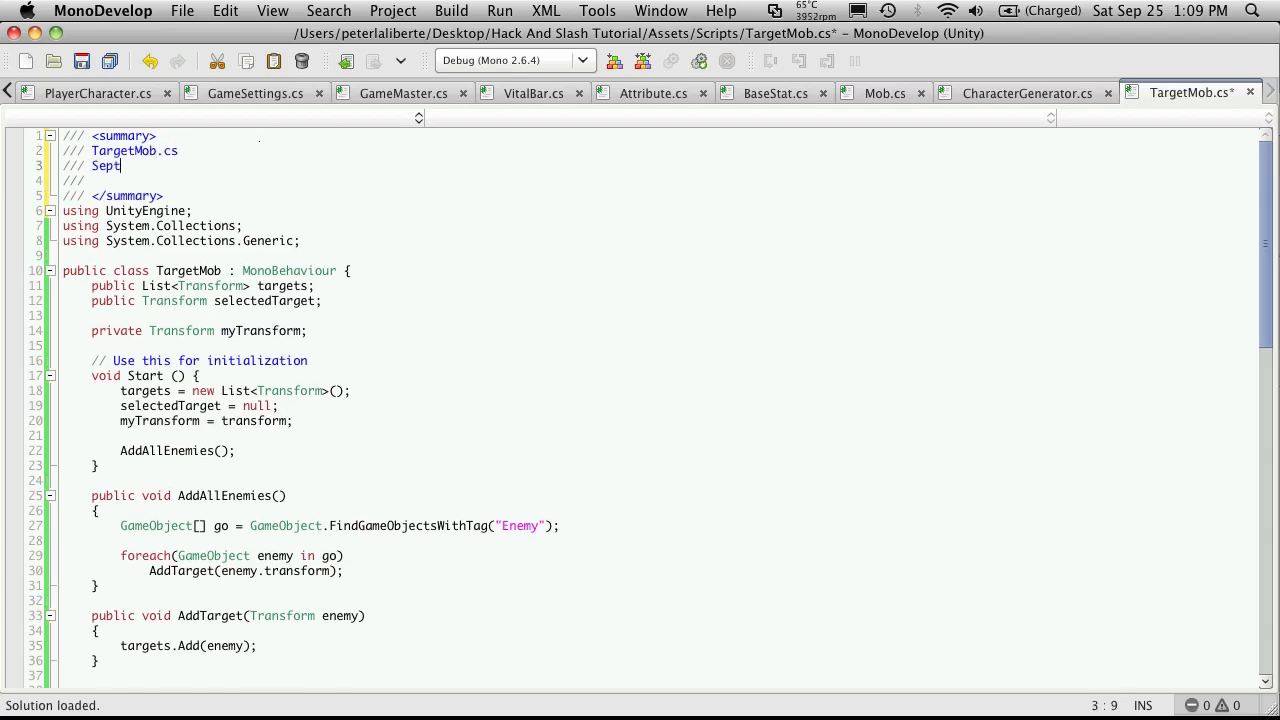
type("25, 2010")
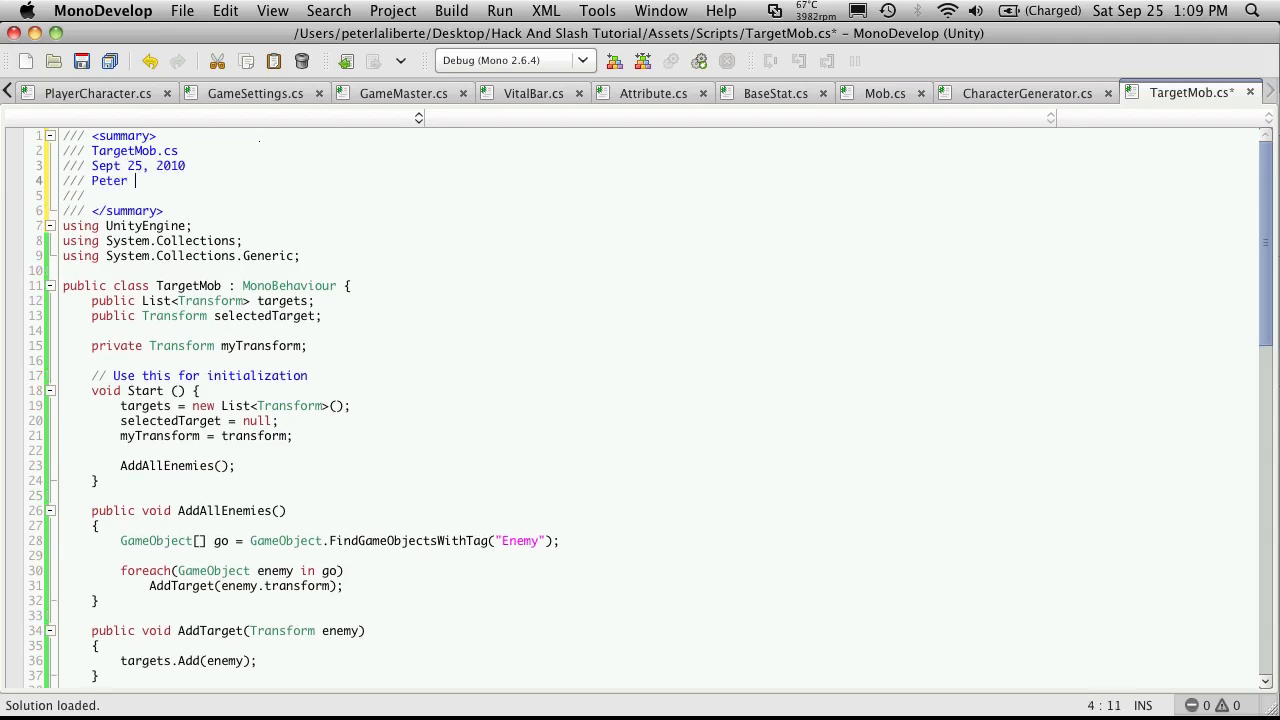
type("Laliberte")
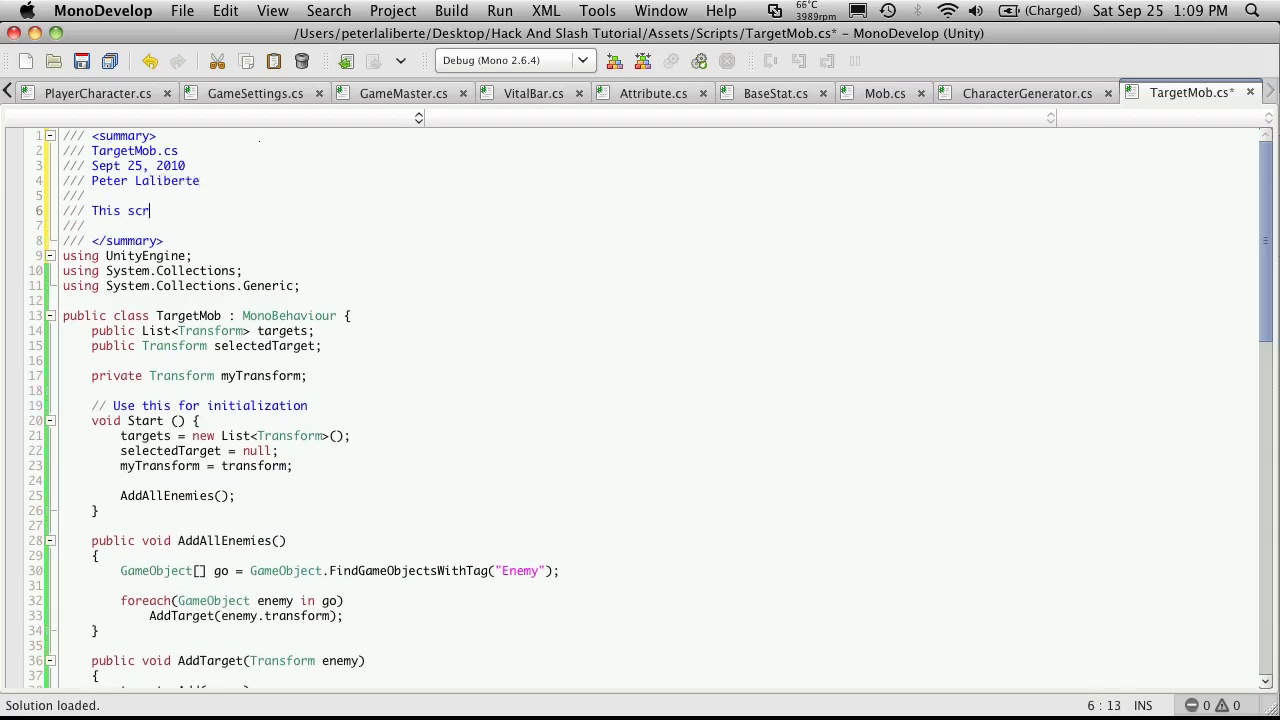
Describe the script as attachable to any permanent object, letting the player target mobs in range.
type("ipt can be")
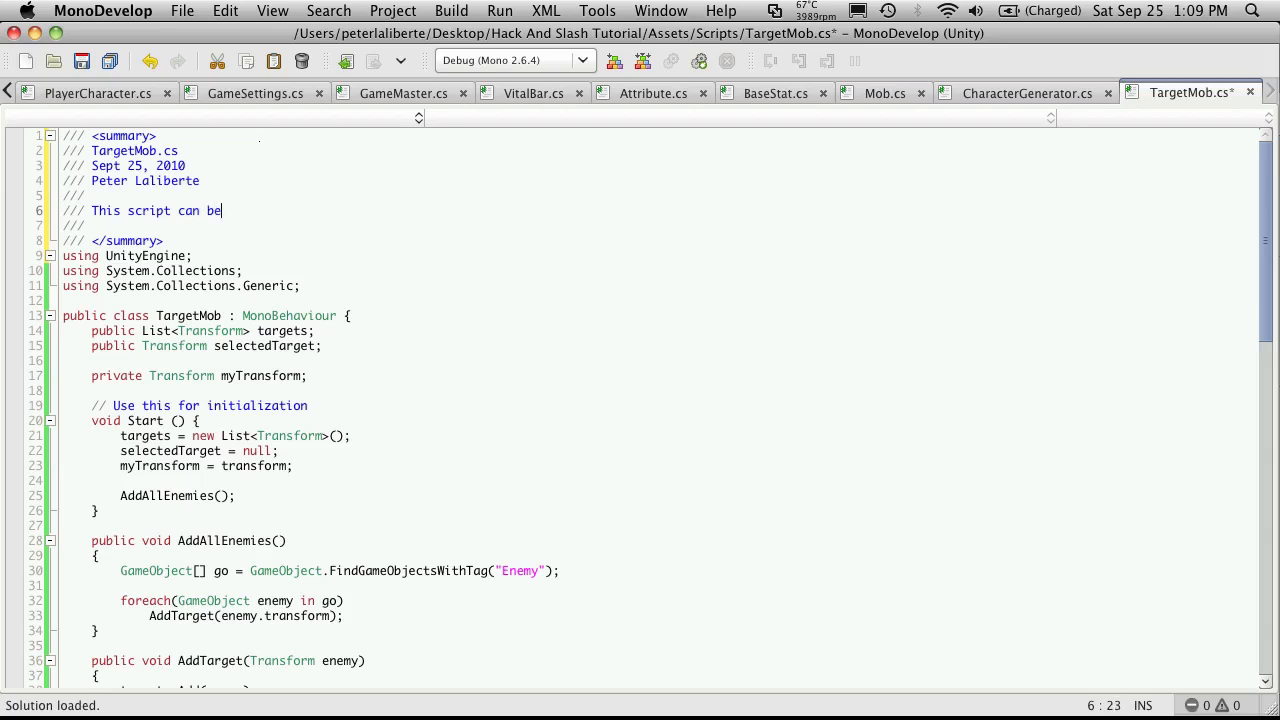
type("attach")
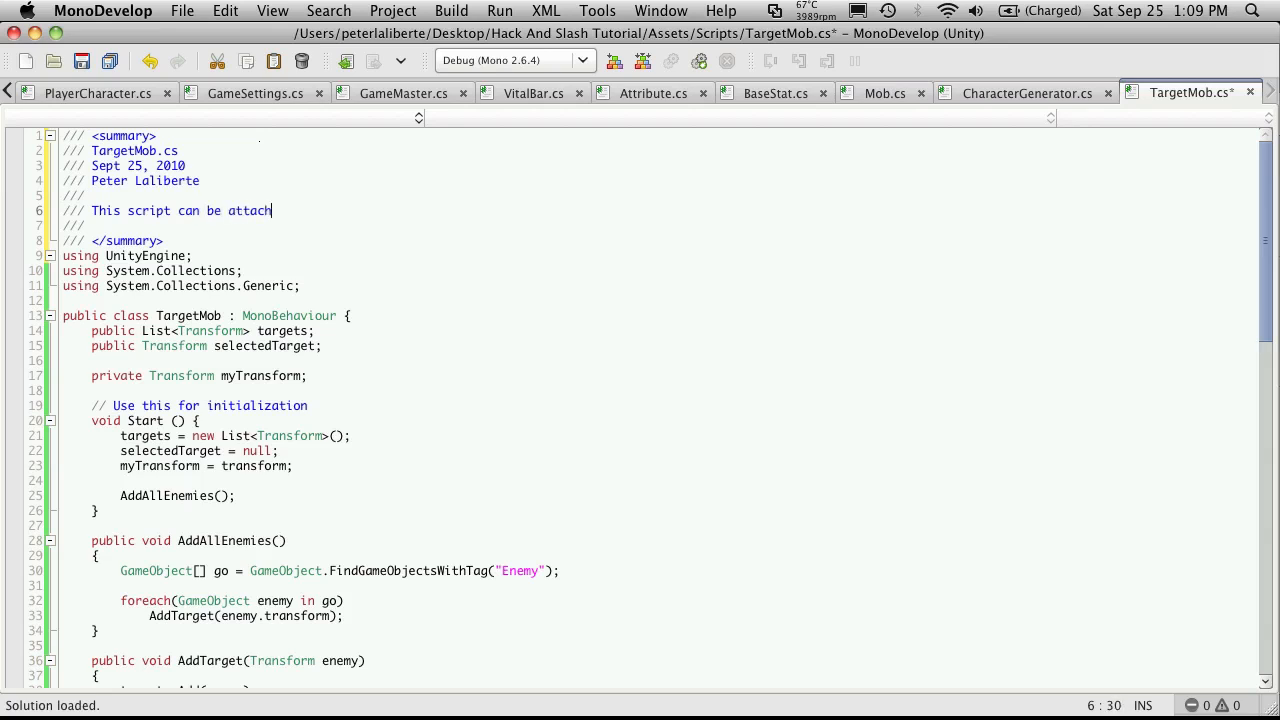
type("ed to any")
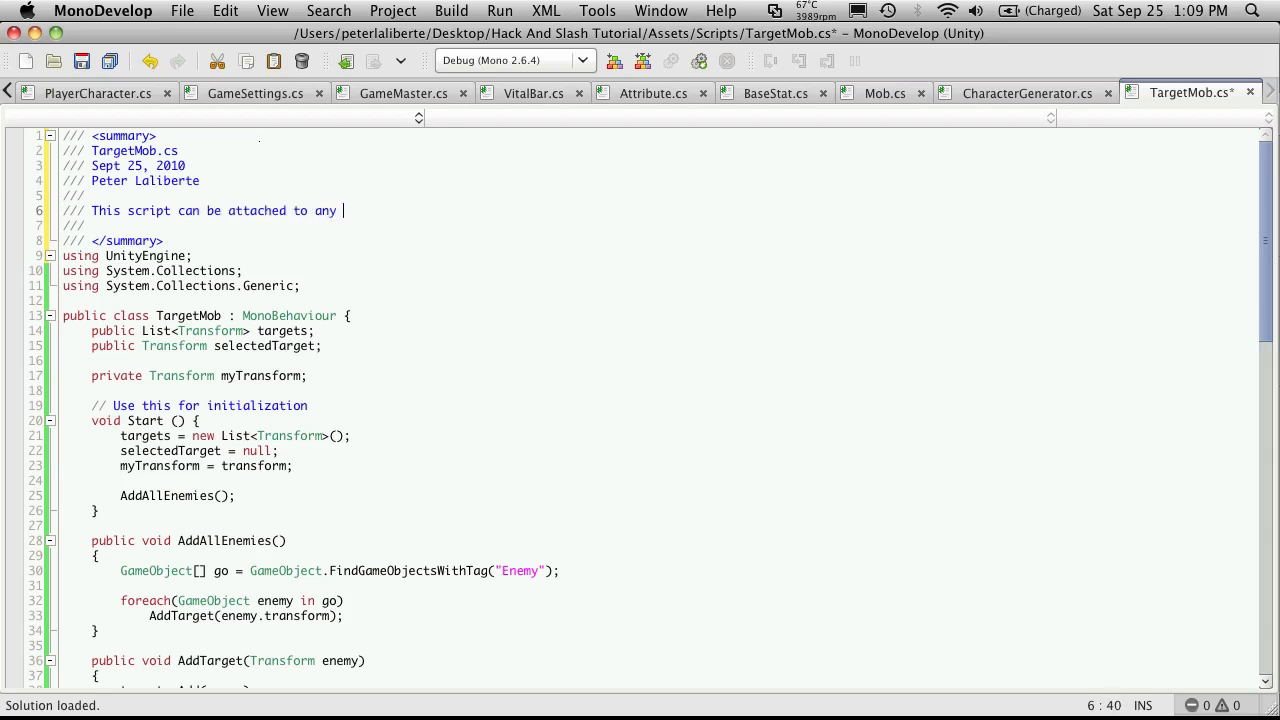
type("permanent game")
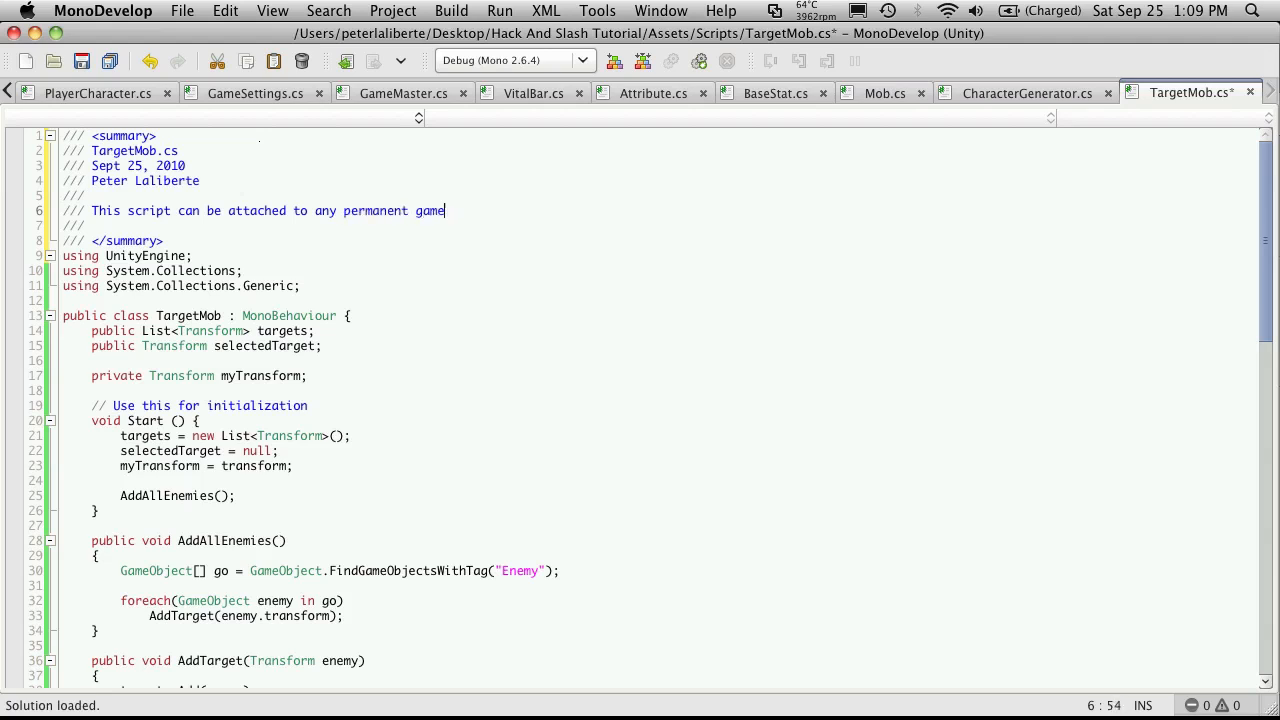
type("object")
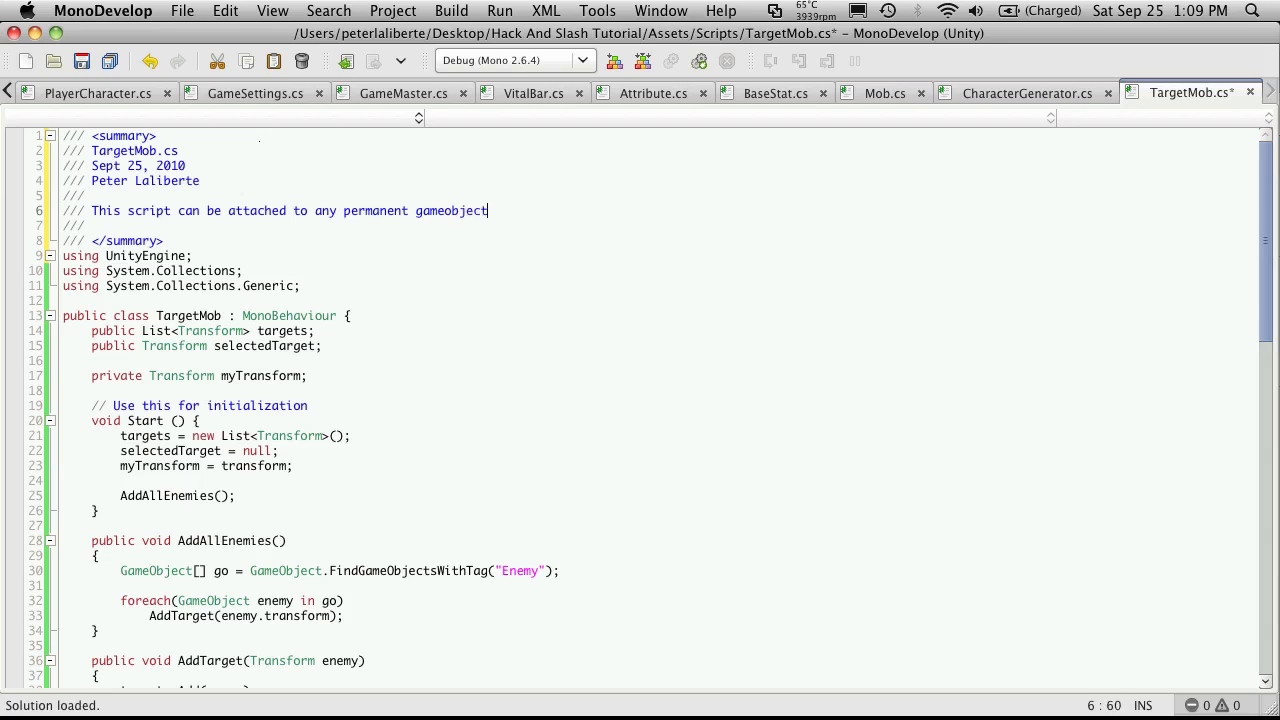
type(", and is")
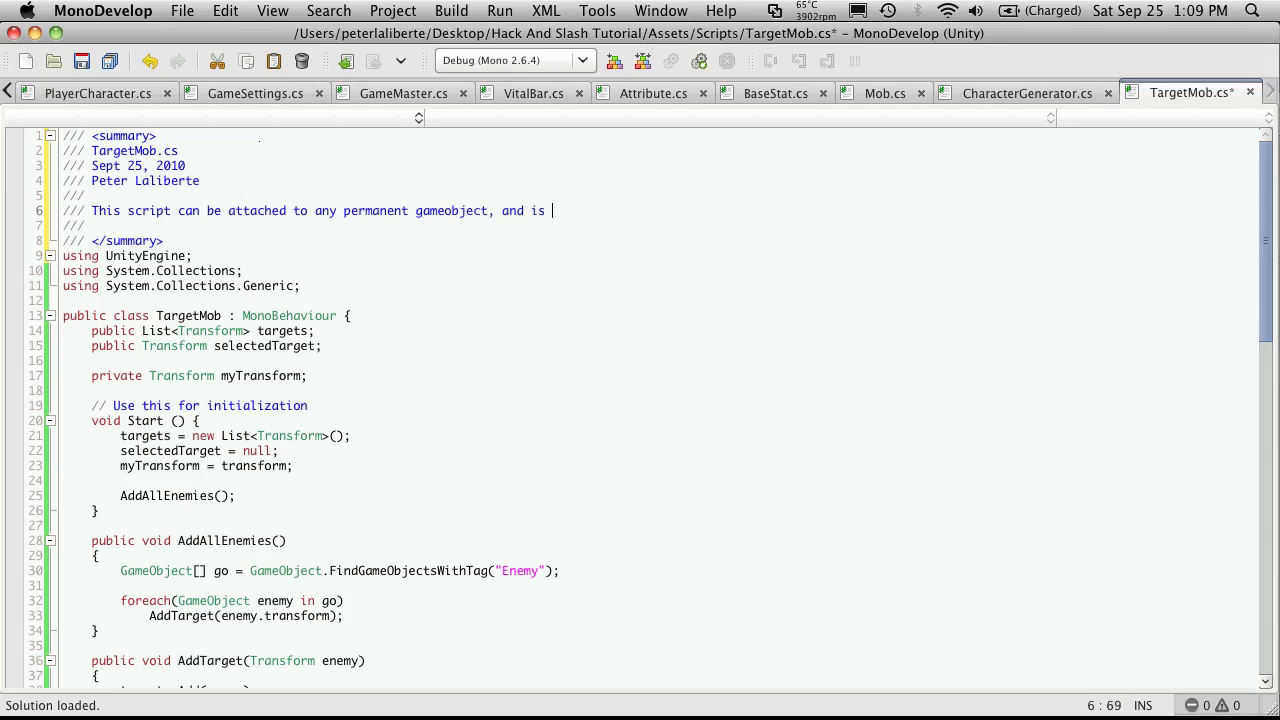
type("respons")
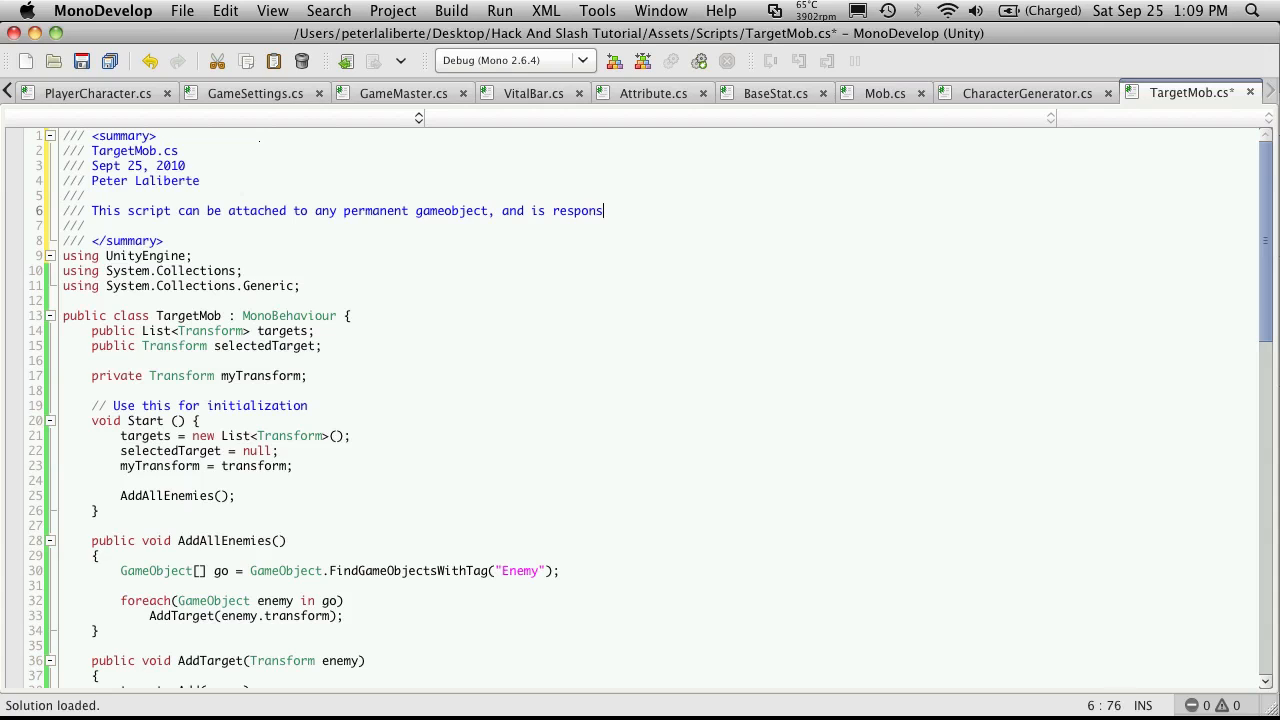
type("ible for")
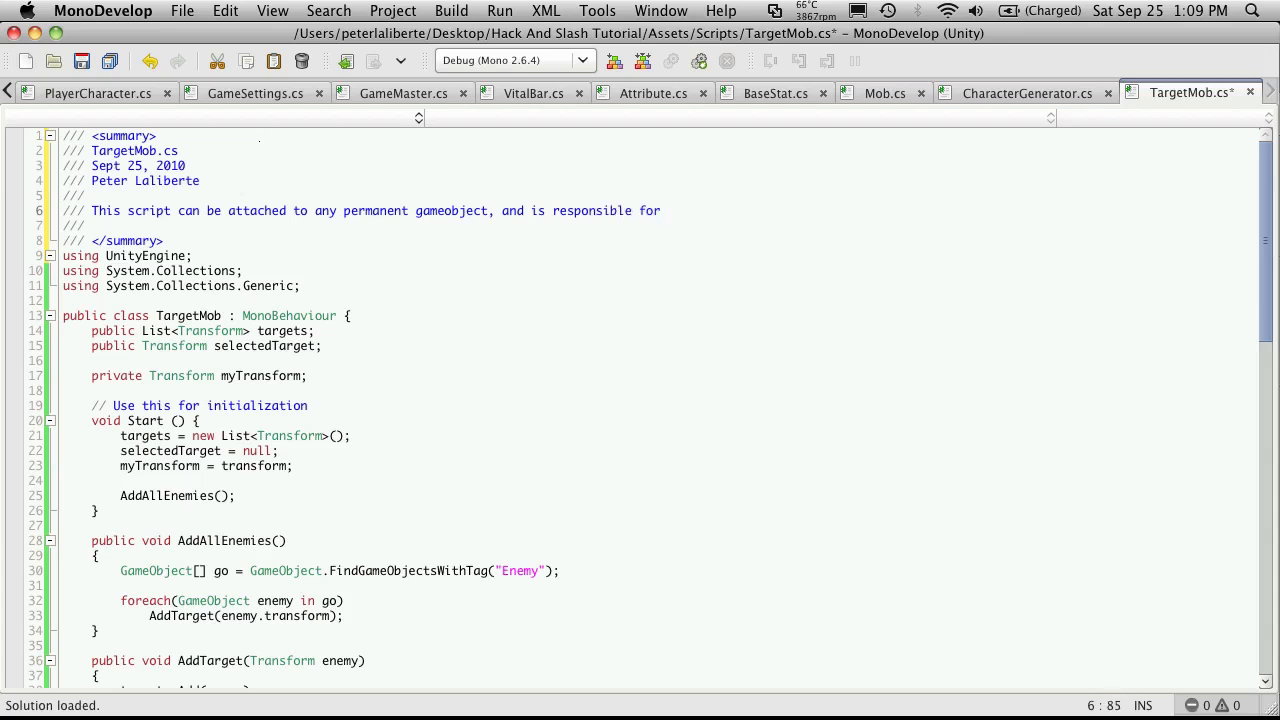
type("allo")
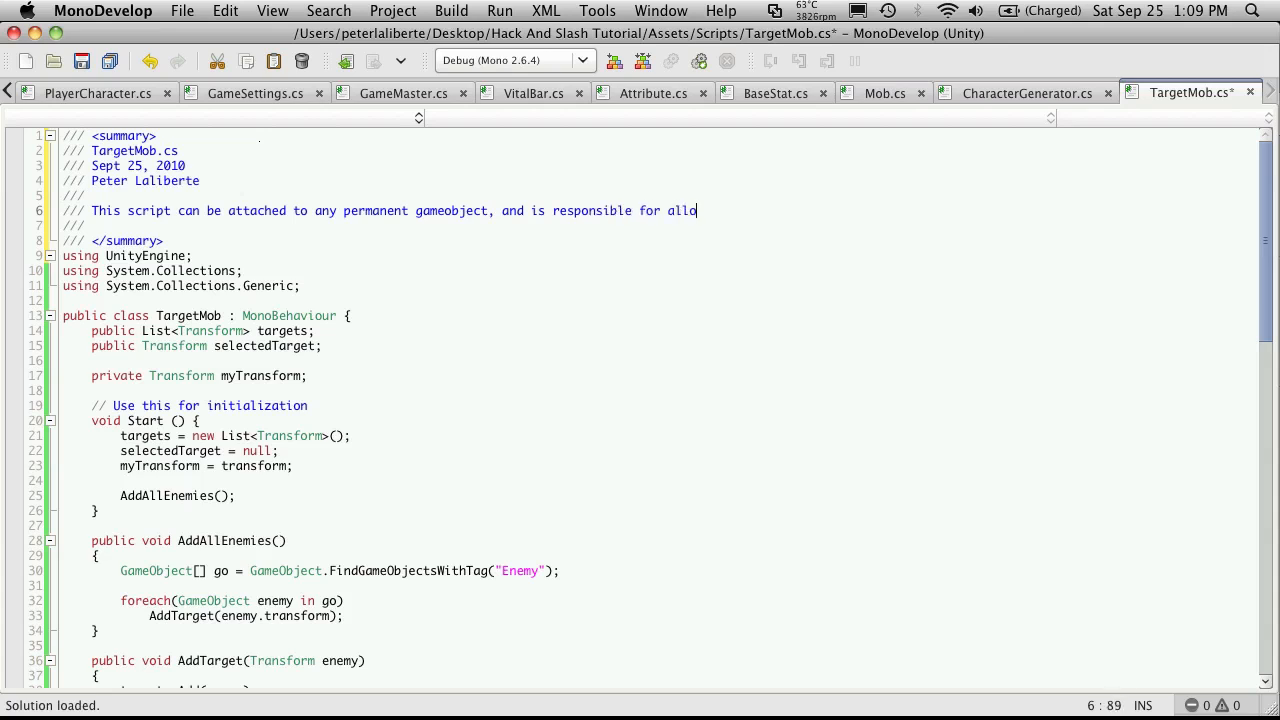
type("wing the player t")
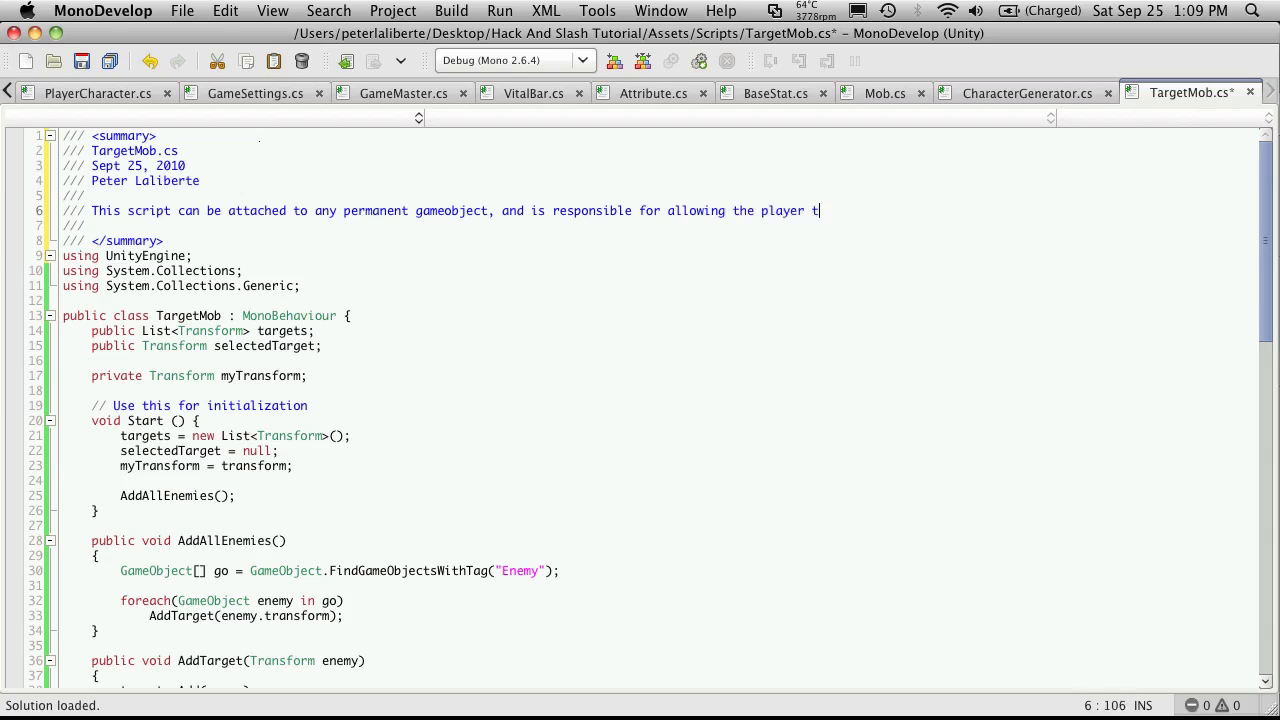
type("o target diffe")
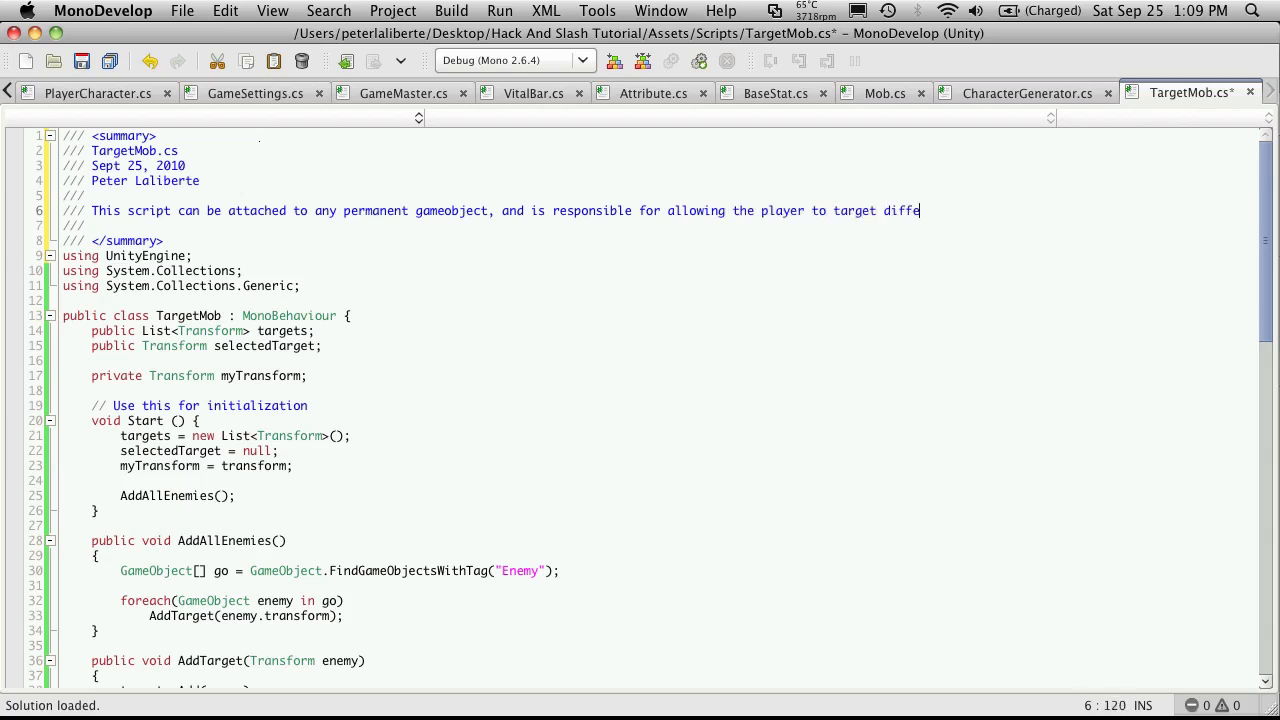
type("rent mobs that are with in")
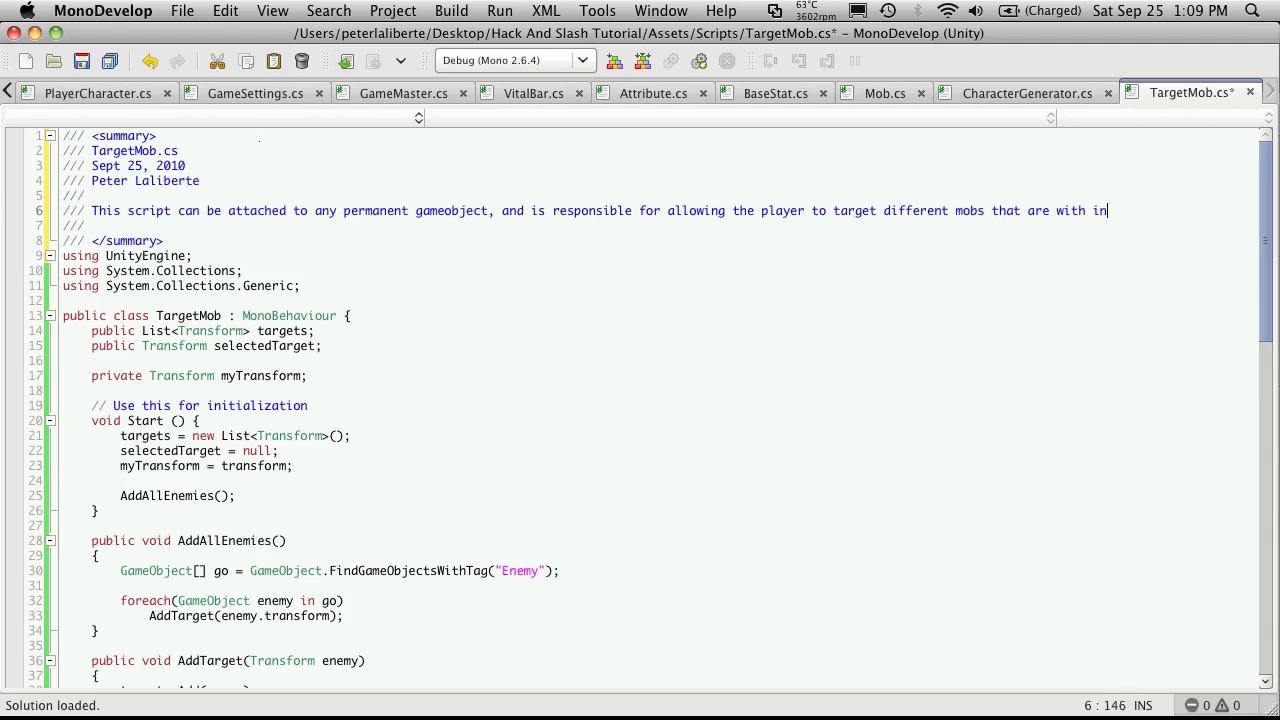
type("range")
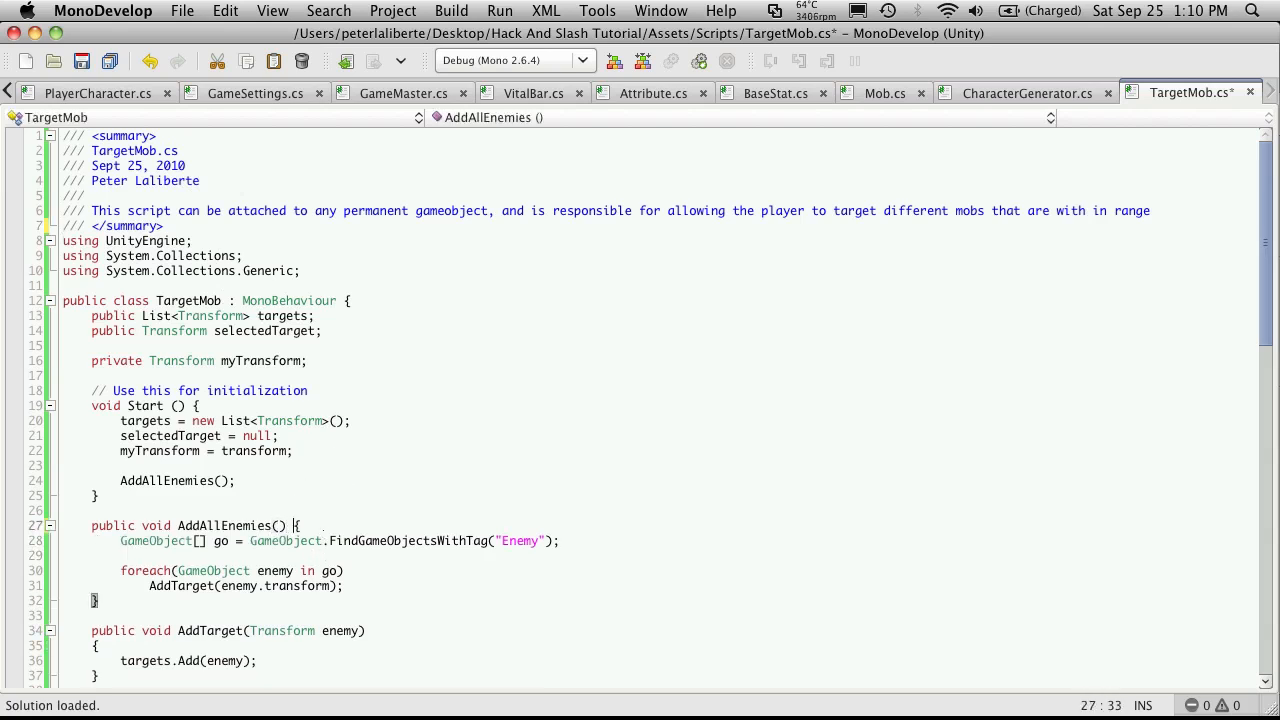
Scroll through the saved TargetMob.cs down to the Update method.
scroll("down", 3)
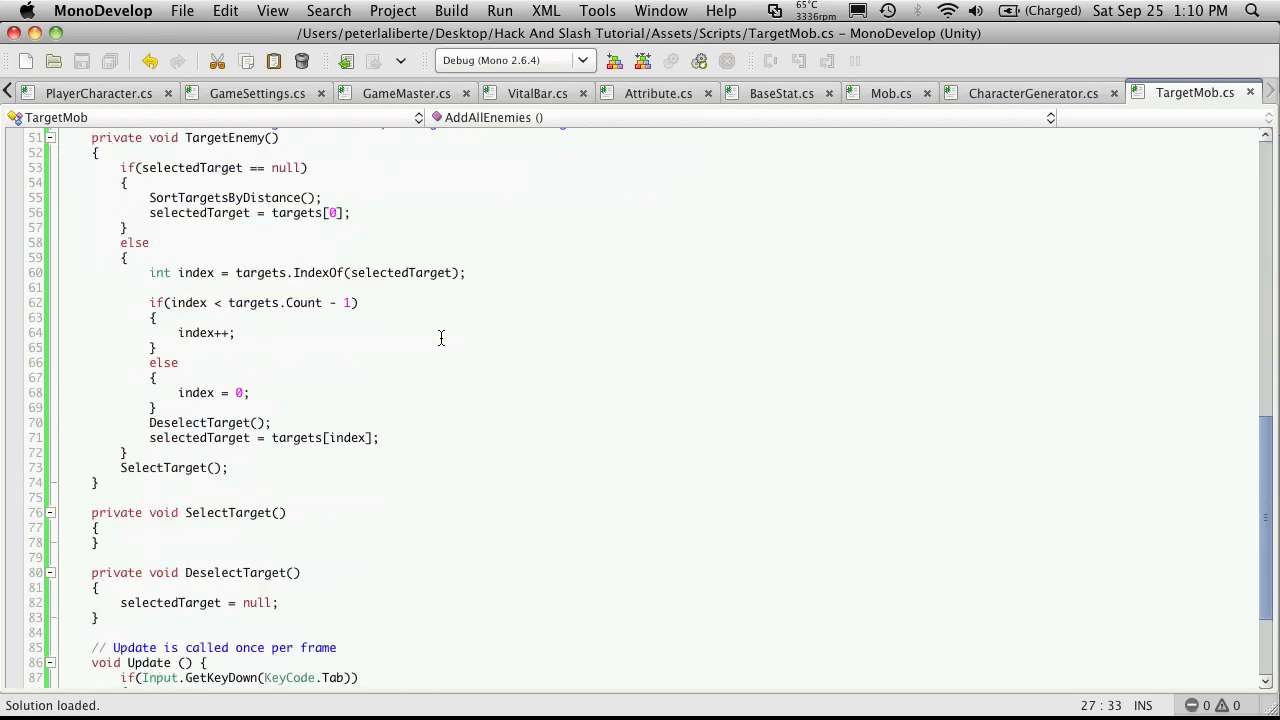
scroll("down", 3)
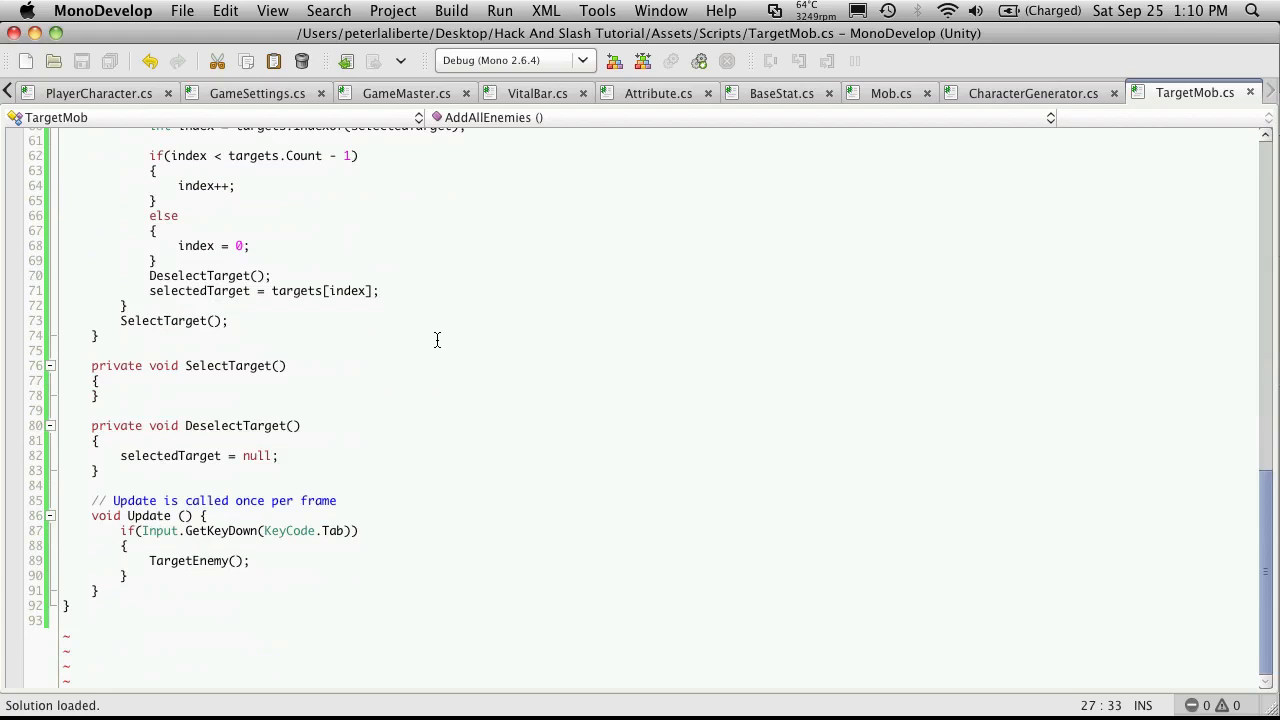
mouse_move(668, 371)
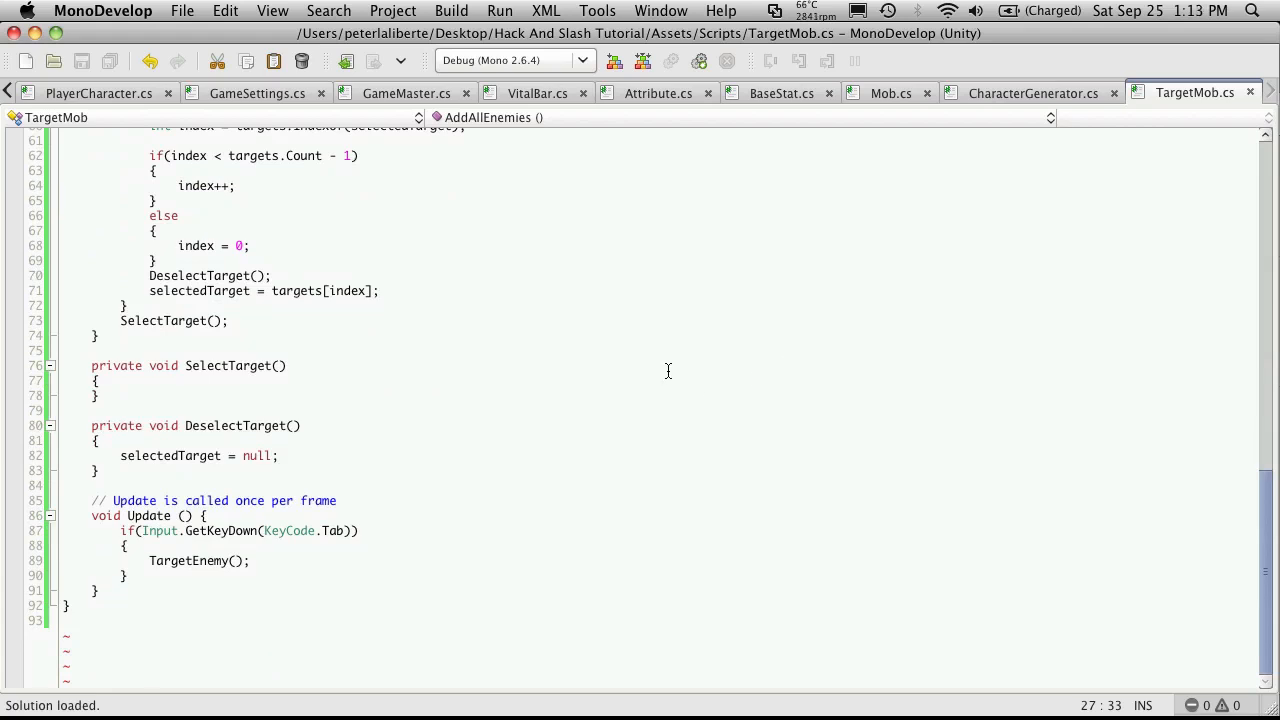
mouse_move(581, 365)
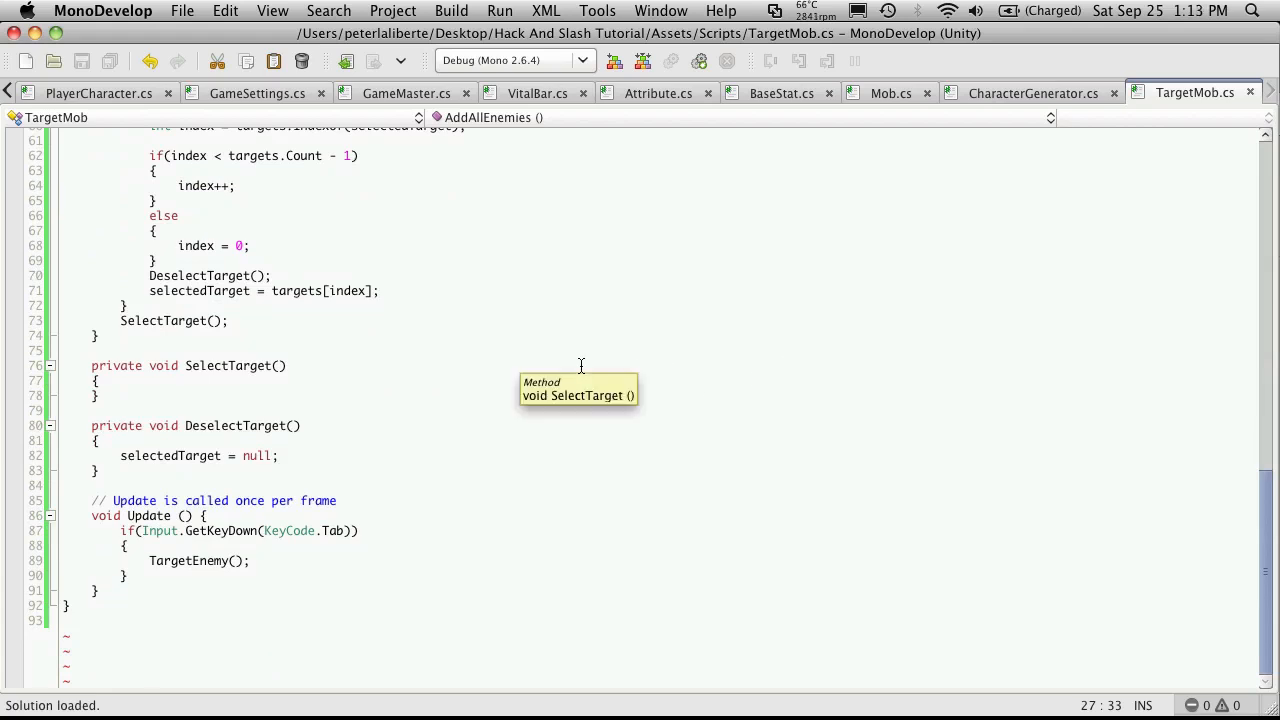
mouse_move(463, 334)
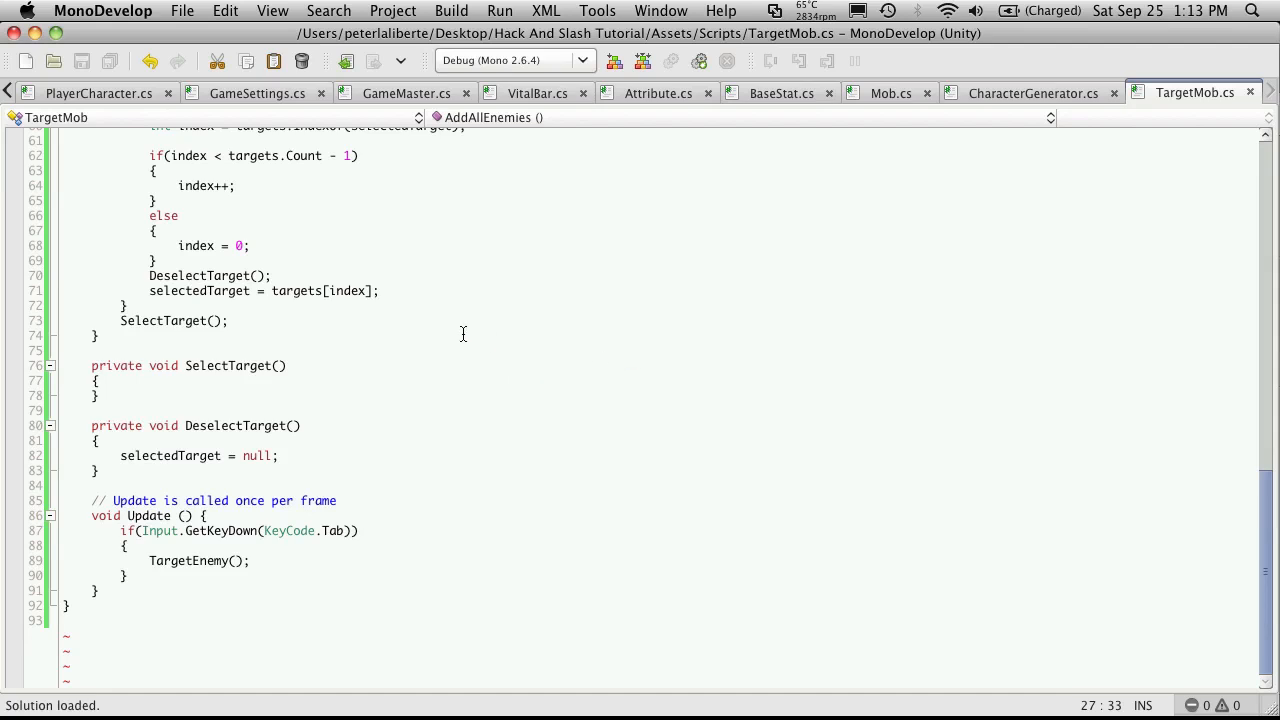
mouse_move(520, 349)
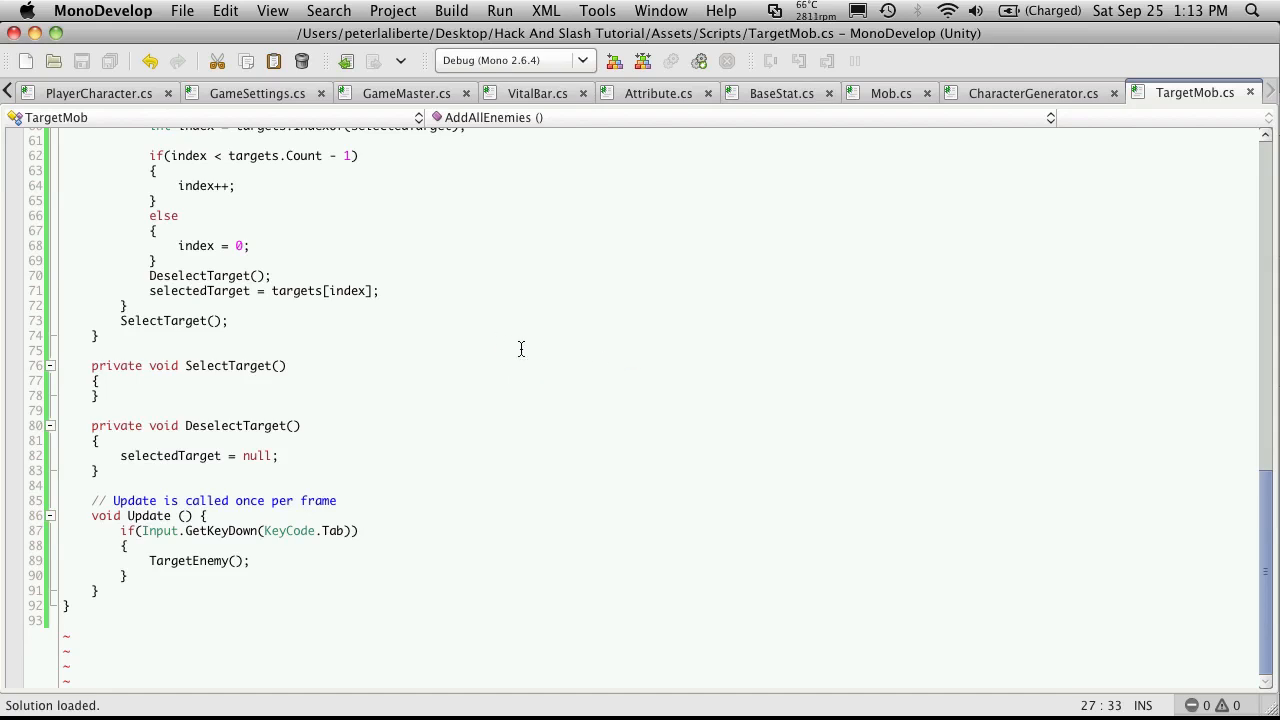
mouse_move(827, 305)
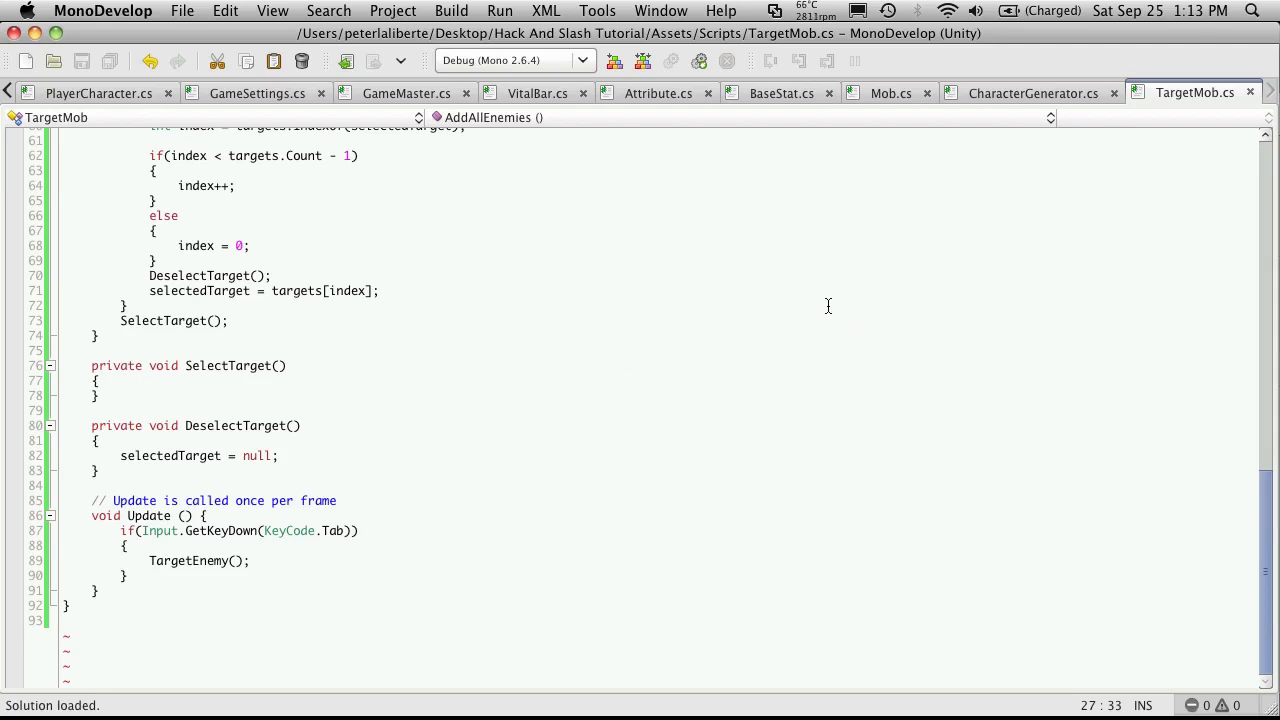
mouse_move(807, 326)
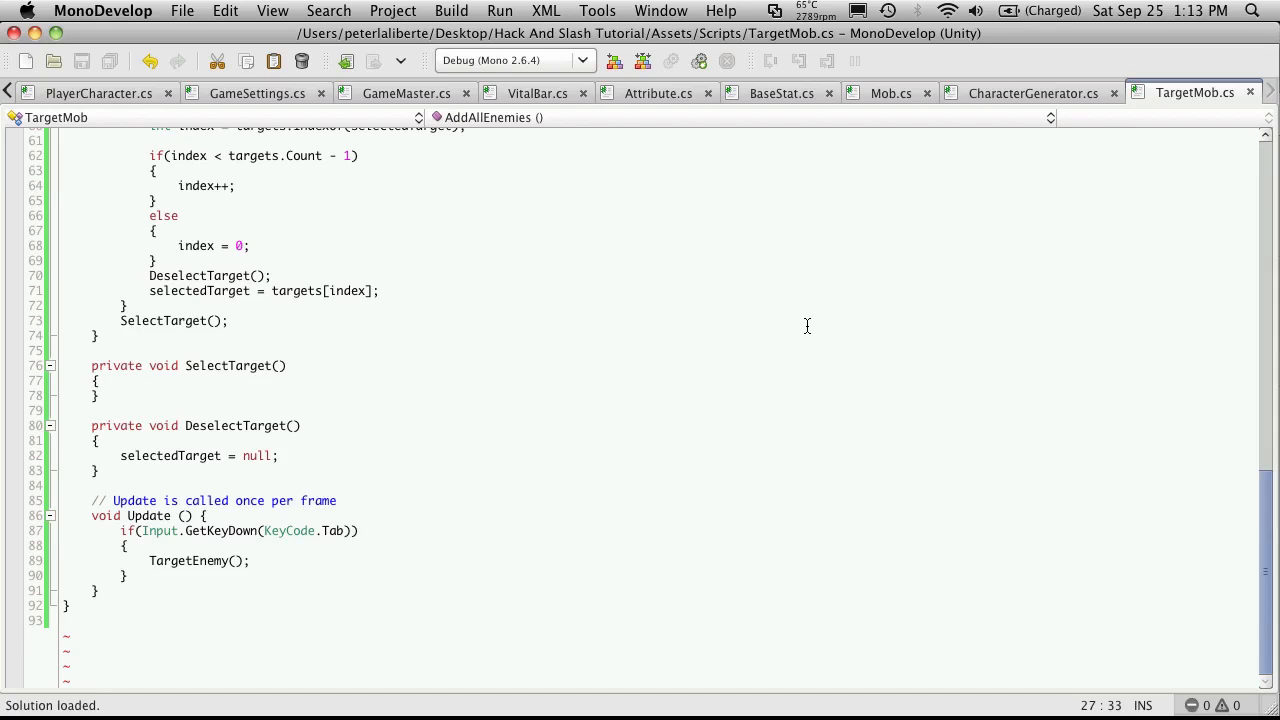